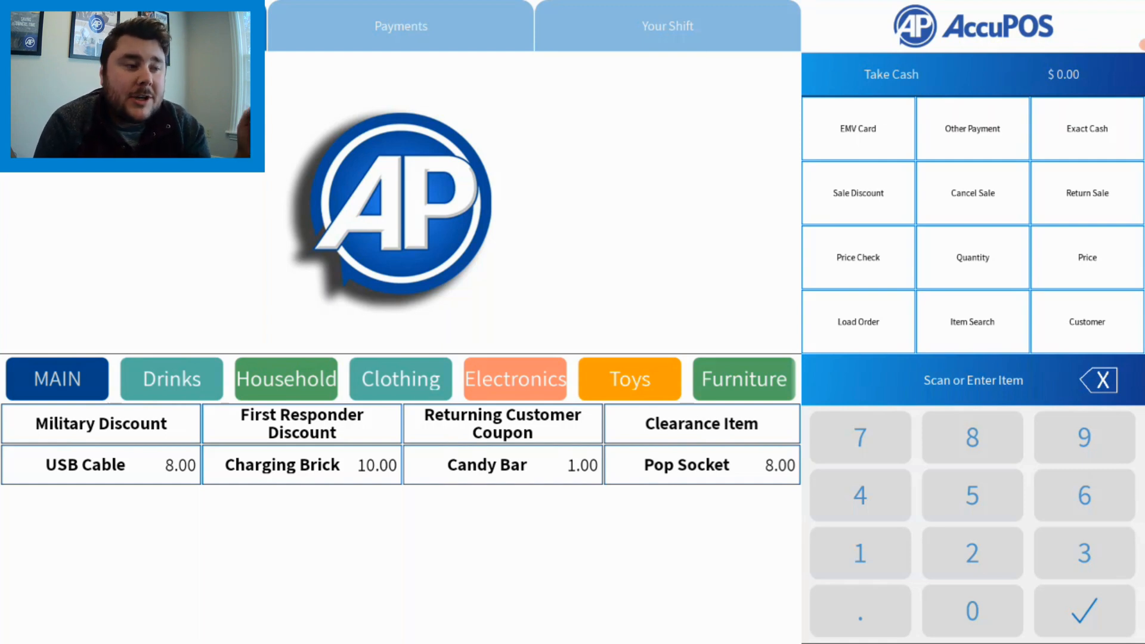
Step: Search items for 'shirt' so the $10.00 T-Shirt can be added to the sale
click(972, 321)
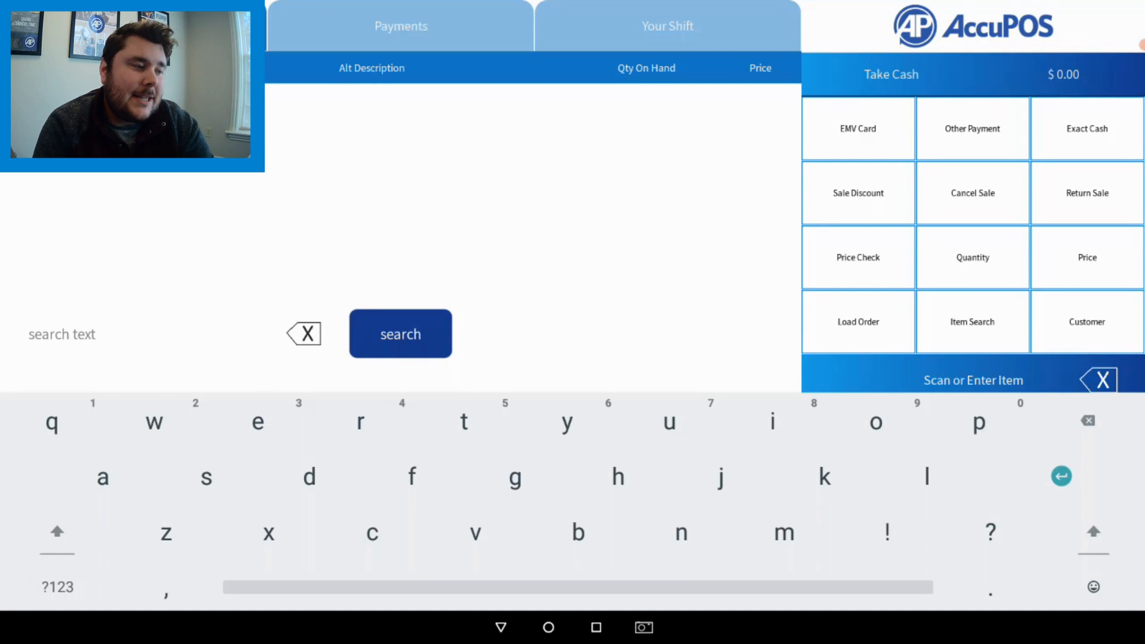
text(shi)
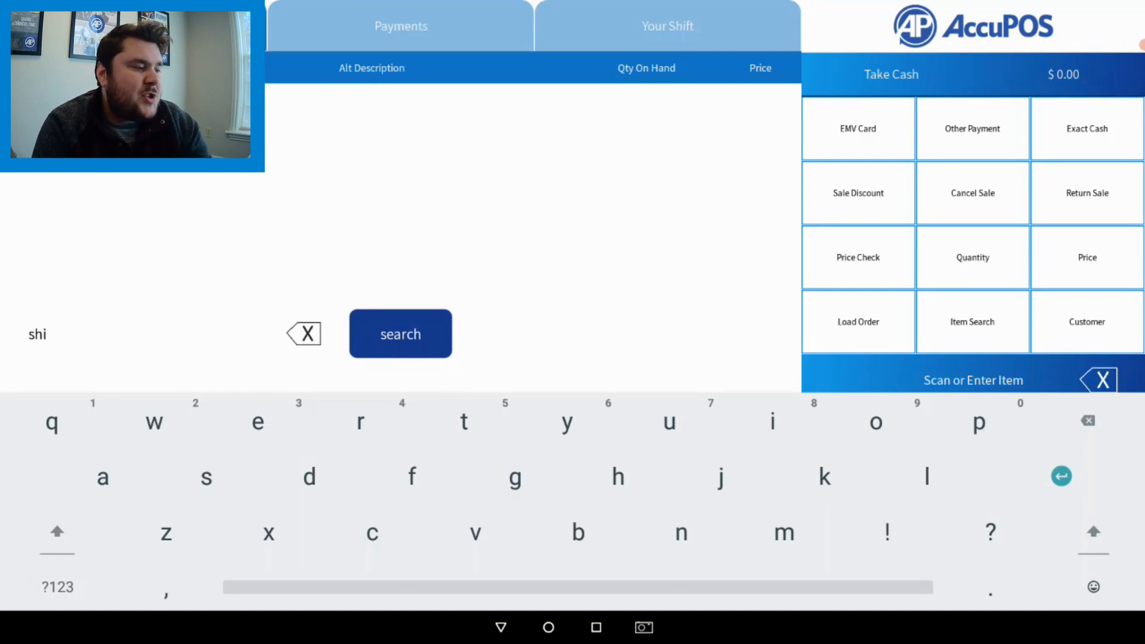
text(rt)
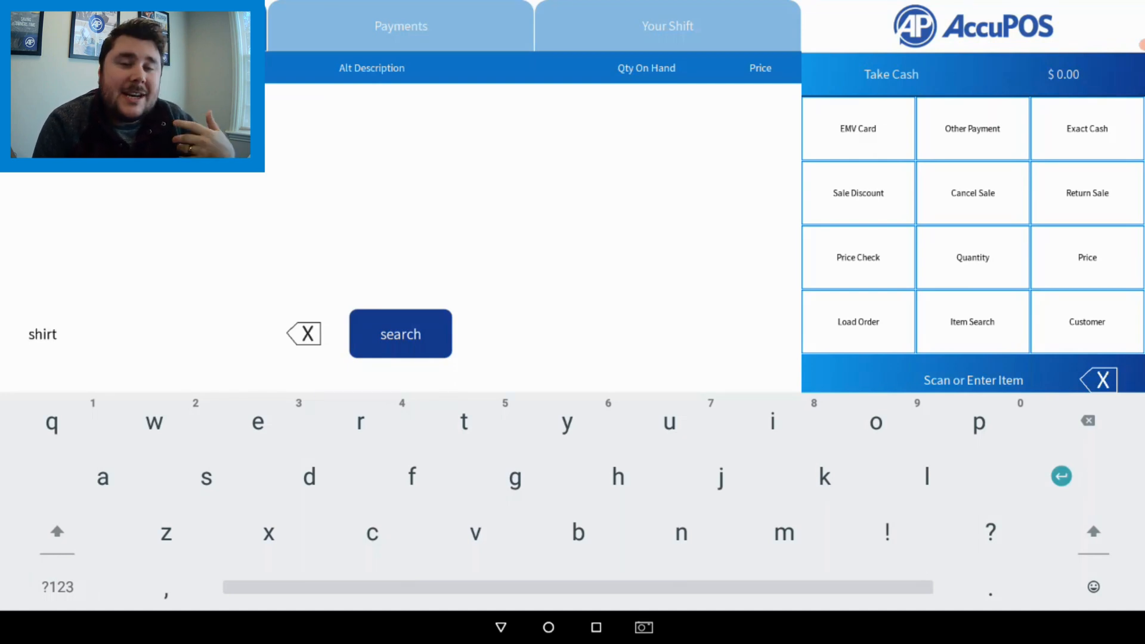
click(401, 334)
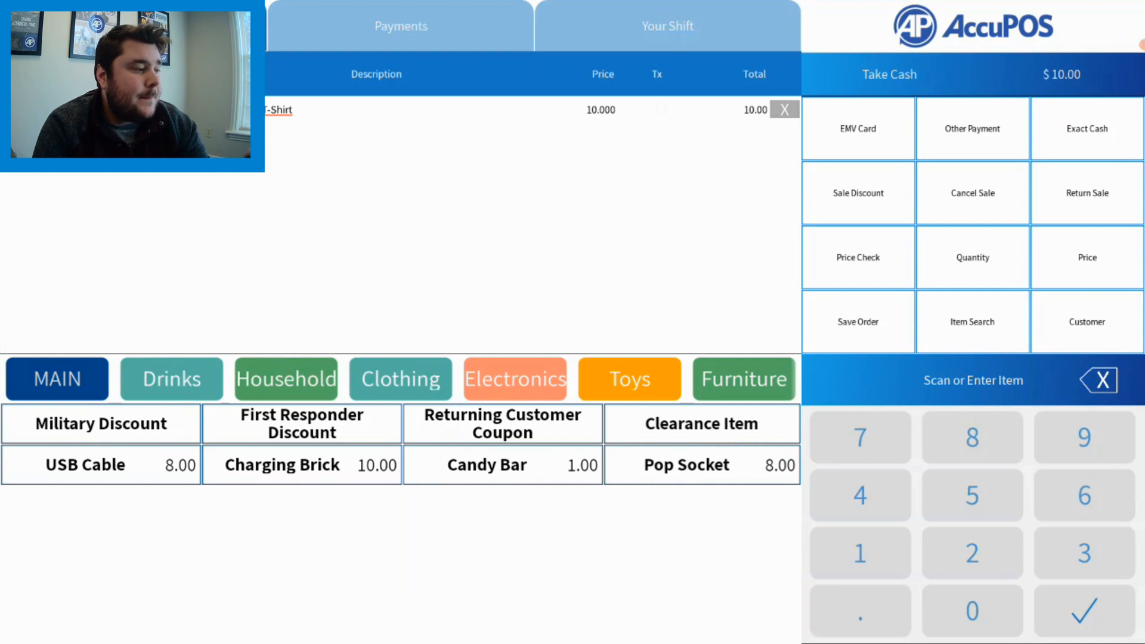
Step: Browse through the Household category's item list
click(286, 379)
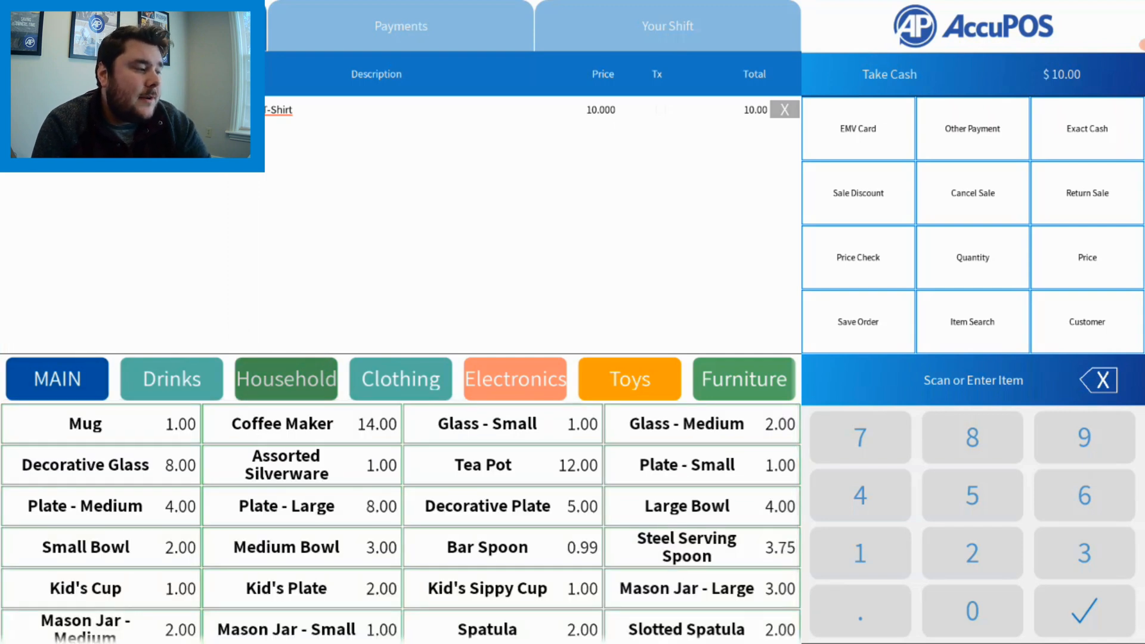
scroll(down, 3)
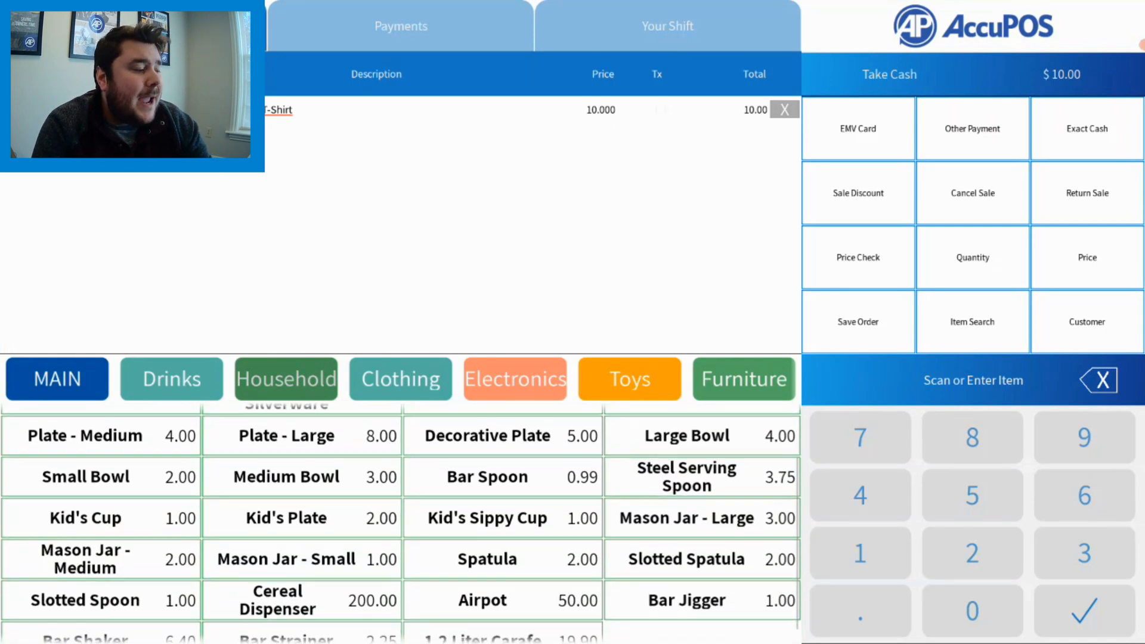
scroll(up, 3)
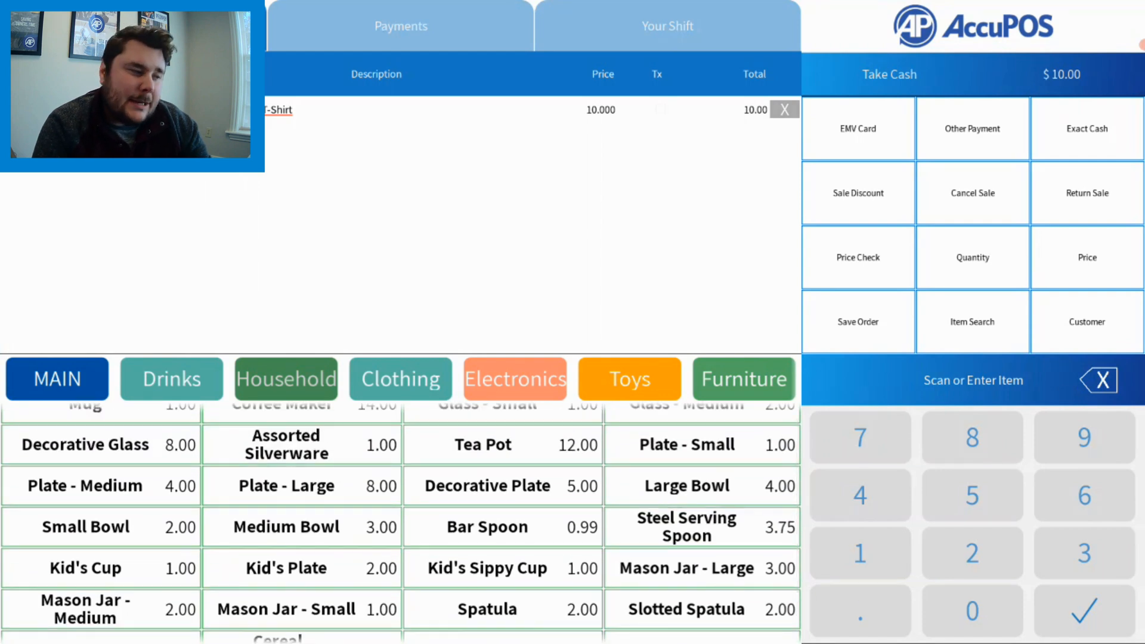
scroll(up, 3)
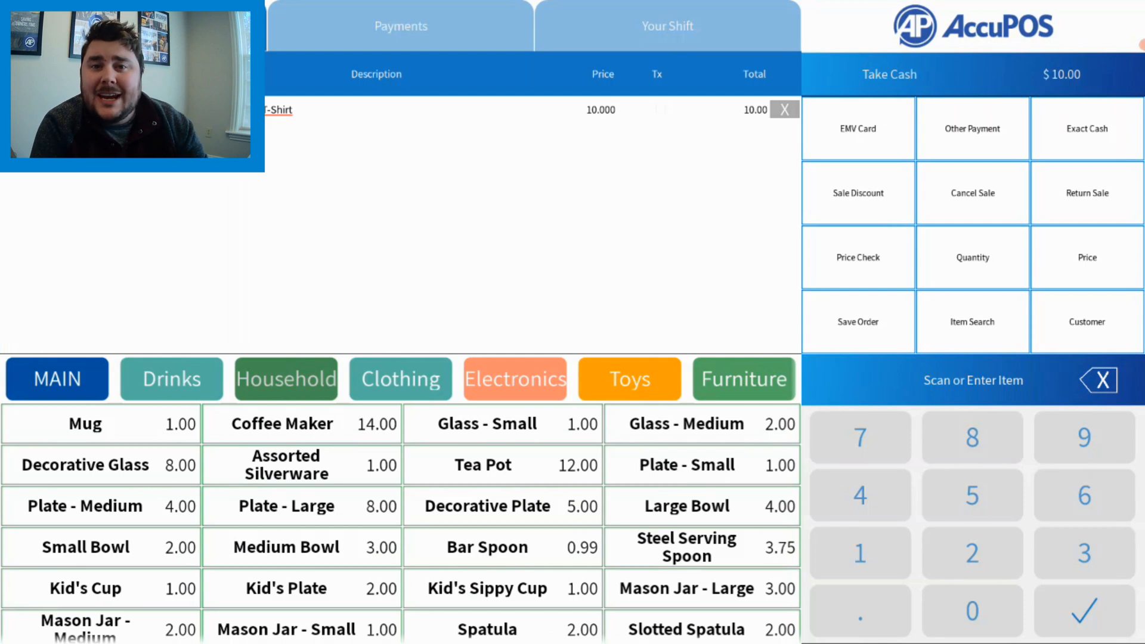
Step: From Clothing > Hats, add the $15.00 baseball cap and $25.00 Fadora to the sale
click(401, 379)
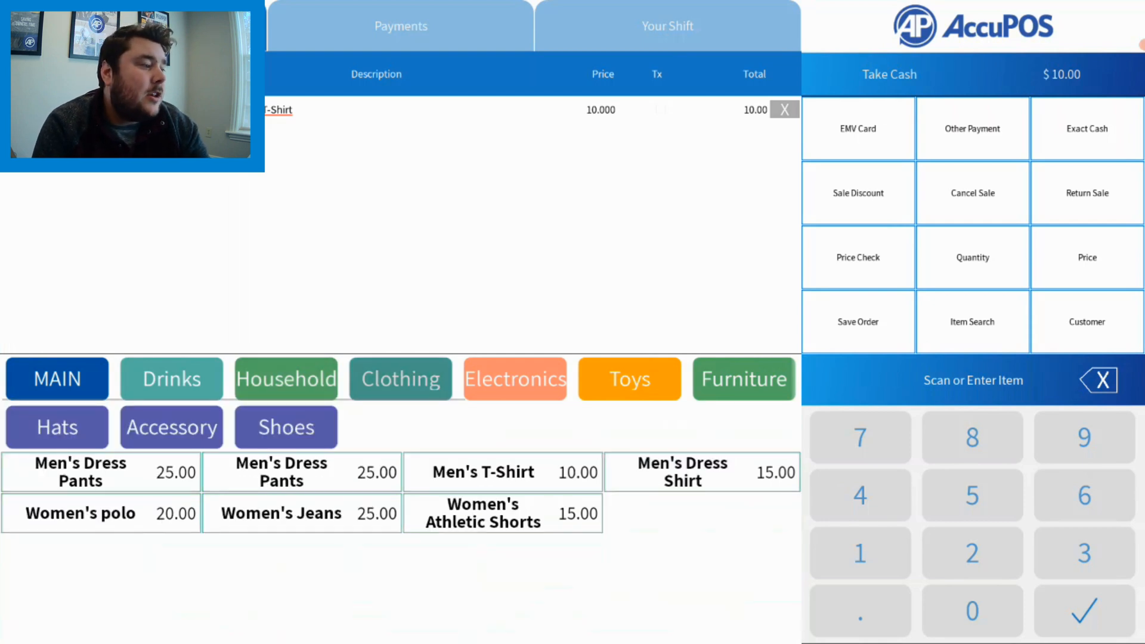
click(56, 428)
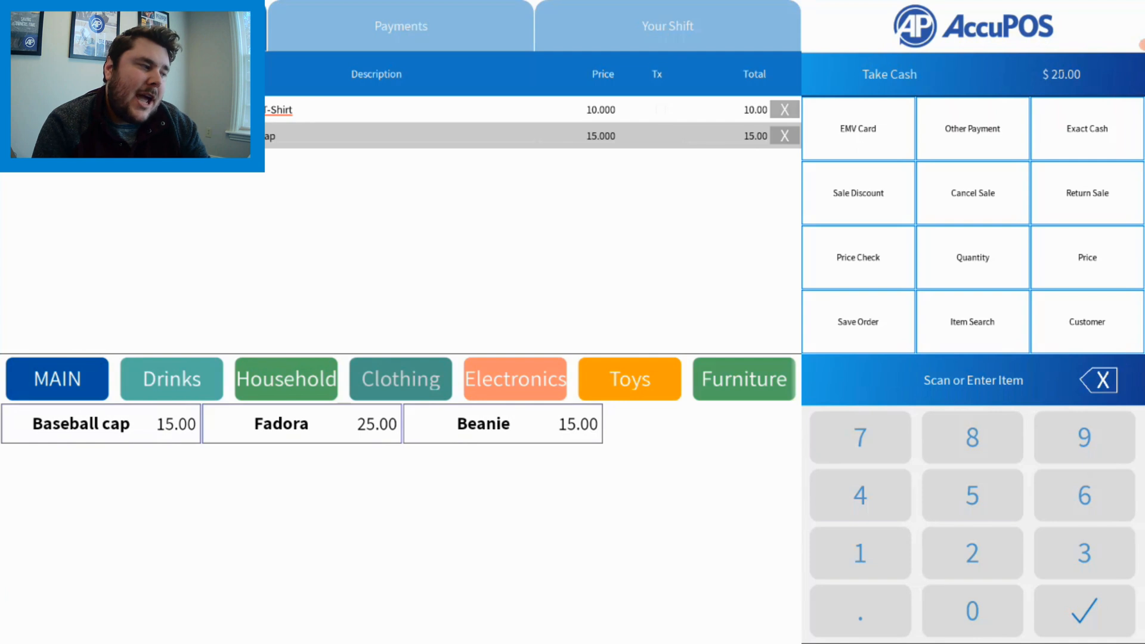
click(302, 423)
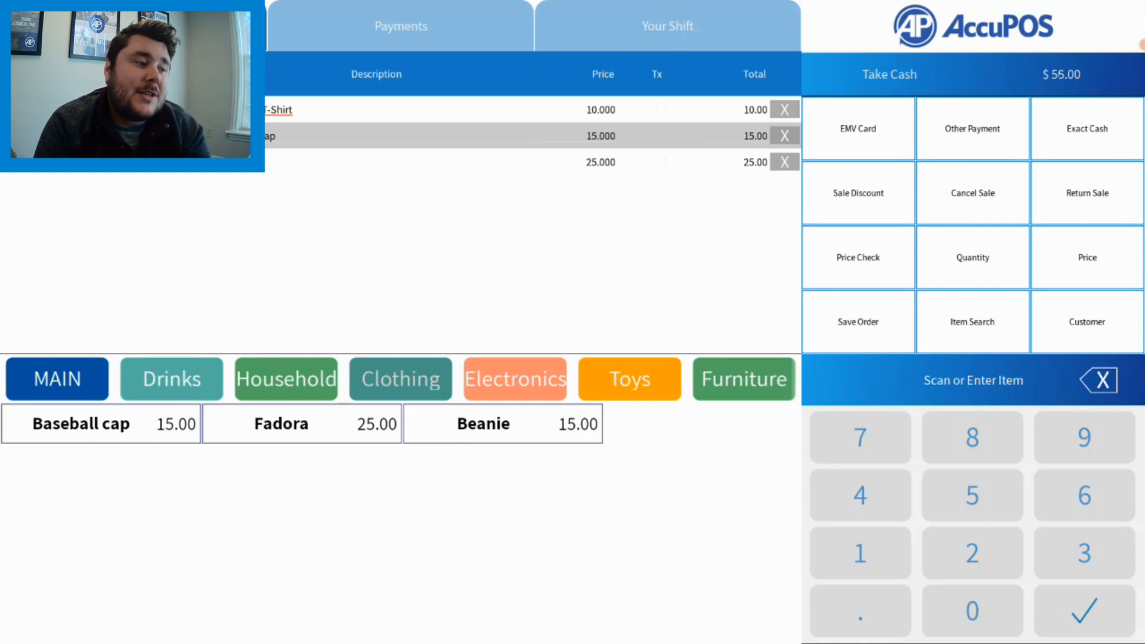
Step: Save the sale as order 'jo', then reload it to restore the $50.00 three-item sale
click(858, 321)
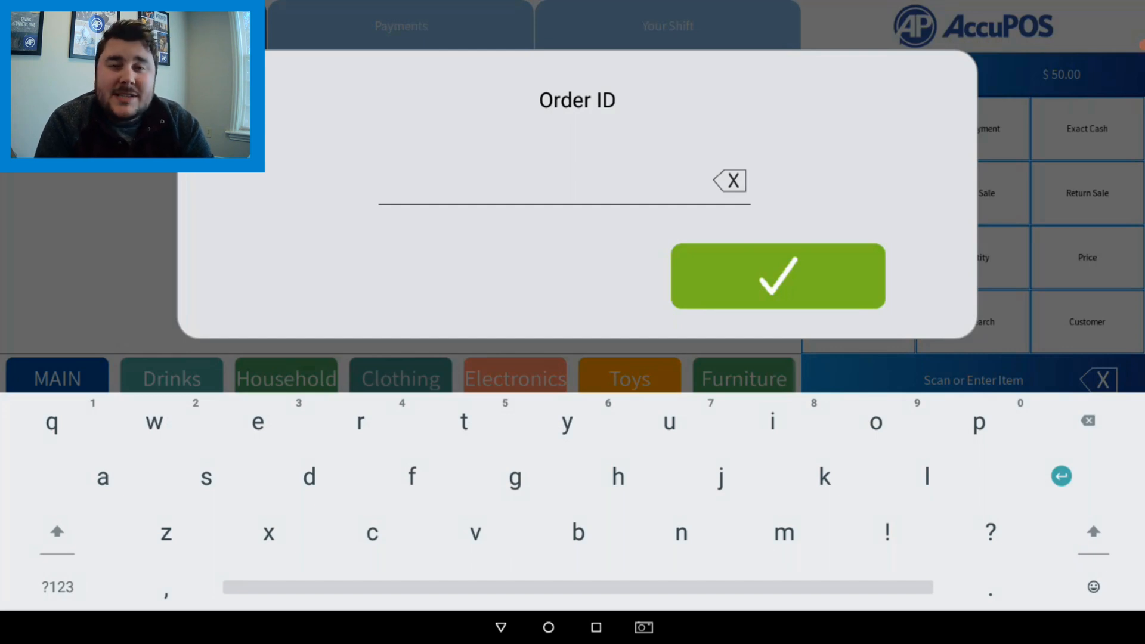
text(jo)
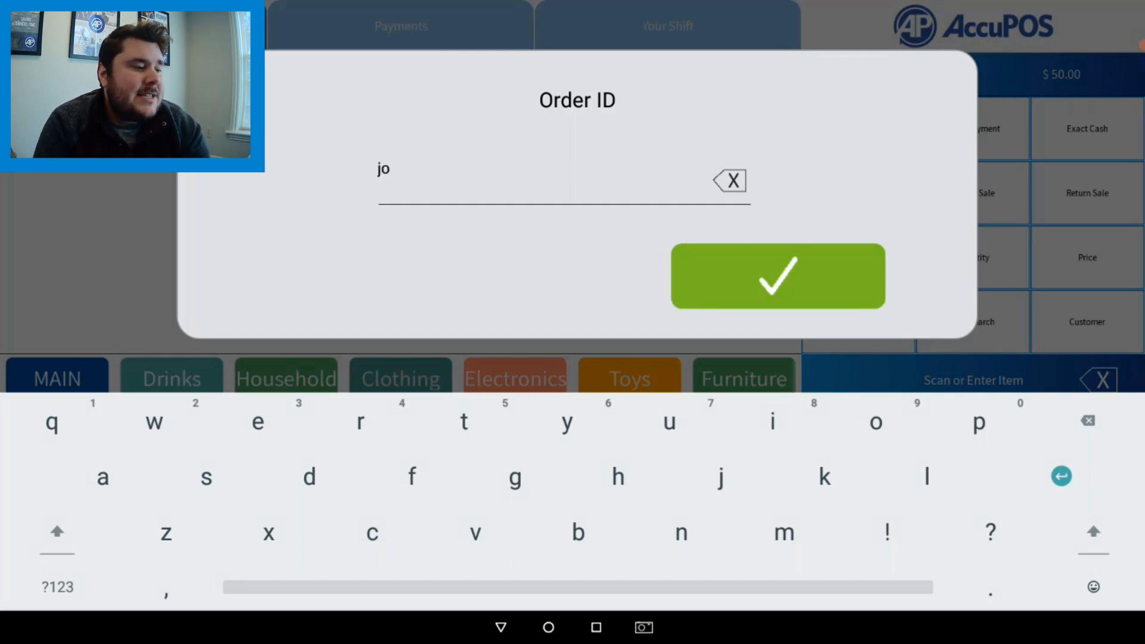
click(778, 275)
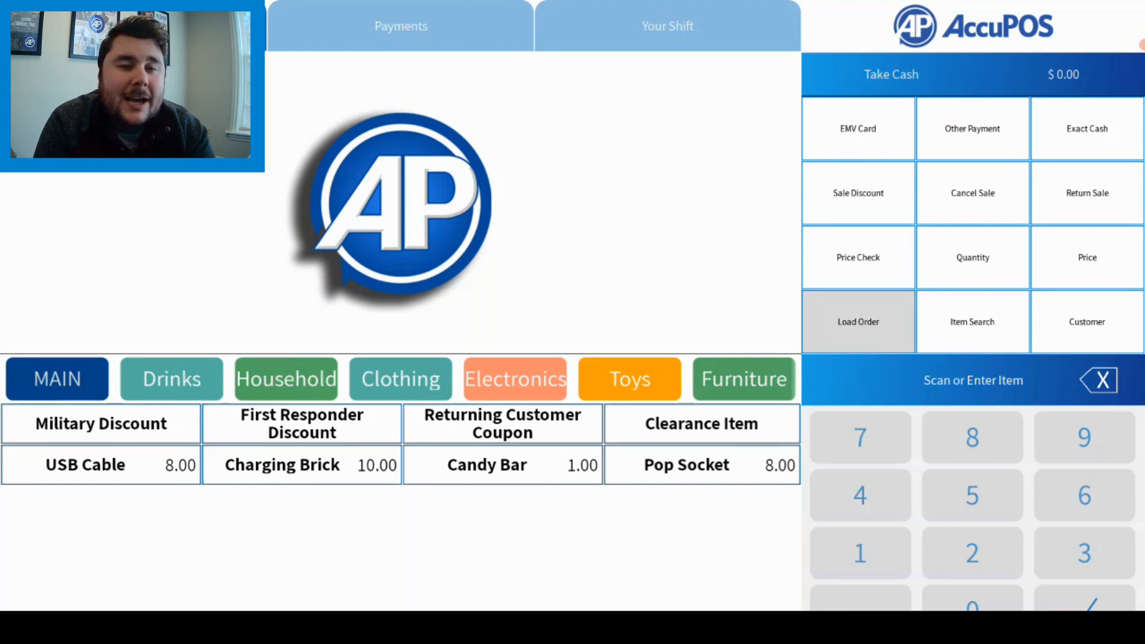
click(858, 321)
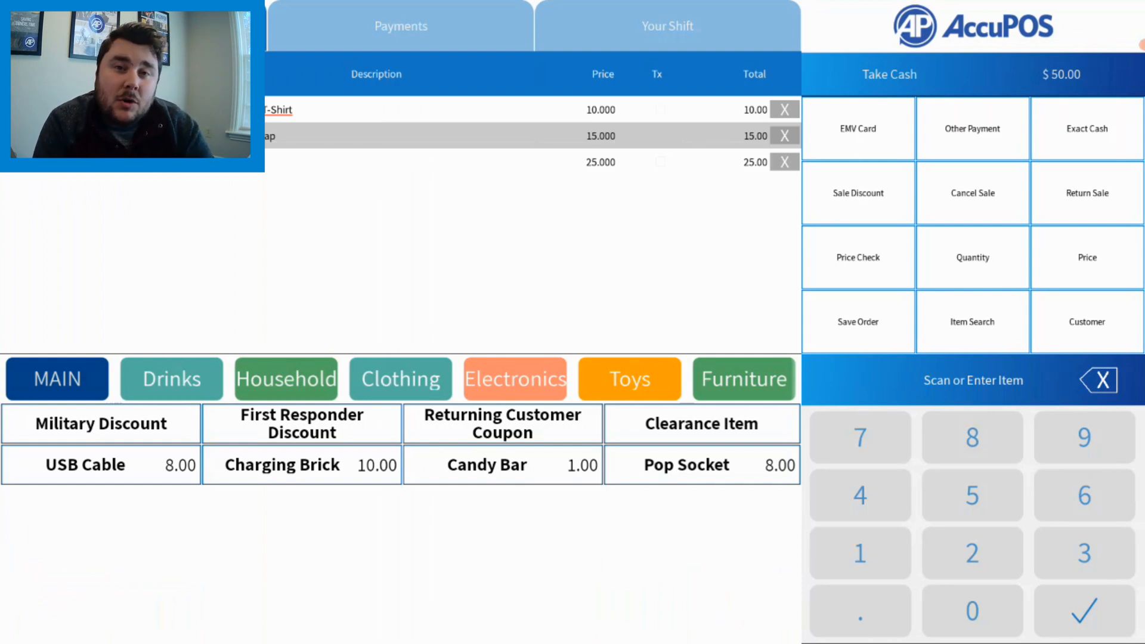
click(1086, 321)
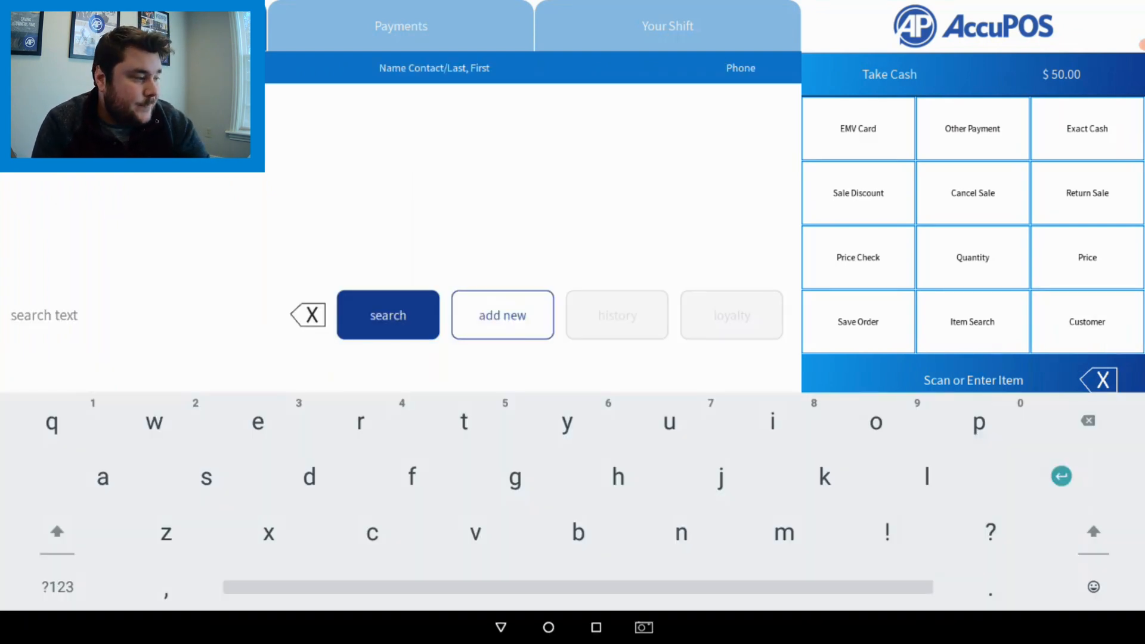
click(502, 315)
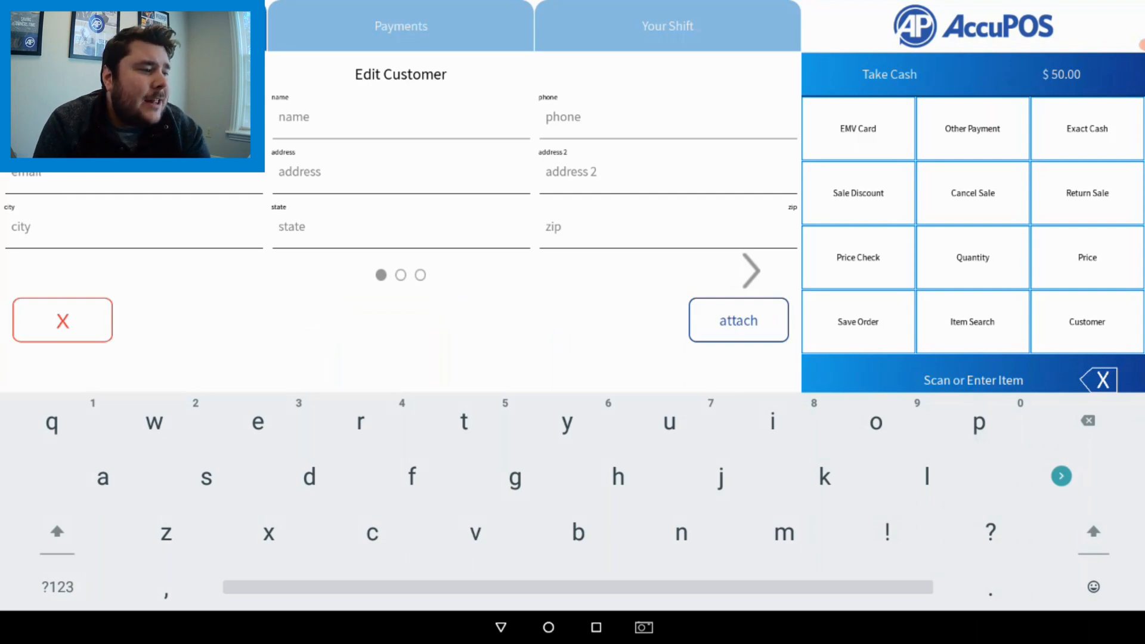
click(752, 271)
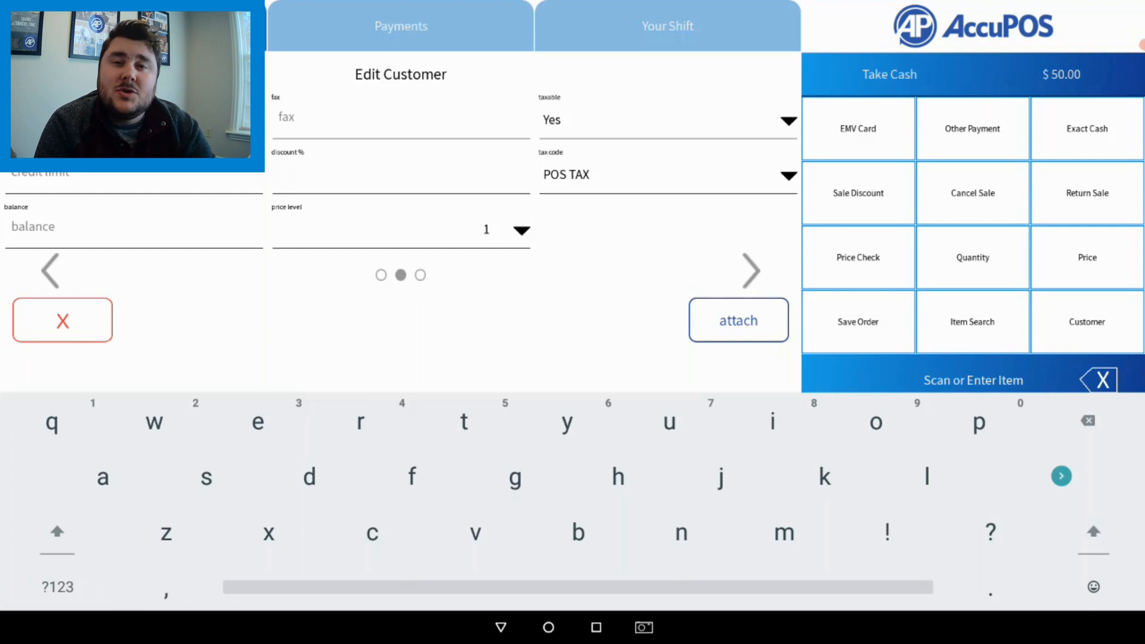
click(750, 270)
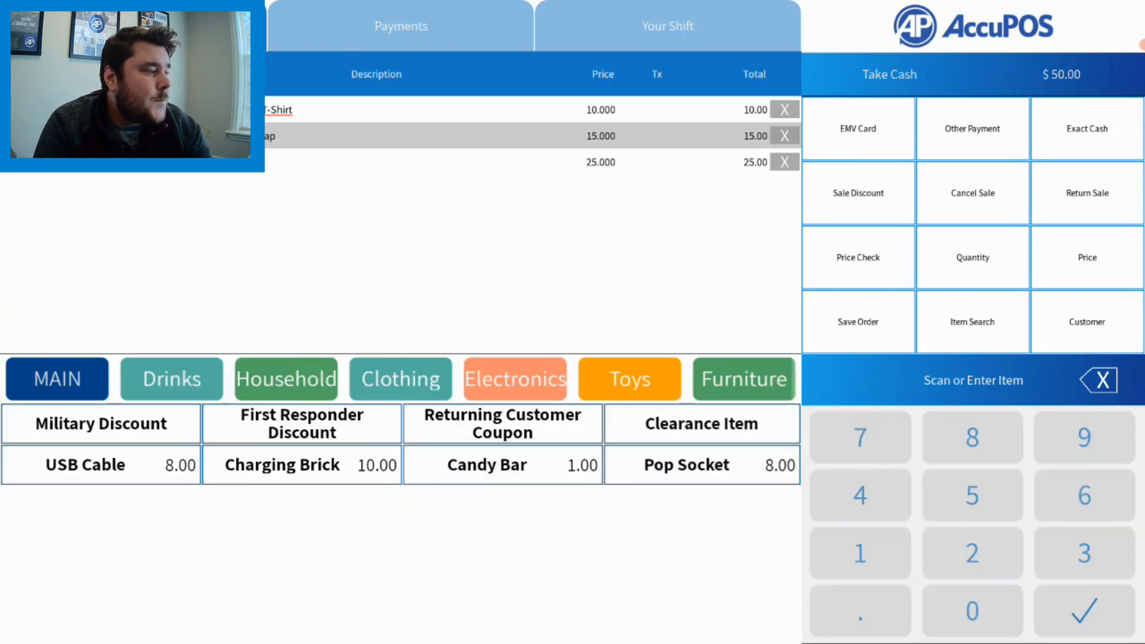
click(1086, 321)
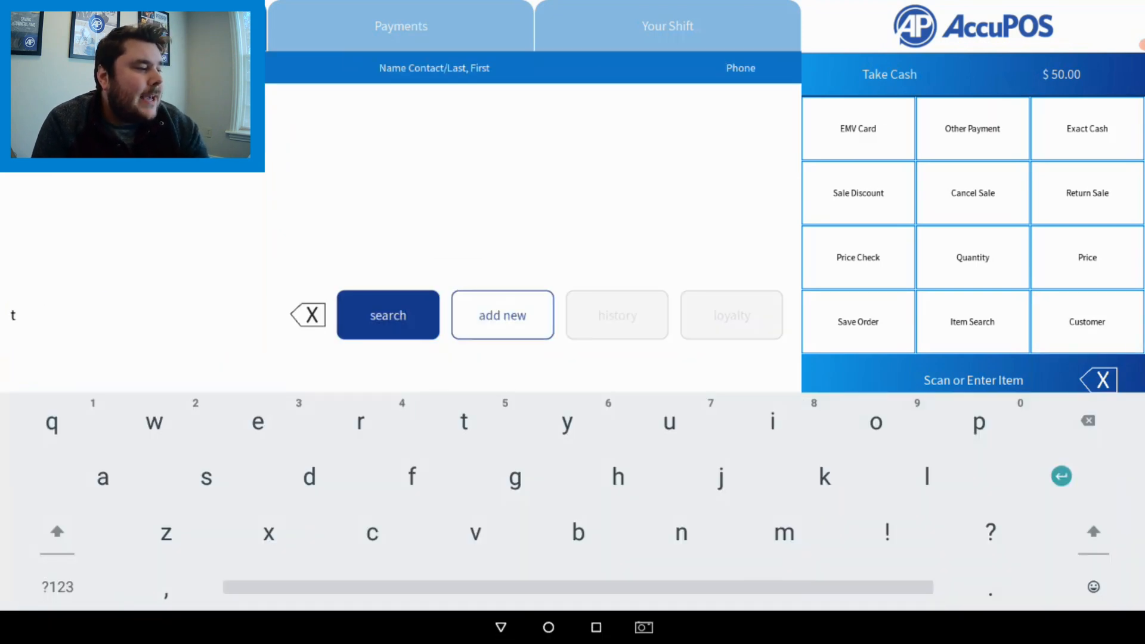
click(387, 315)
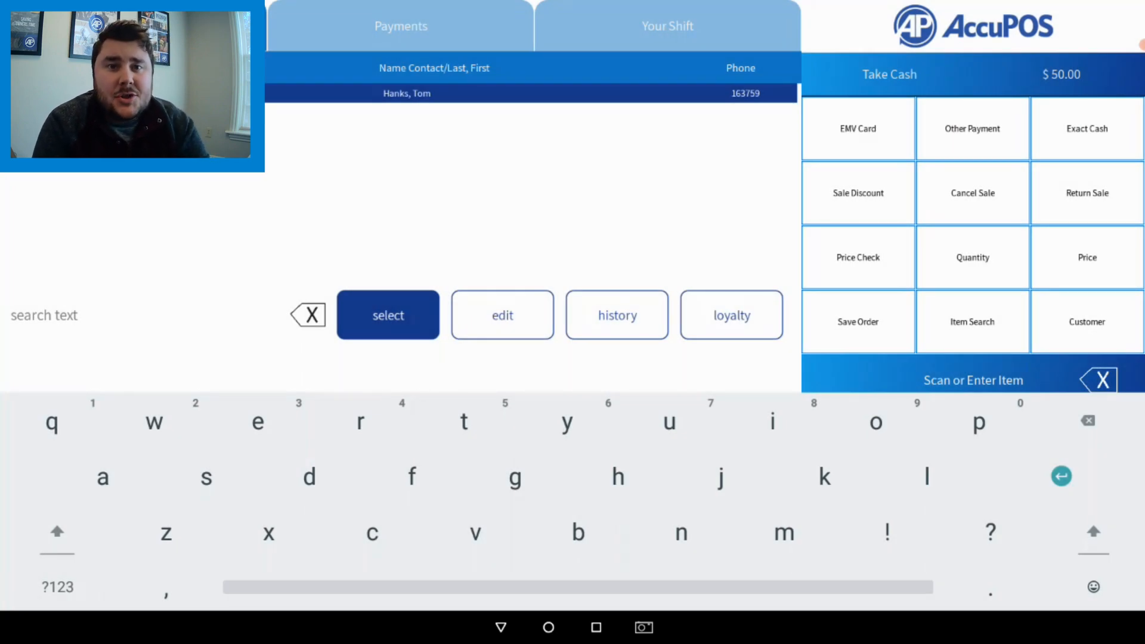
click(974, 380)
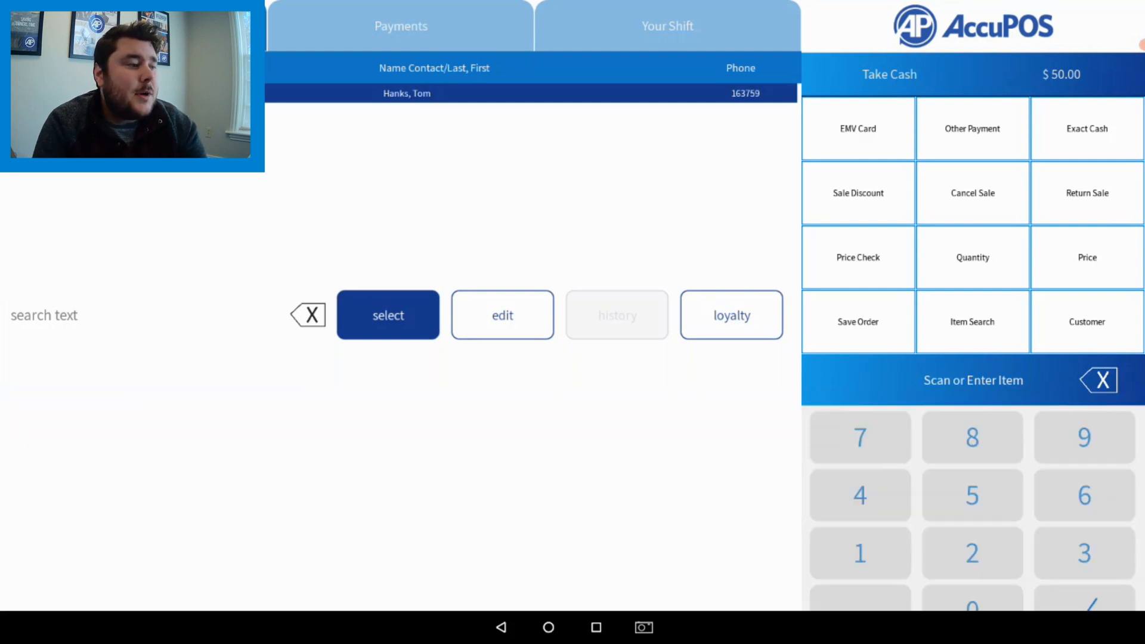
click(617, 315)
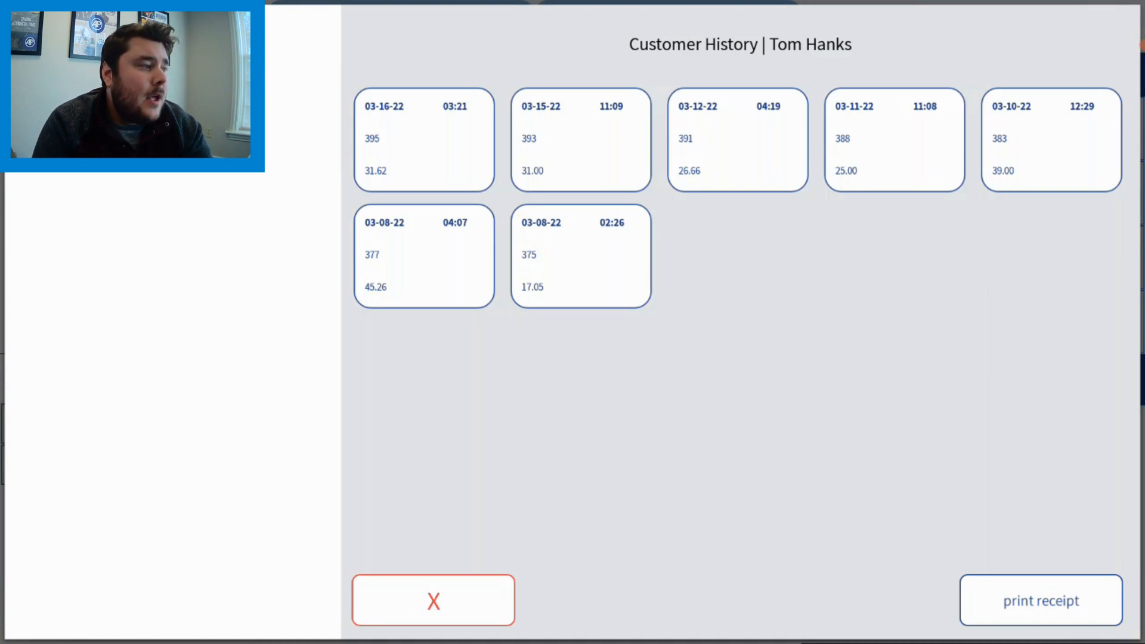
click(423, 138)
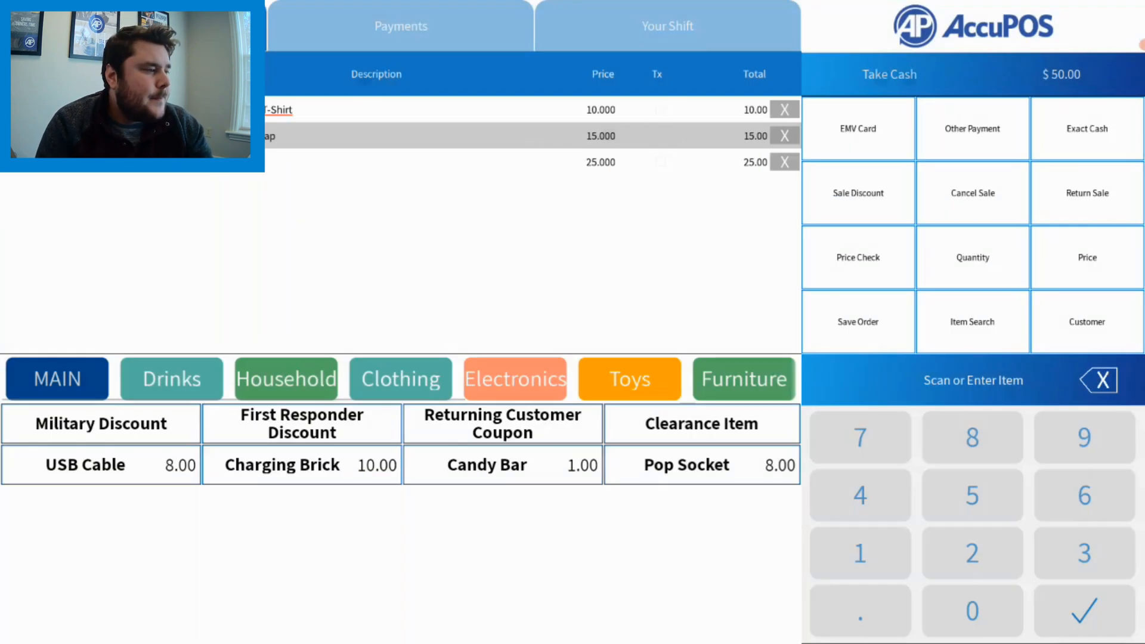
Step: Attach customer Tom Hanks to the sale and start a cash tender for $50.00
click(1086, 321)
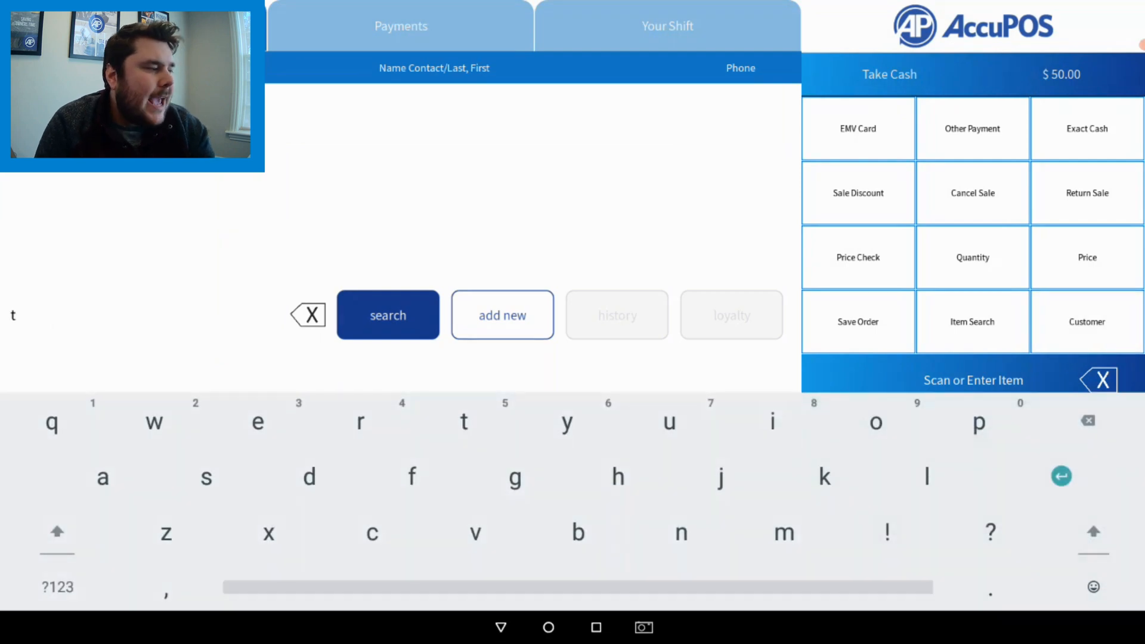
click(388, 315)
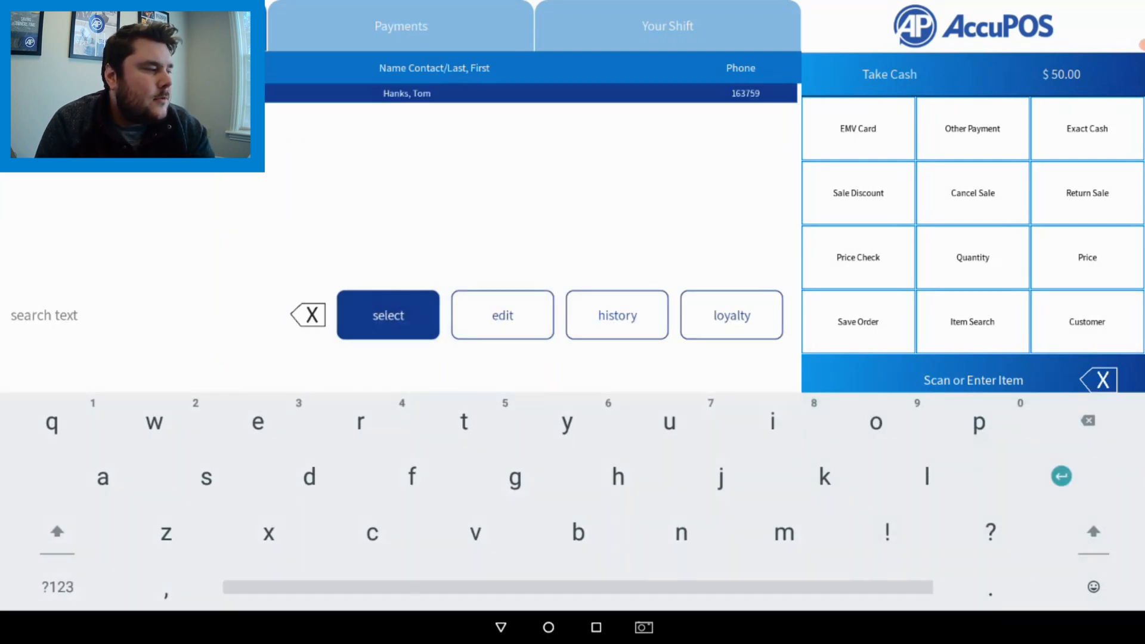
click(387, 315)
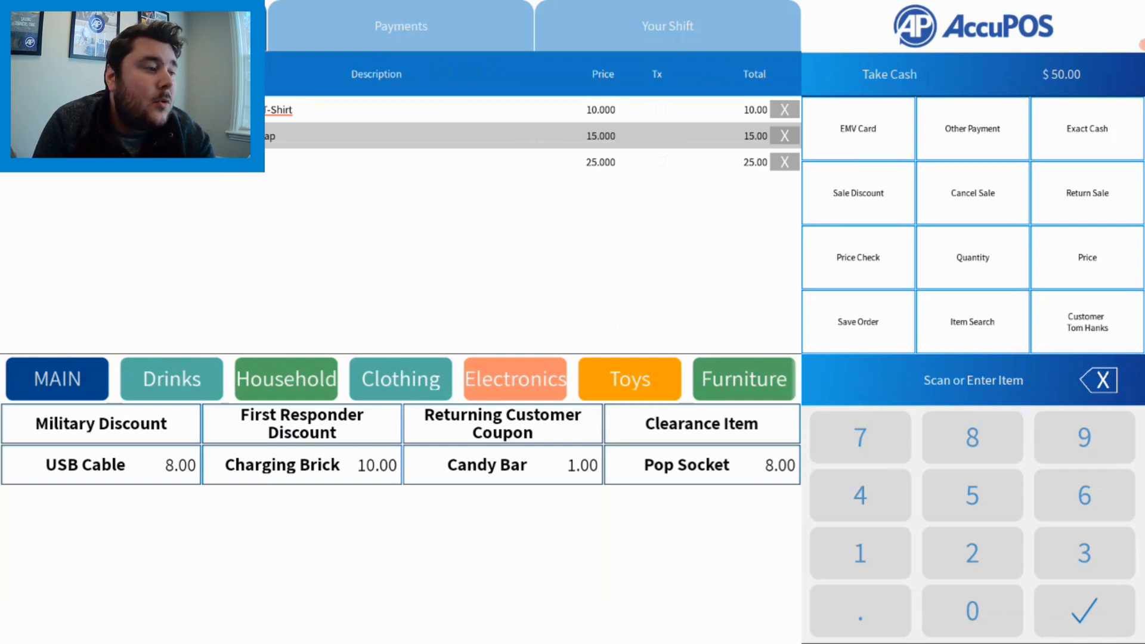
click(889, 74)
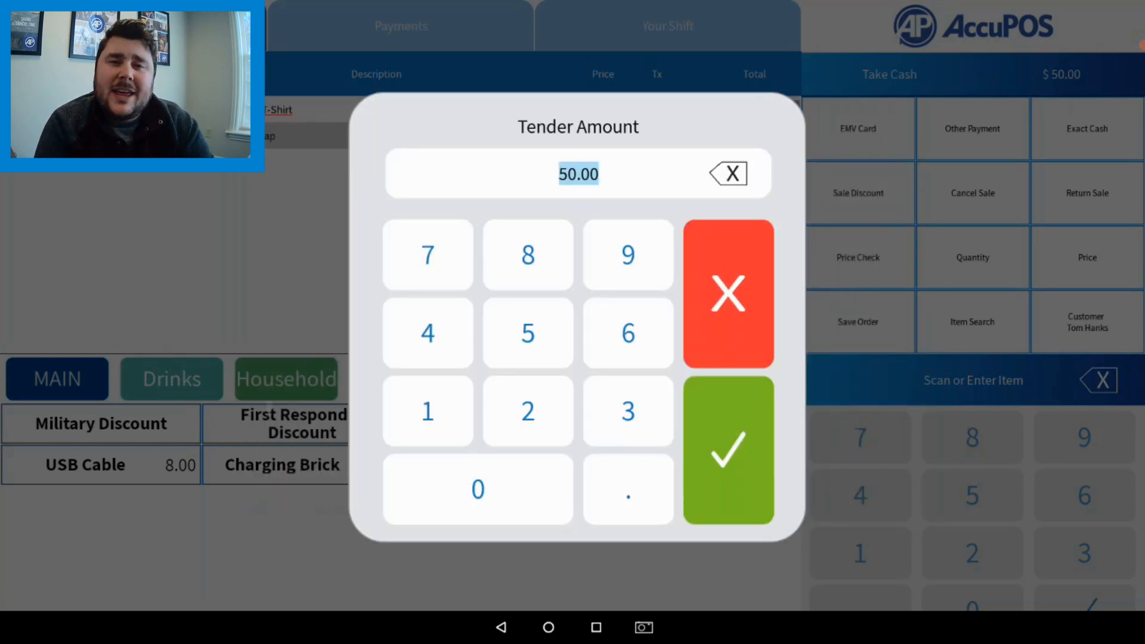
Step: Accept the 50.00 cash tender and continue past Tom Hanks's credit-limit warning
click(728, 451)
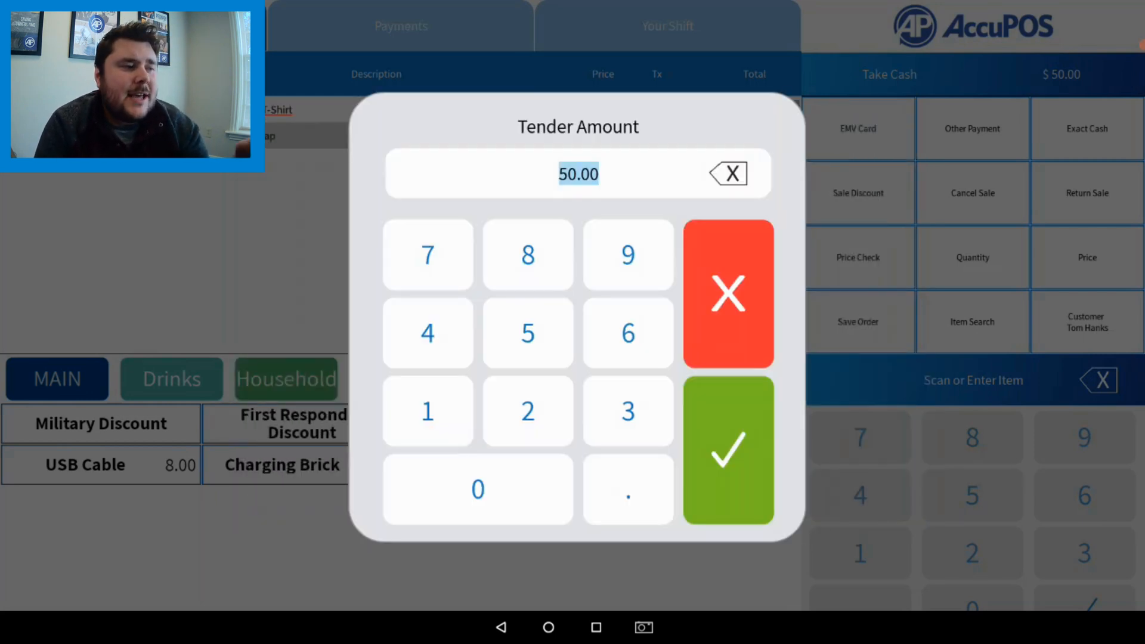
click(728, 450)
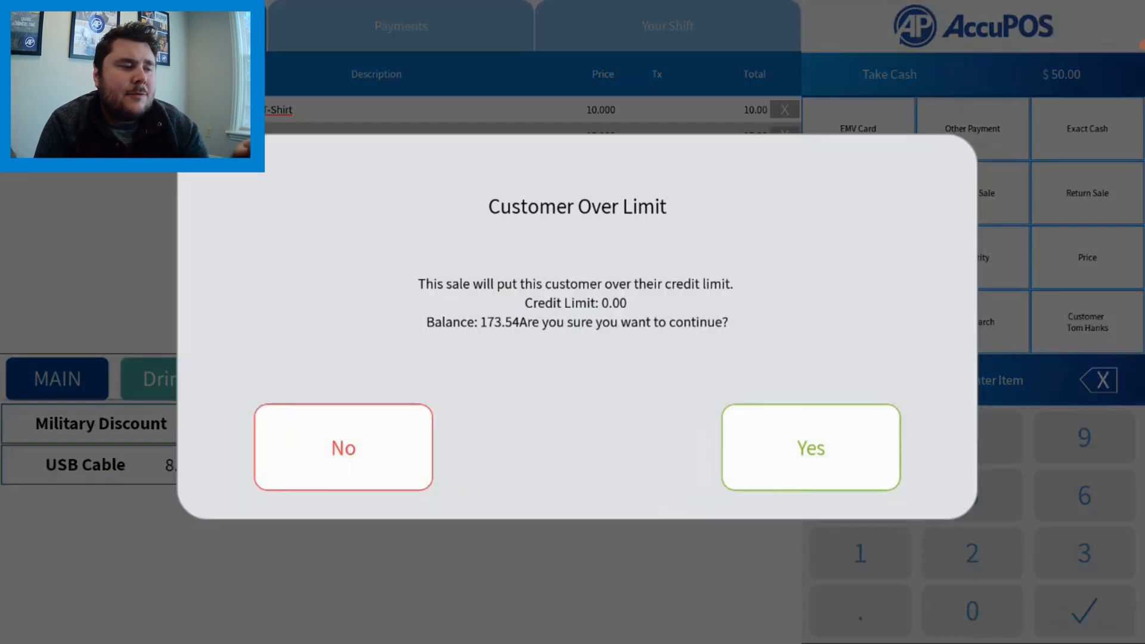
click(810, 448)
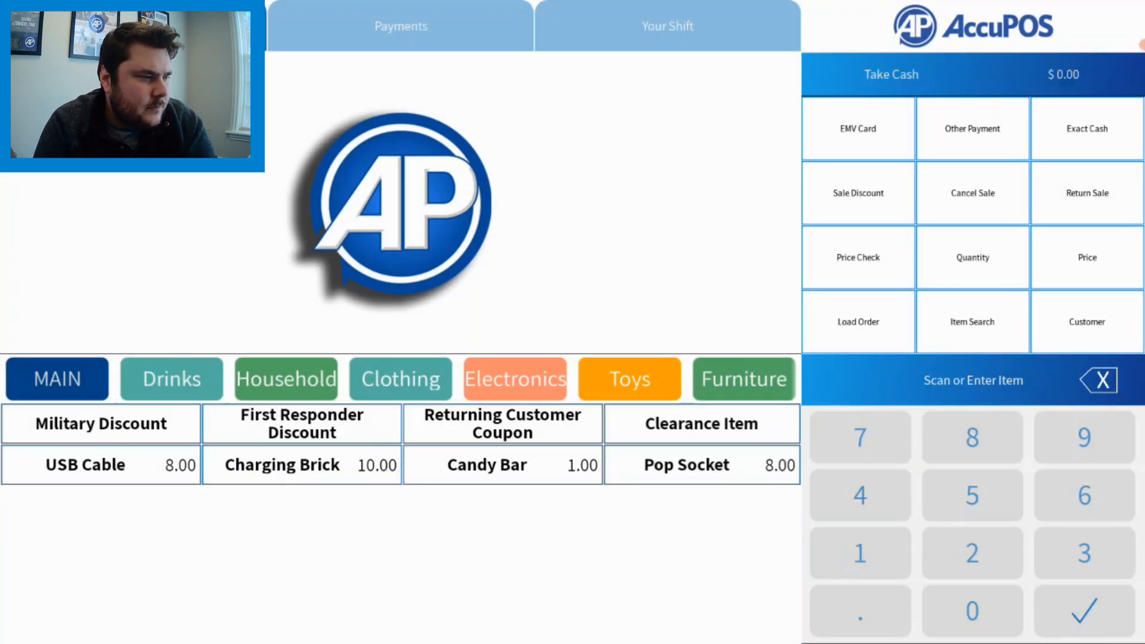
click(666, 25)
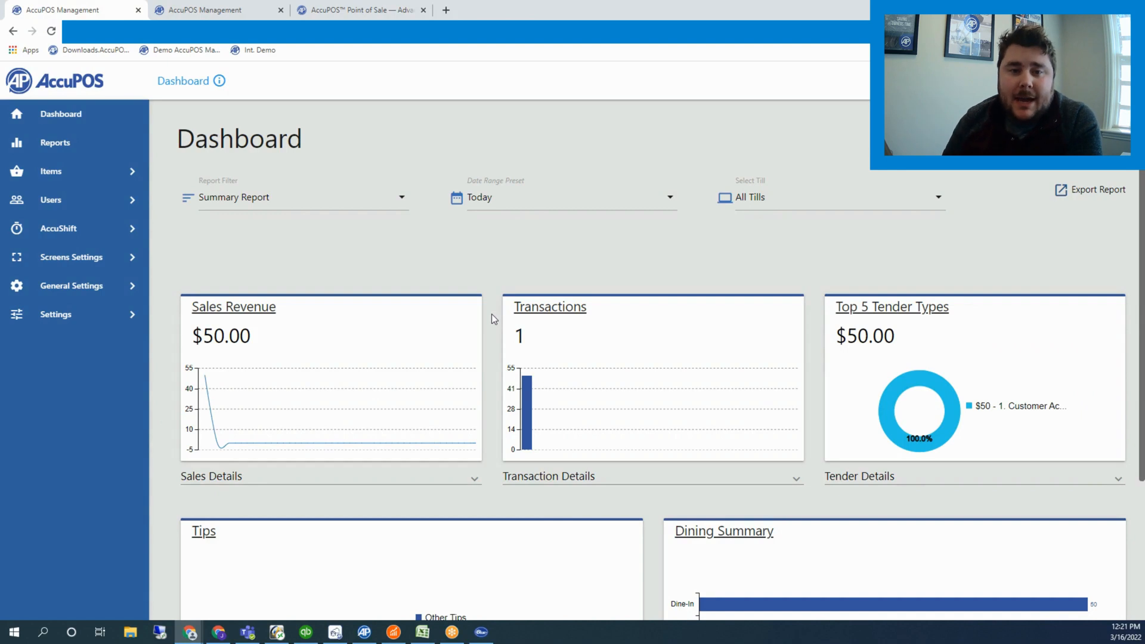
Step: Scroll the dashboard to review sales, transaction and tender details showing the $50.00 total
scroll(down, 3)
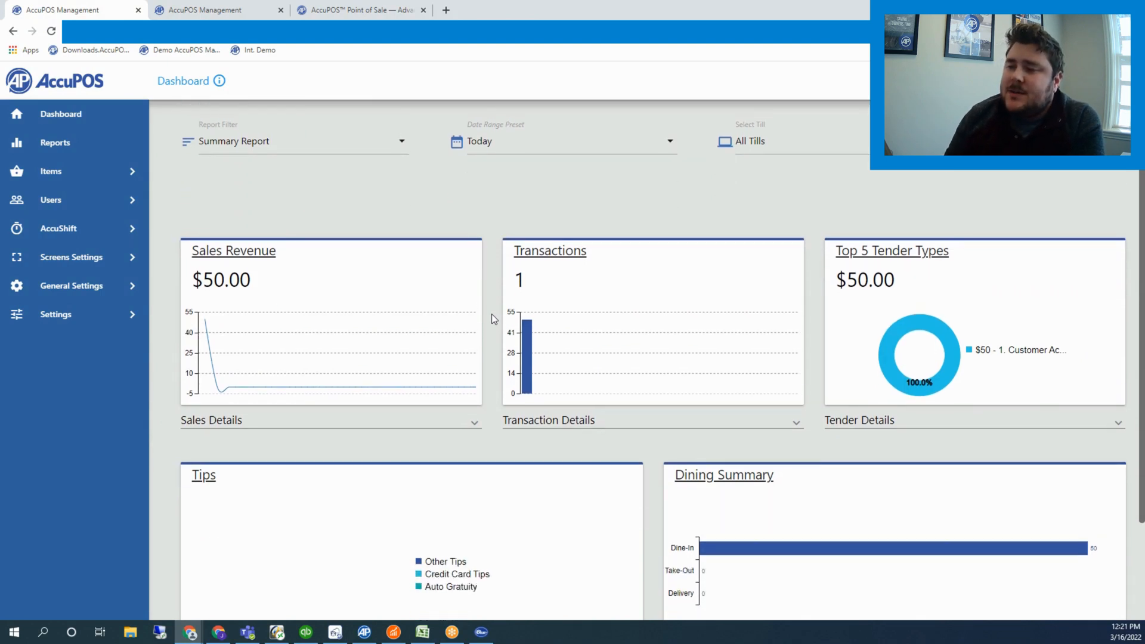
scroll(up, 3)
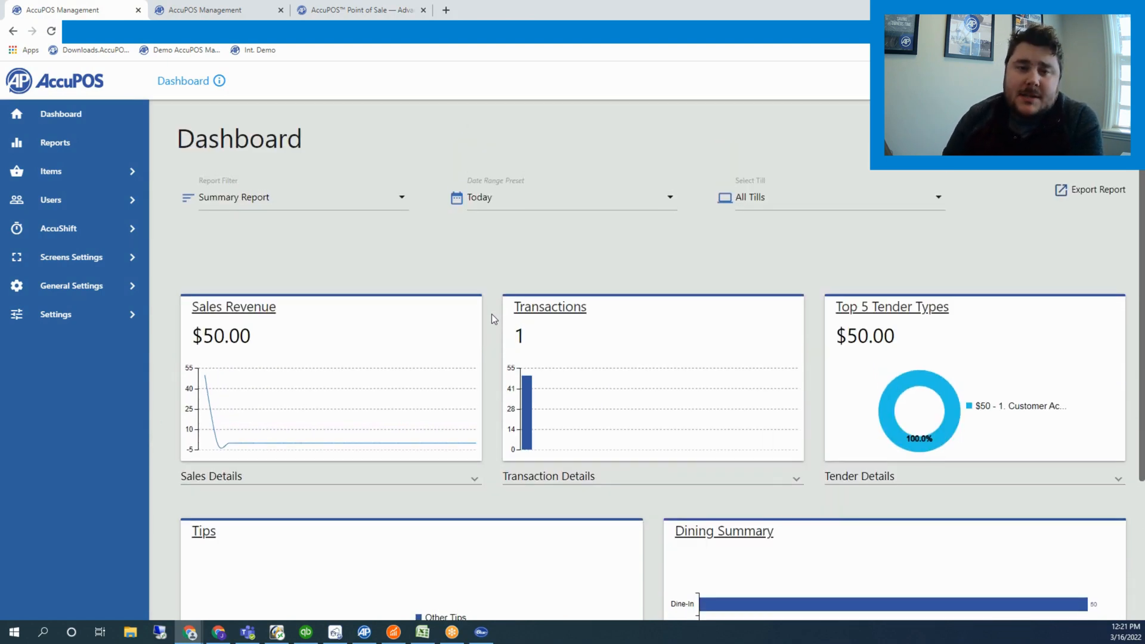
mouse_move(414, 442)
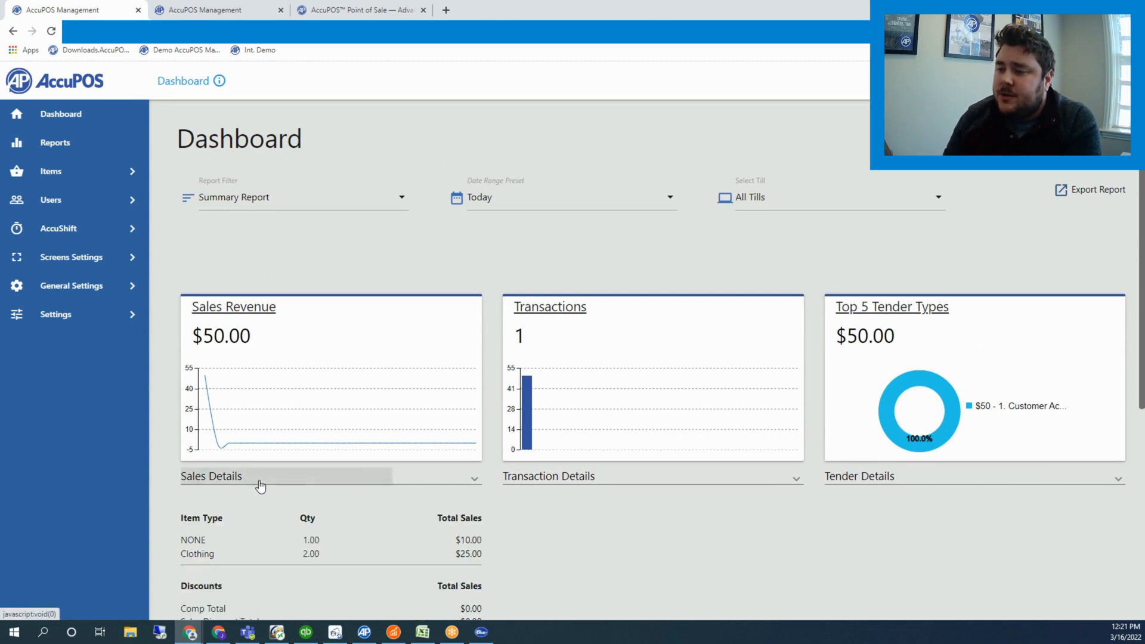
scroll(down, 3)
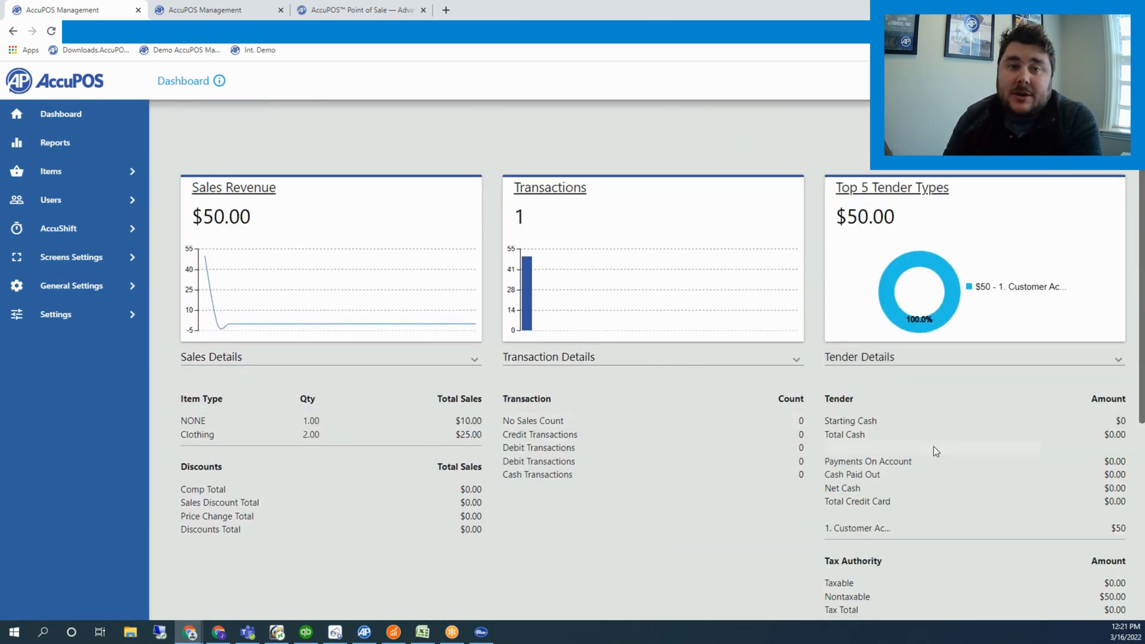
scroll(down, 3)
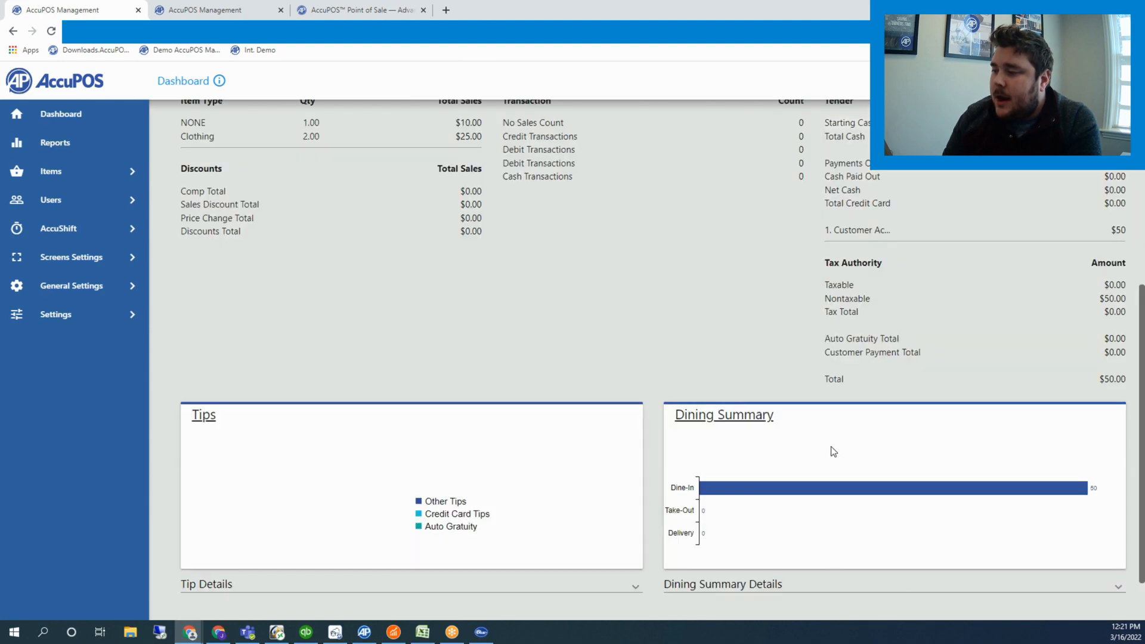
scroll(up, 3)
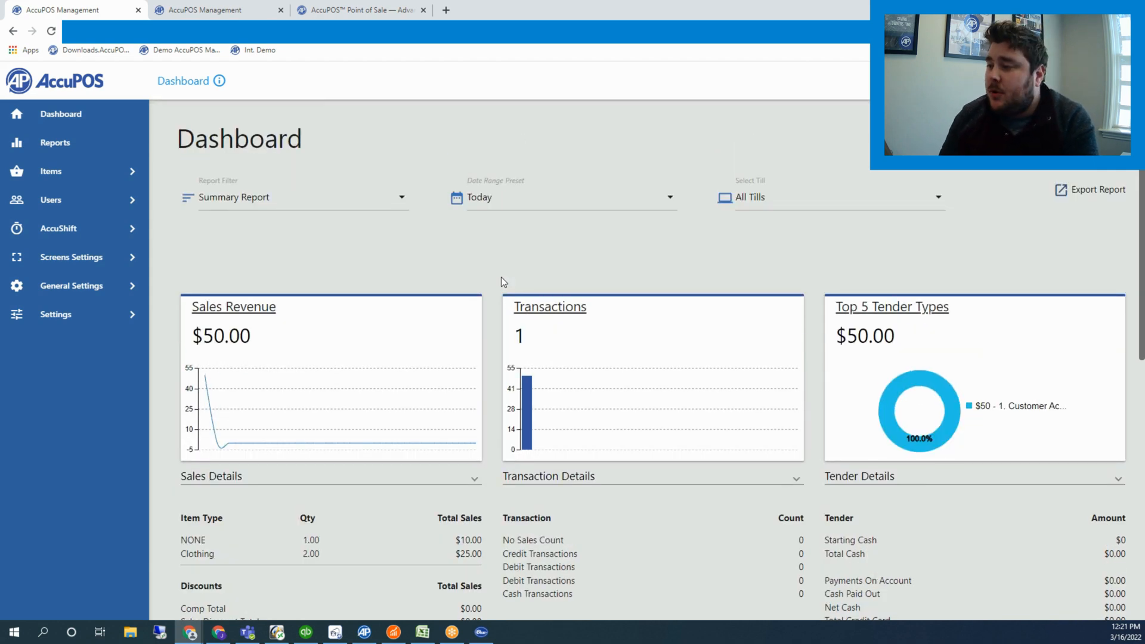
Step: Z-out Till 100's shift with 100 cash counted and review Z Reset Summary Report #78
scroll(down, 3)
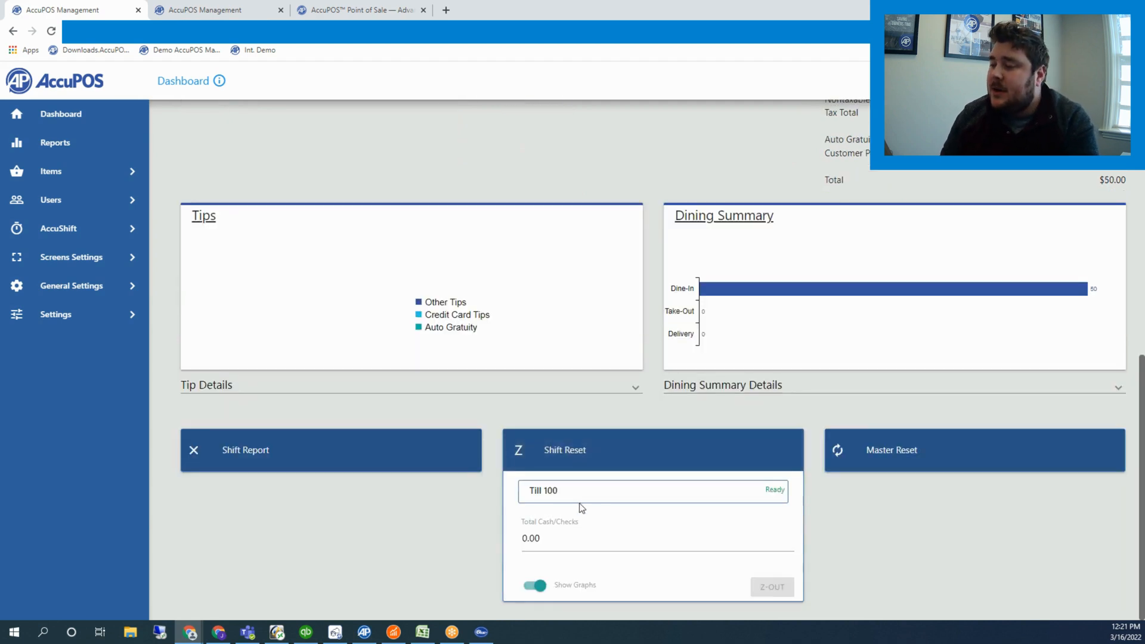
click(531, 538)
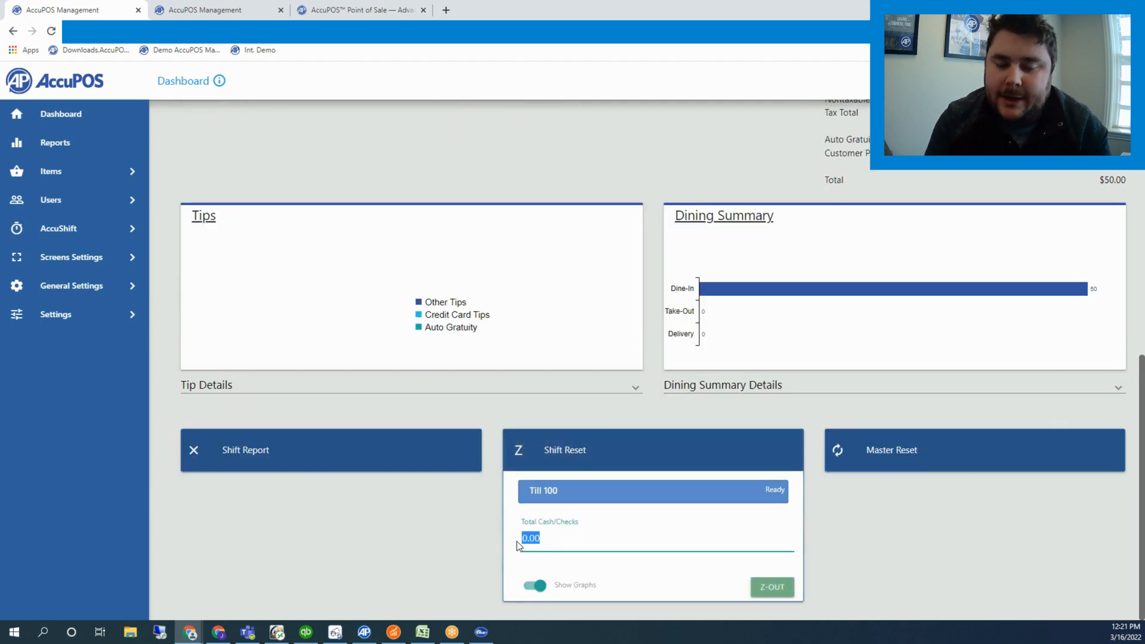
text(100)
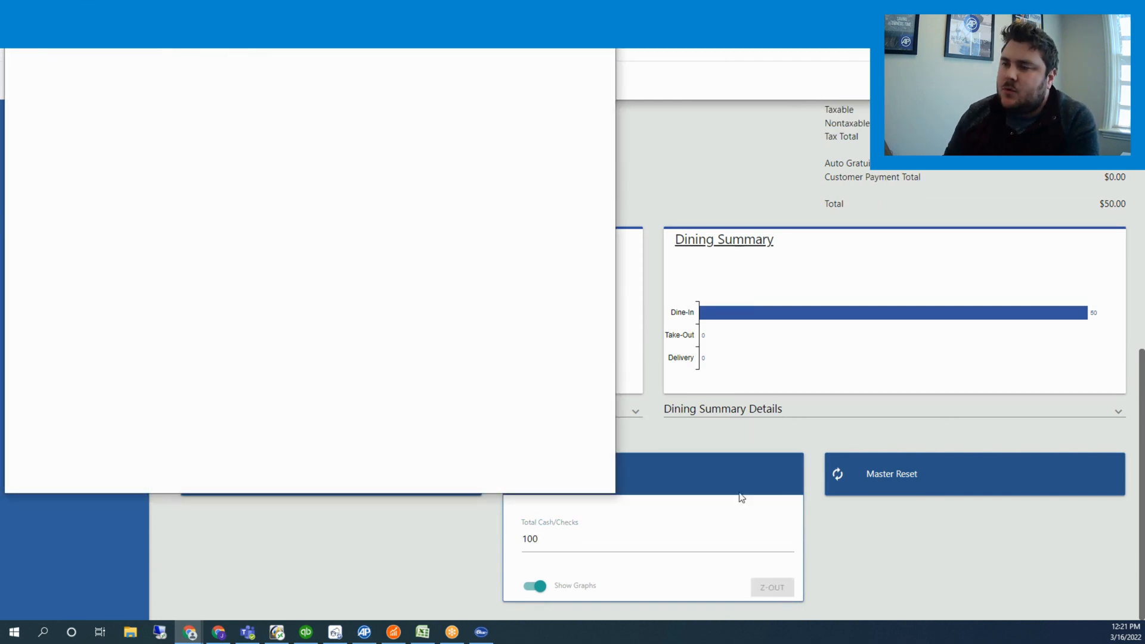
click(772, 588)
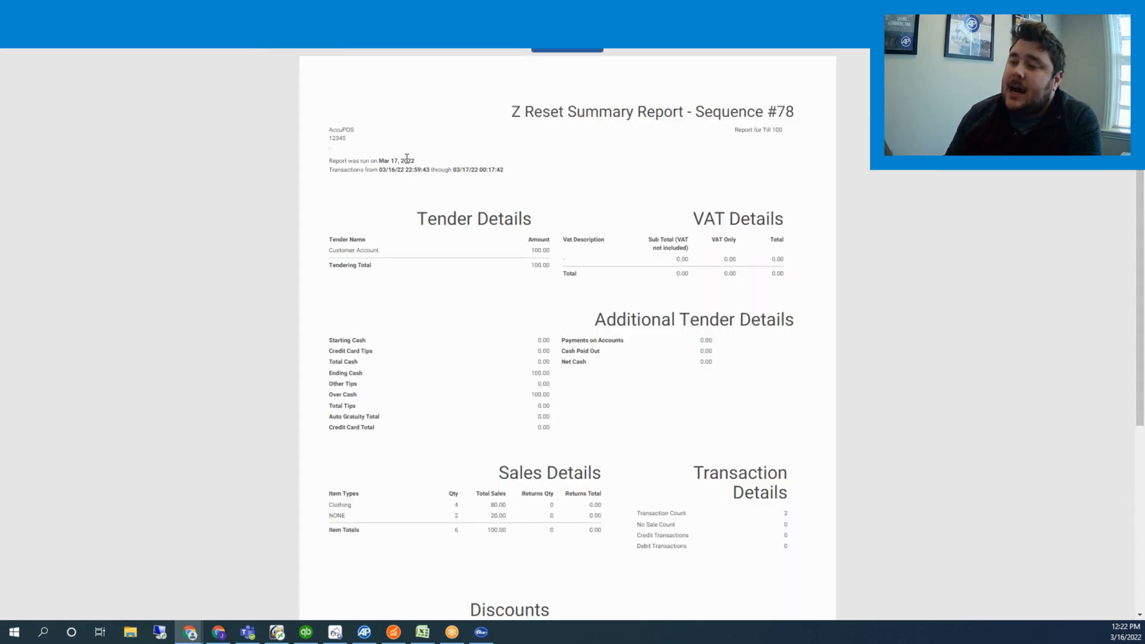
scroll(down, 3)
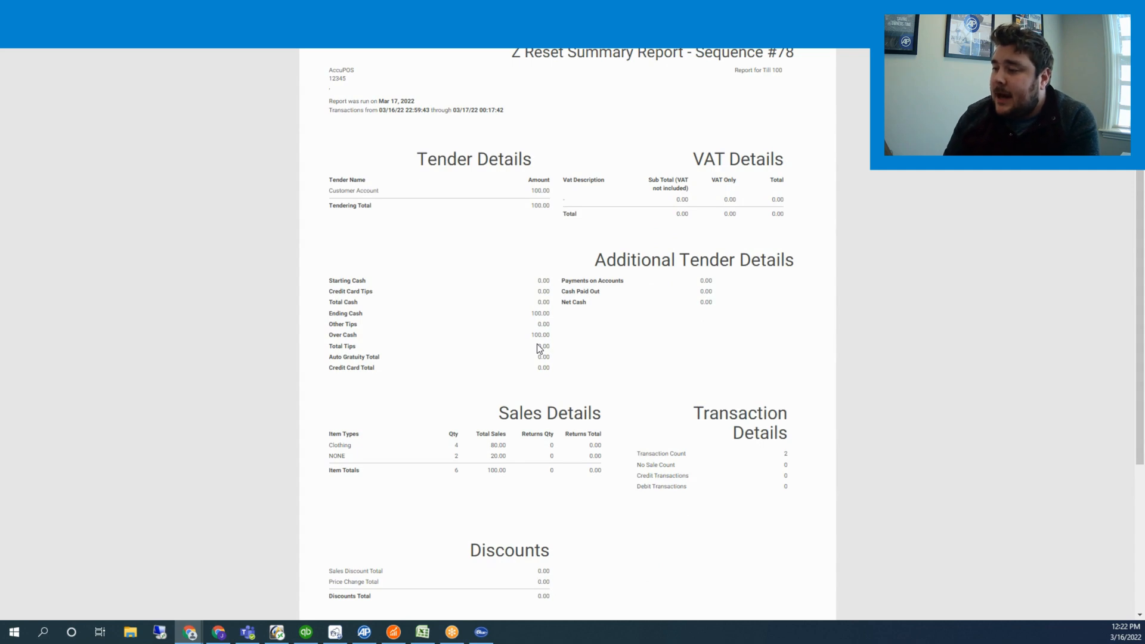
mouse_move(481, 418)
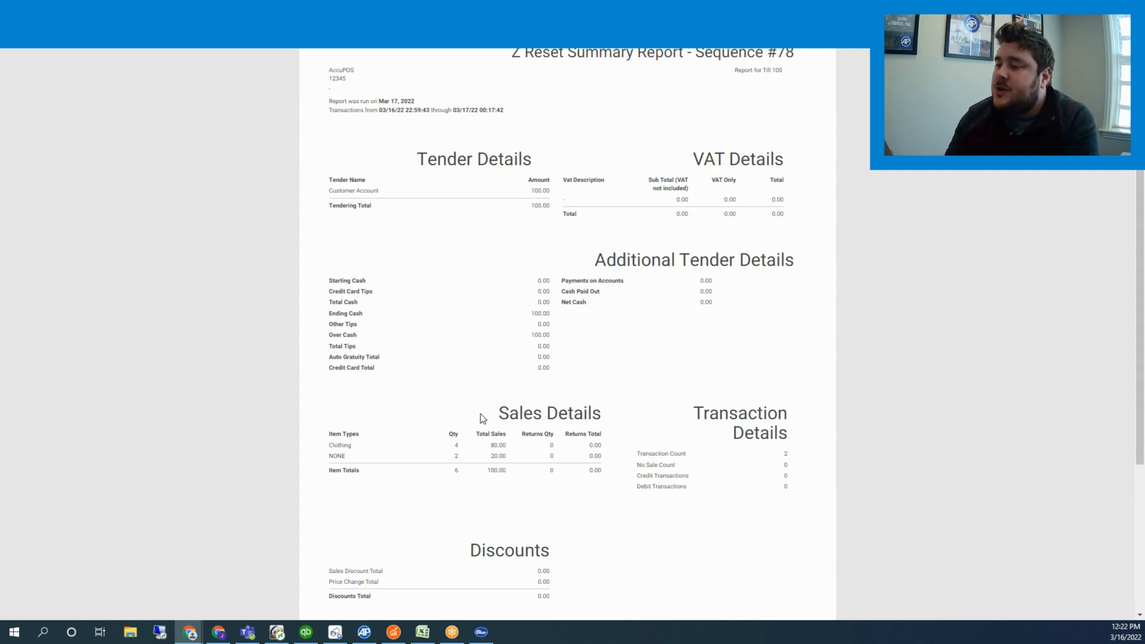
mouse_move(779, 402)
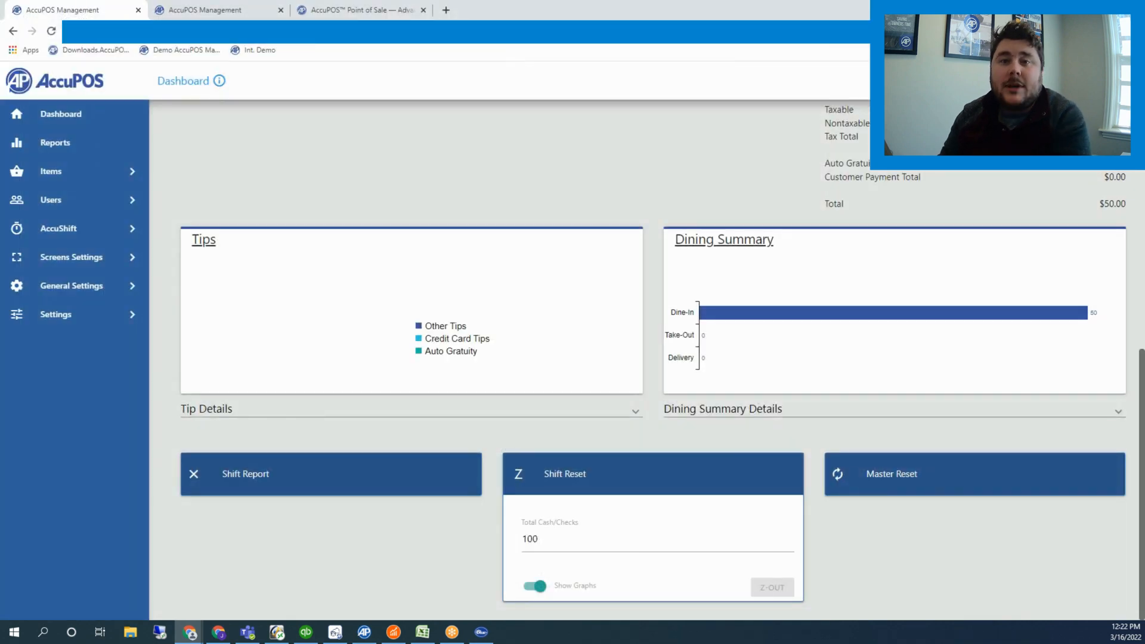
mouse_move(121, 143)
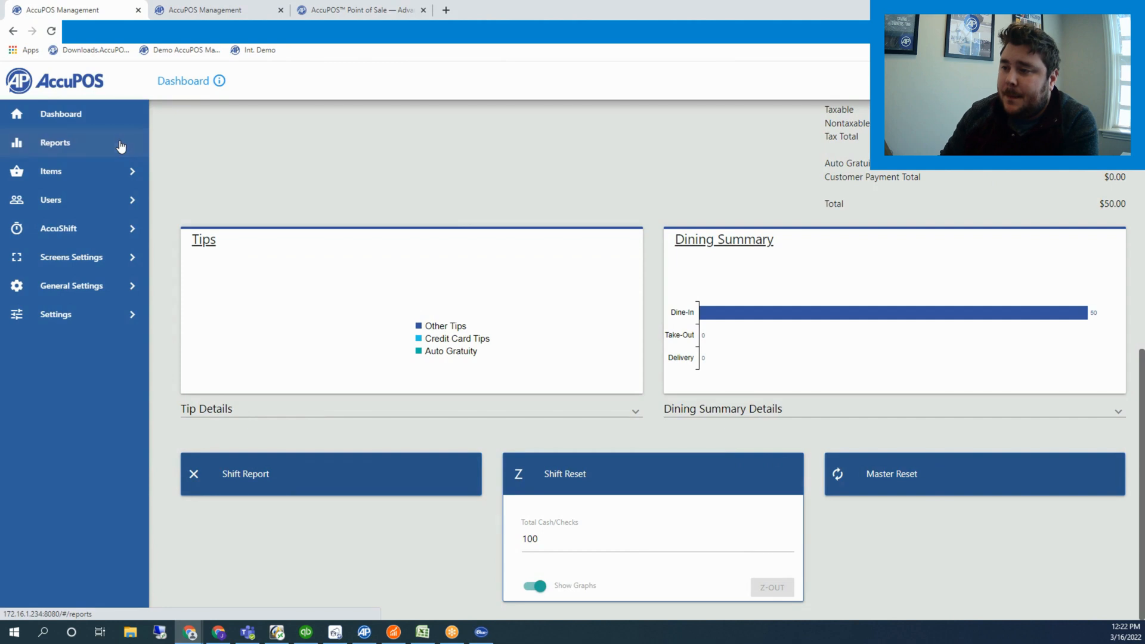
Step: In Reports, set the category to Transactions and check the start-date calendar
click(57, 142)
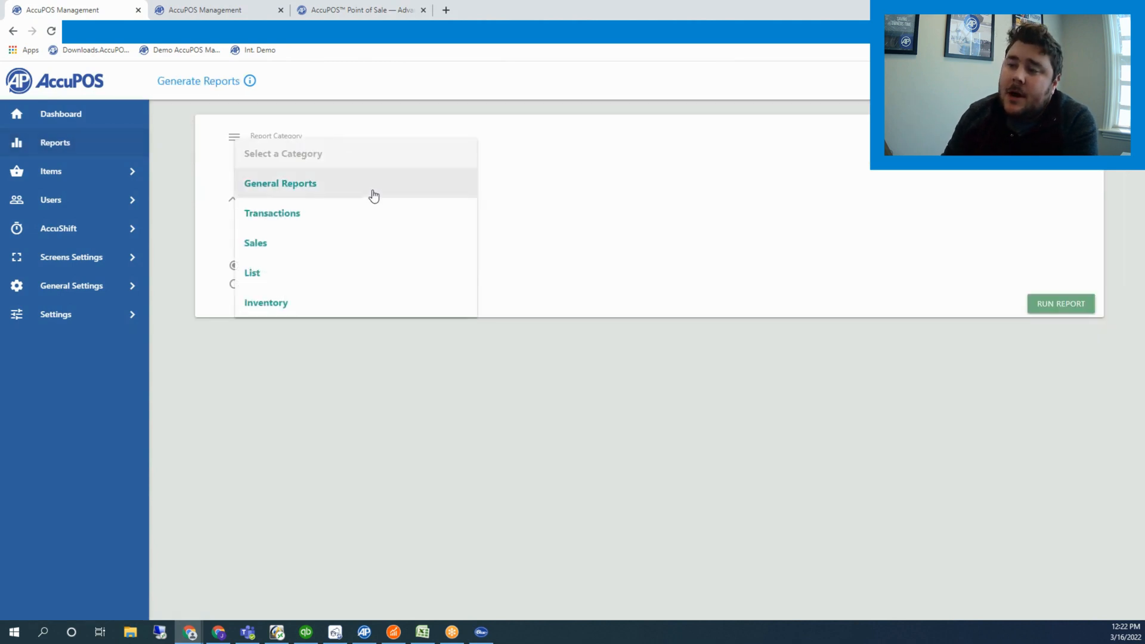
click(279, 184)
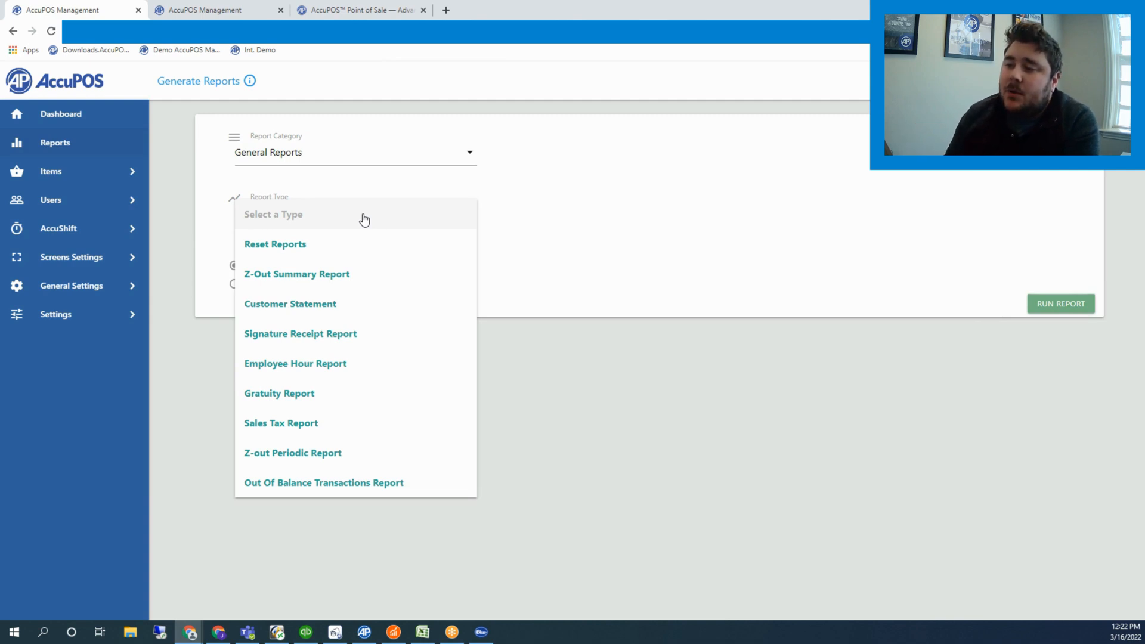
mouse_move(347, 344)
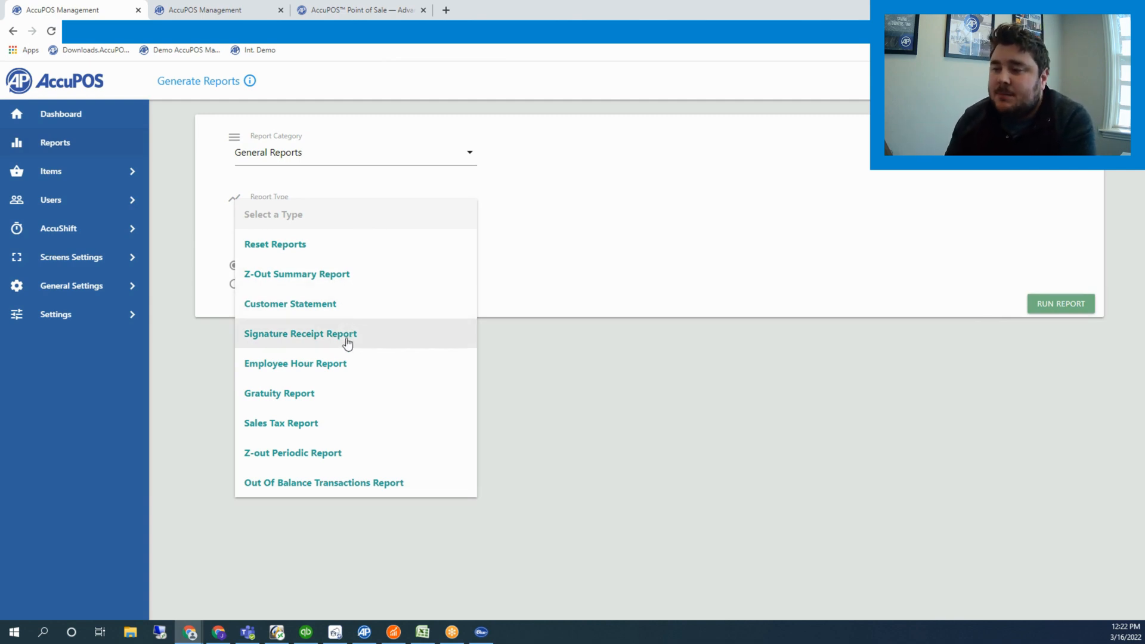
mouse_move(518, 295)
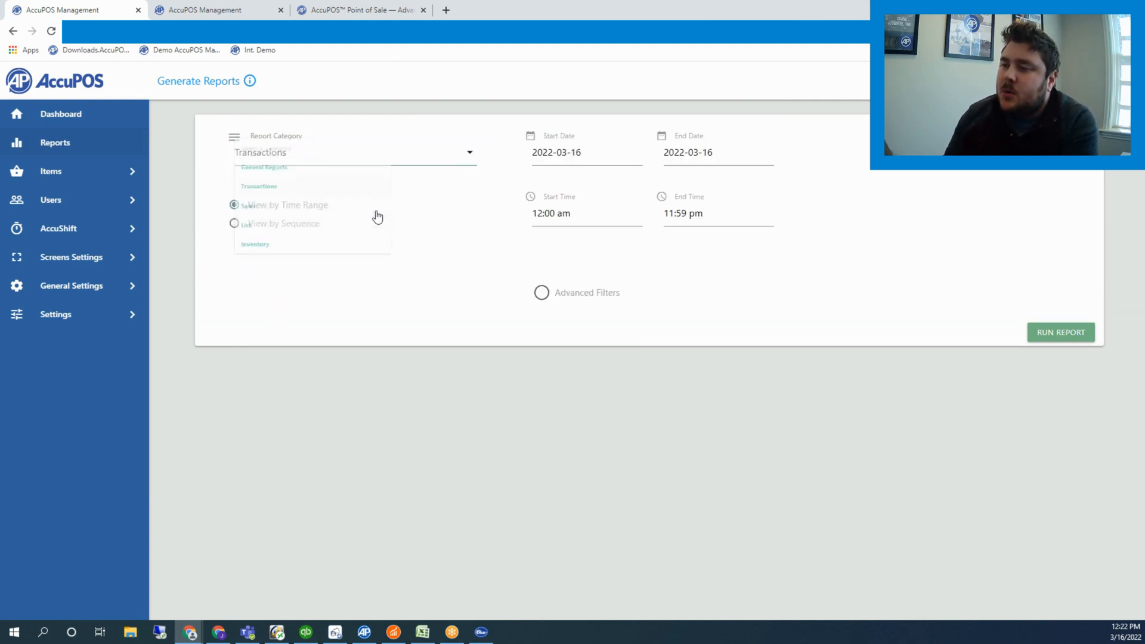
click(259, 186)
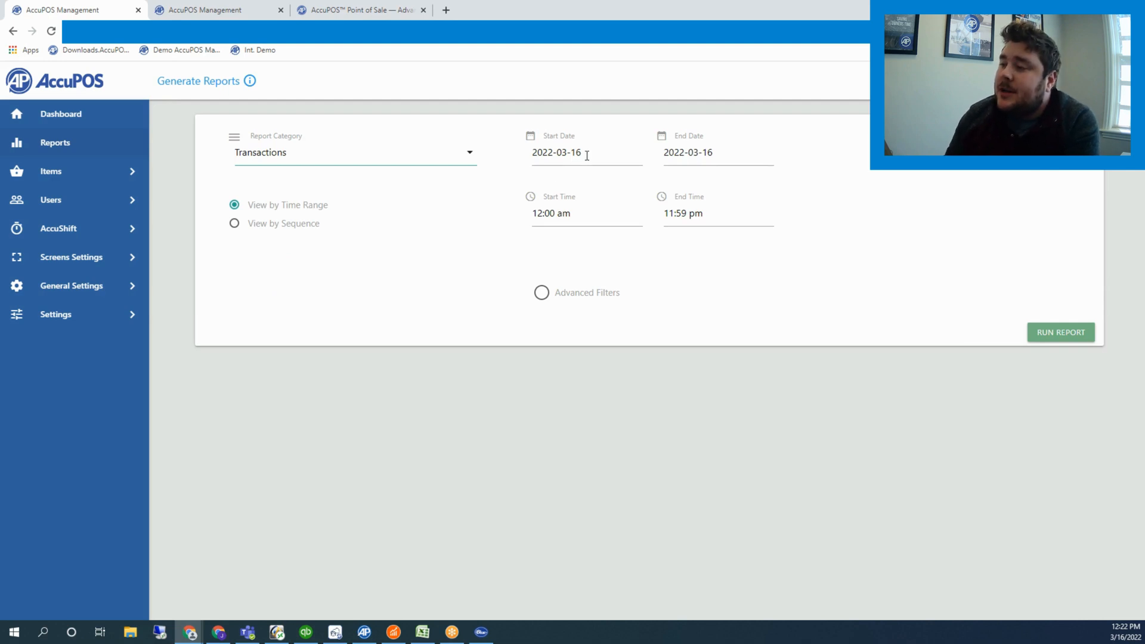
click(578, 152)
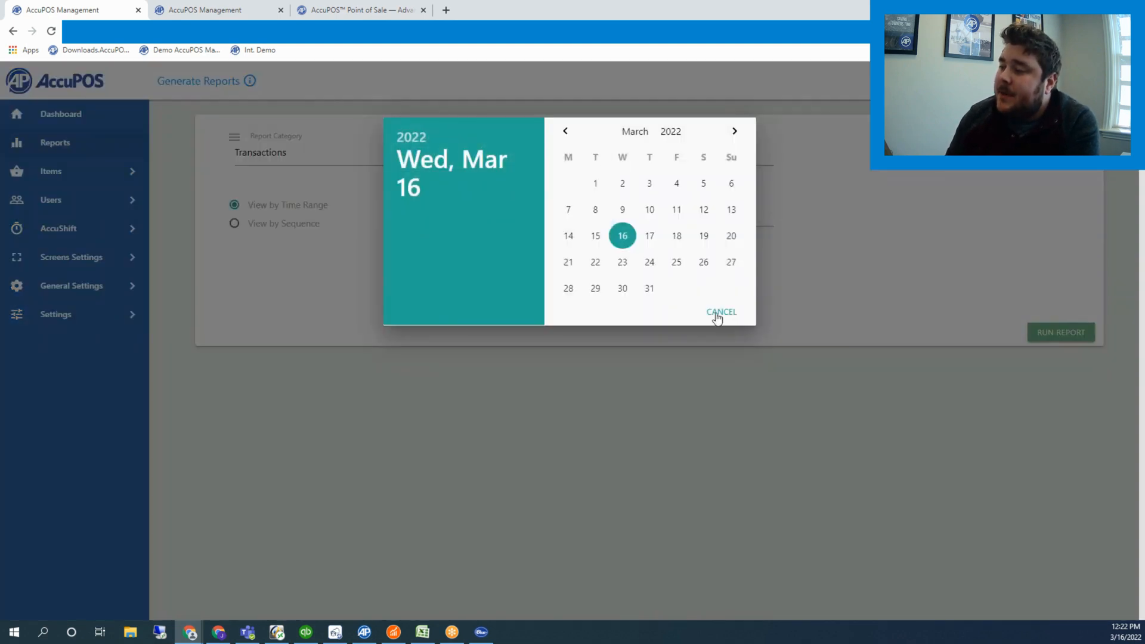
click(721, 311)
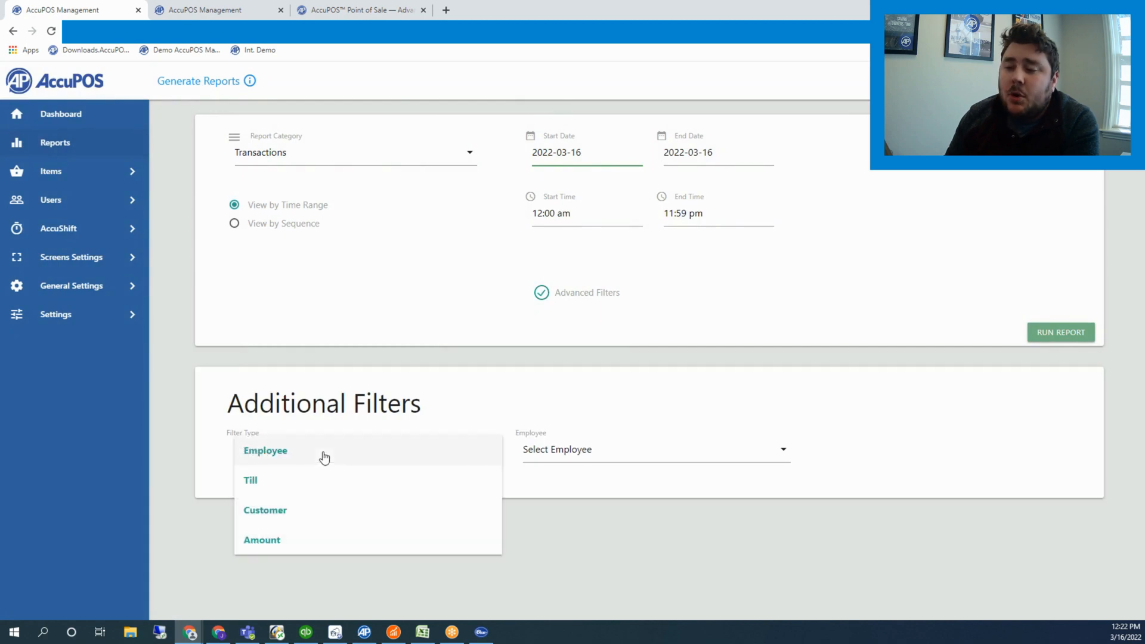
mouse_move(313, 494)
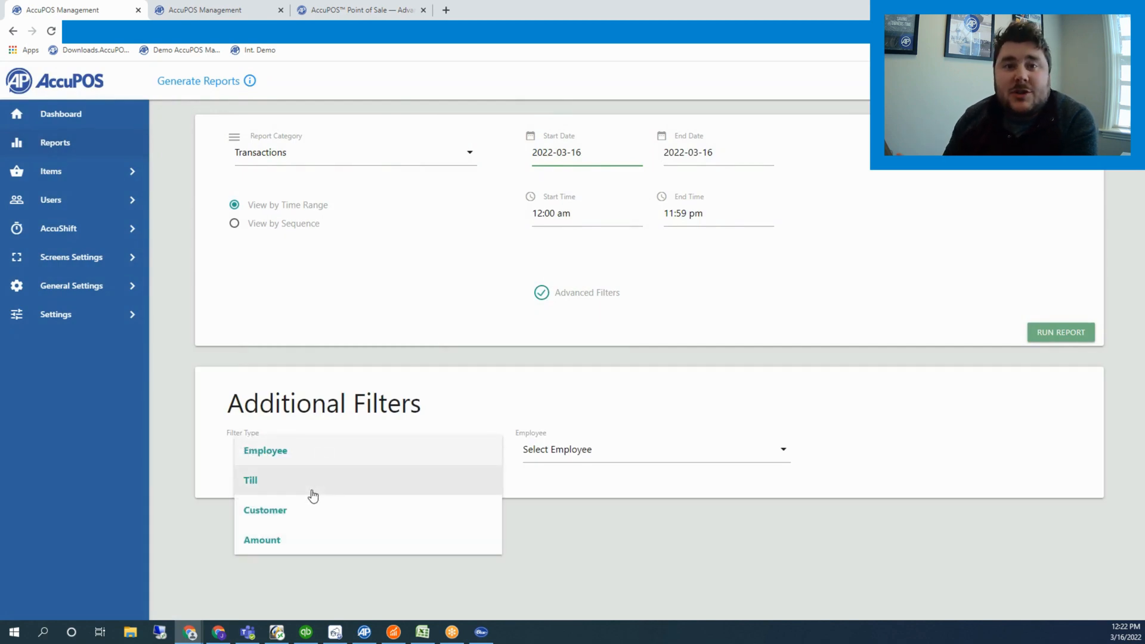
mouse_move(312, 509)
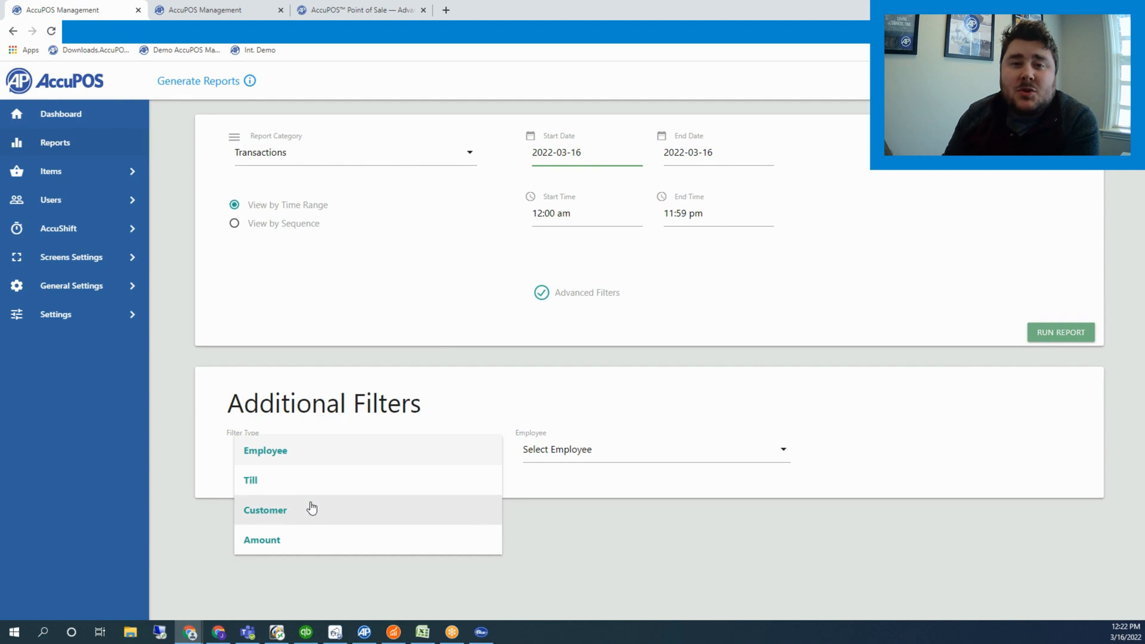
mouse_move(437, 448)
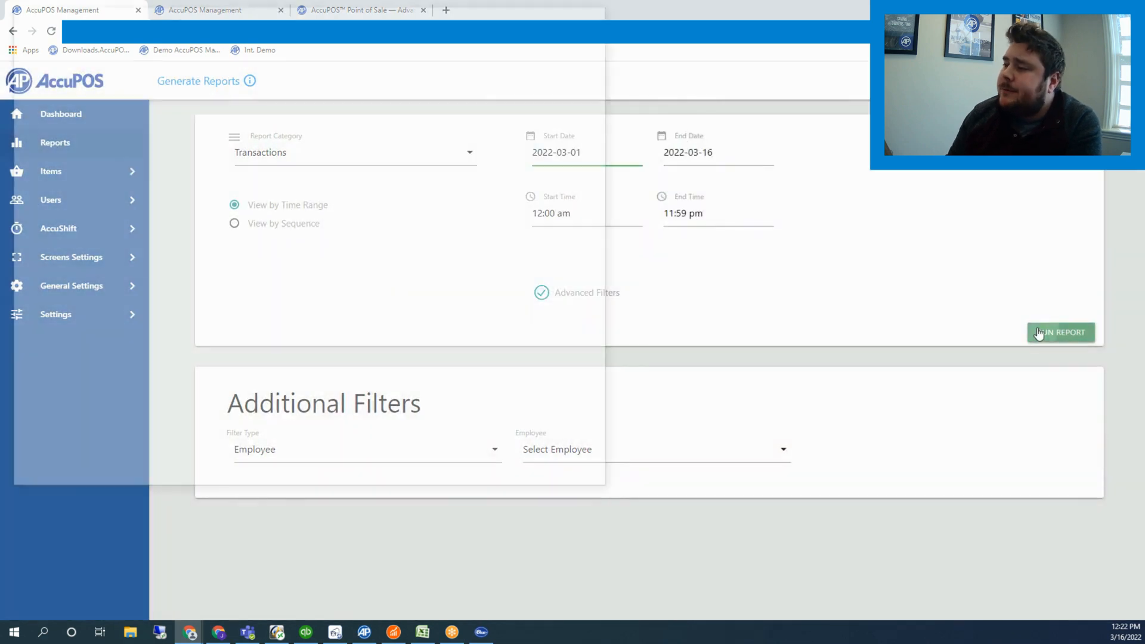
Step: Run the Transactions Report for March 1–16, 2022 listing invoices 397, 396 and 395
click(1060, 333)
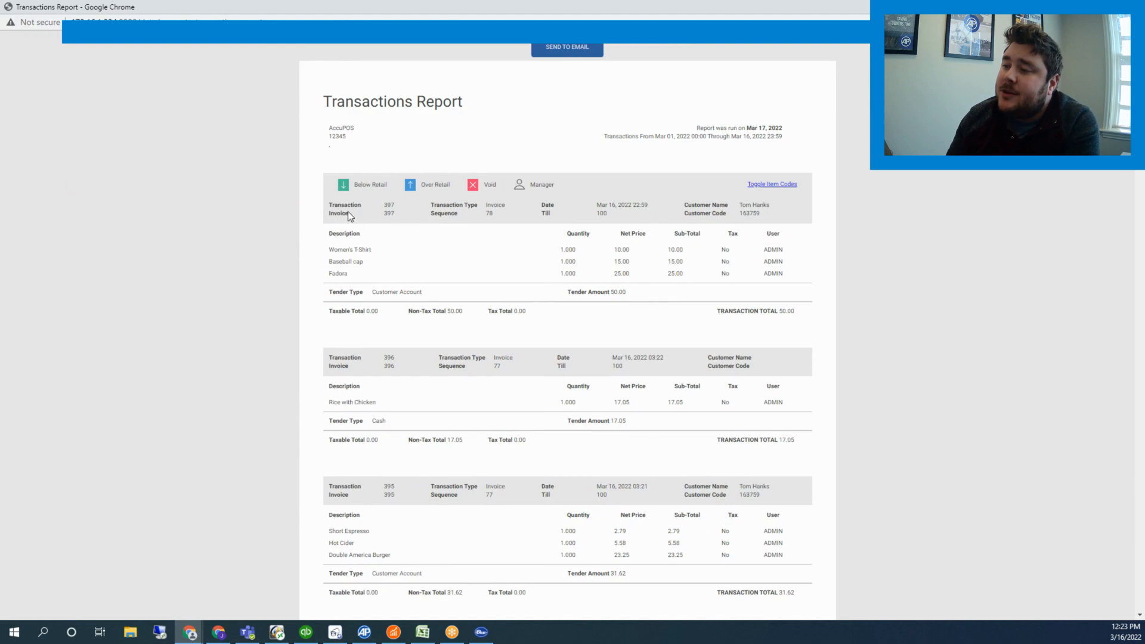
mouse_move(698, 203)
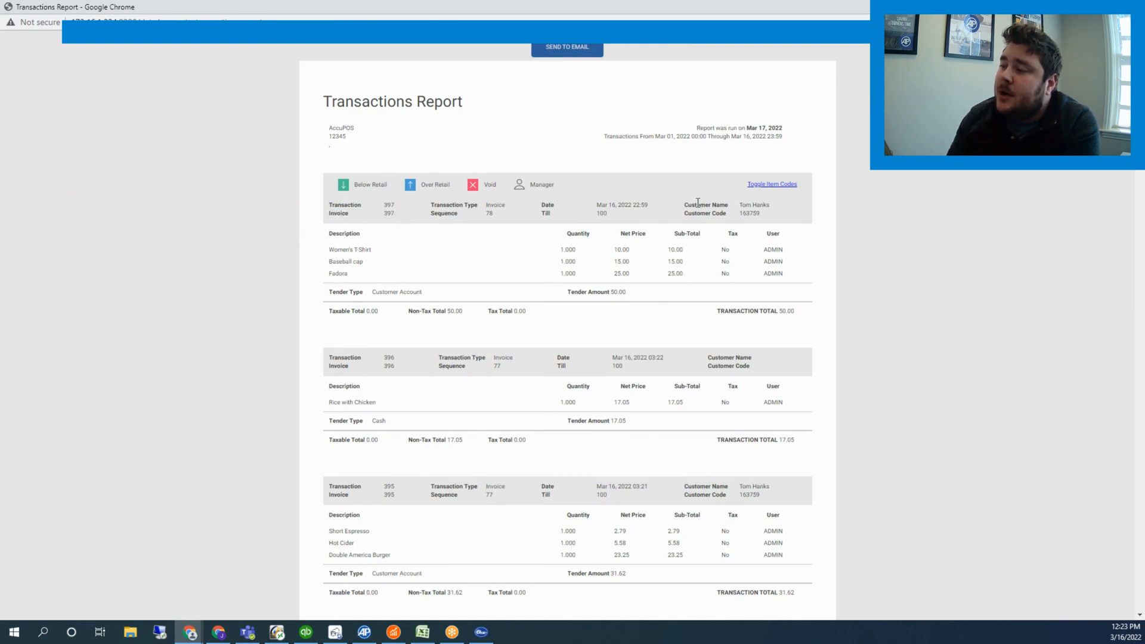
mouse_move(777, 203)
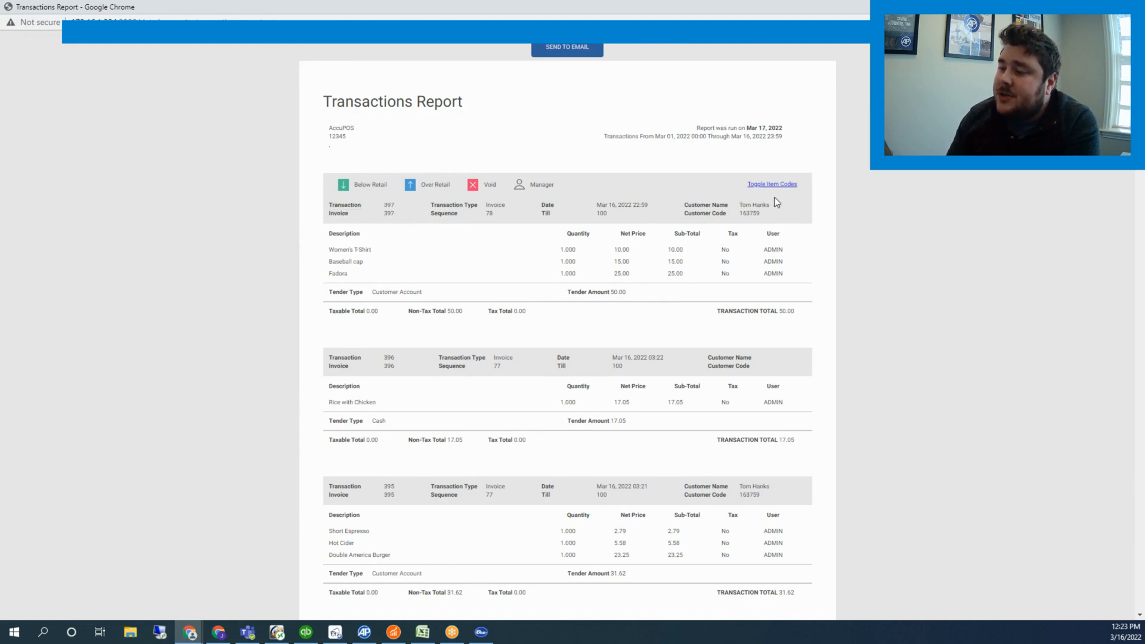
mouse_move(705, 268)
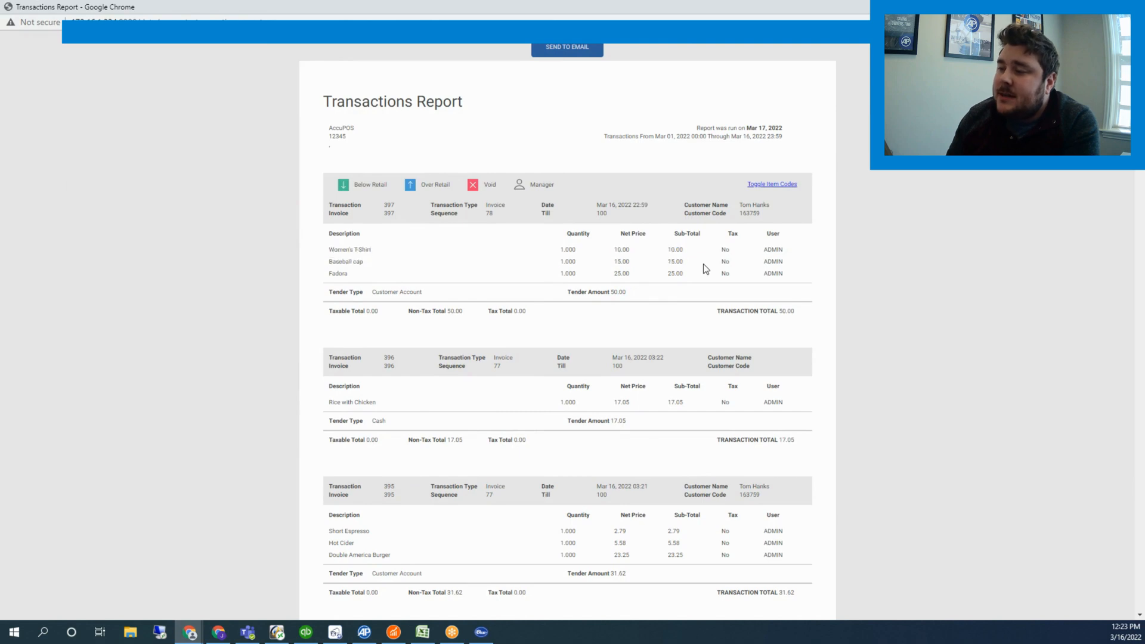
mouse_move(330, 256)
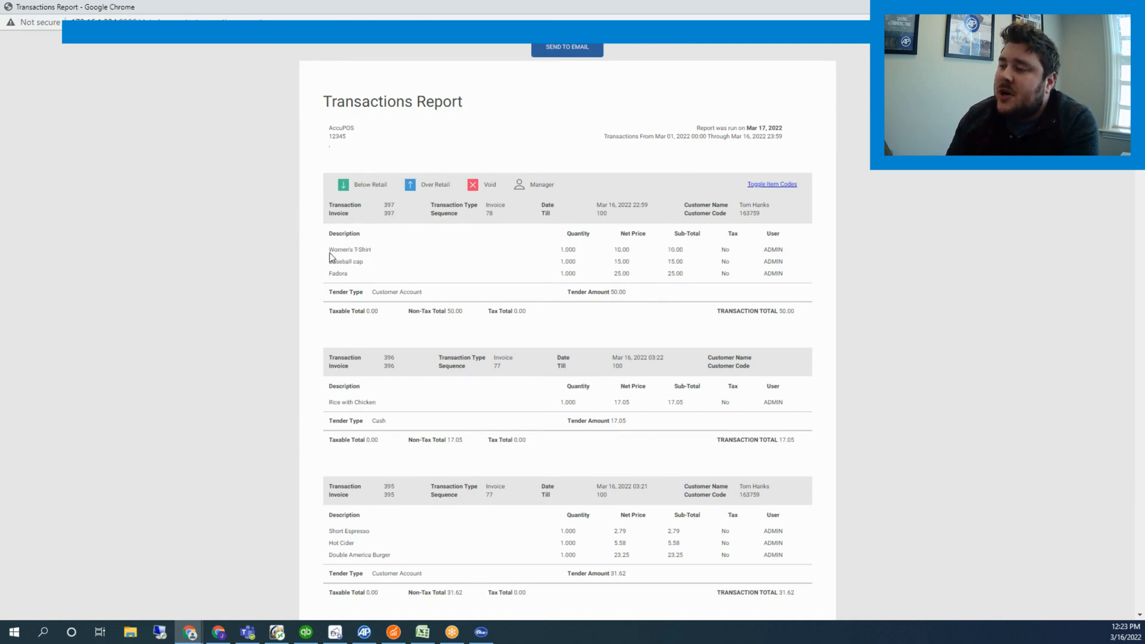
mouse_move(534, 235)
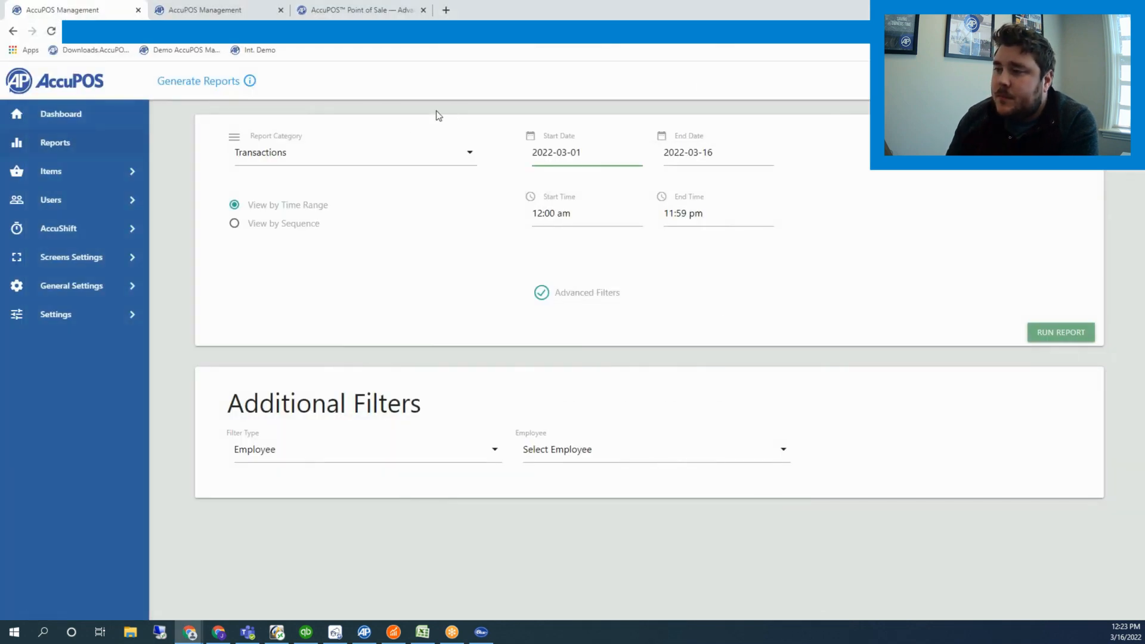
Step: Switch the report category to Sales and review its report types
click(353, 151)
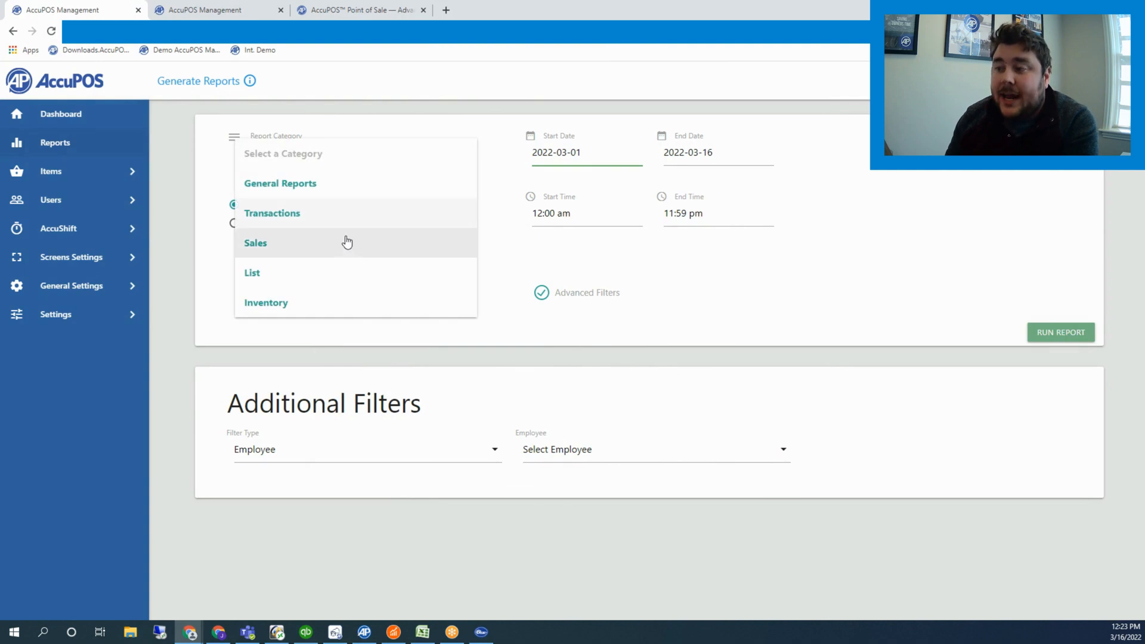
click(255, 242)
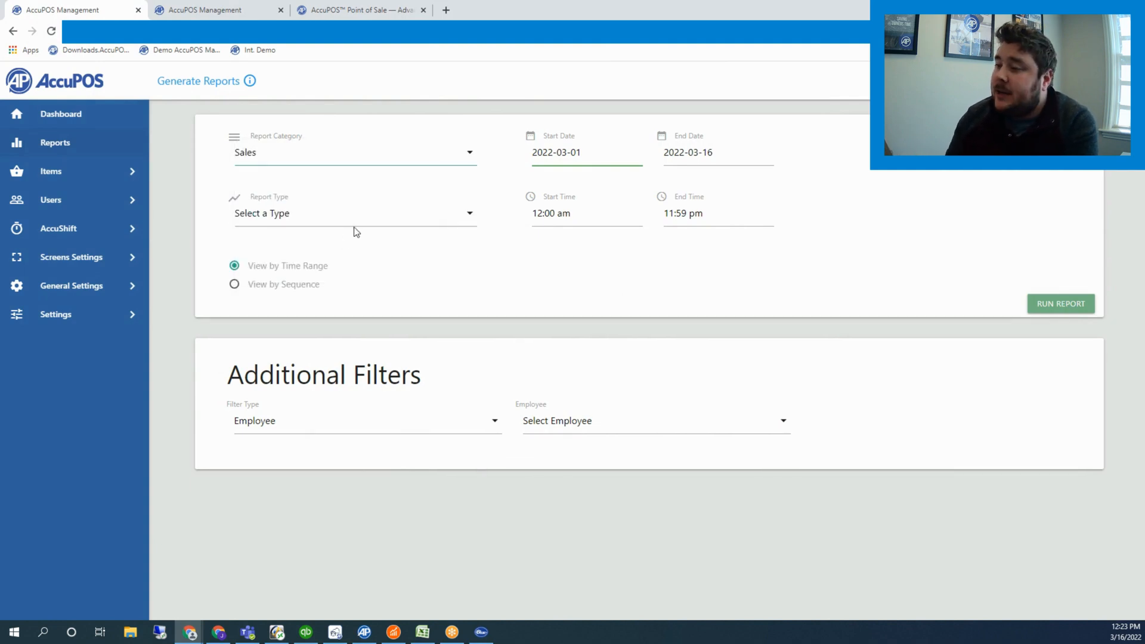
click(355, 212)
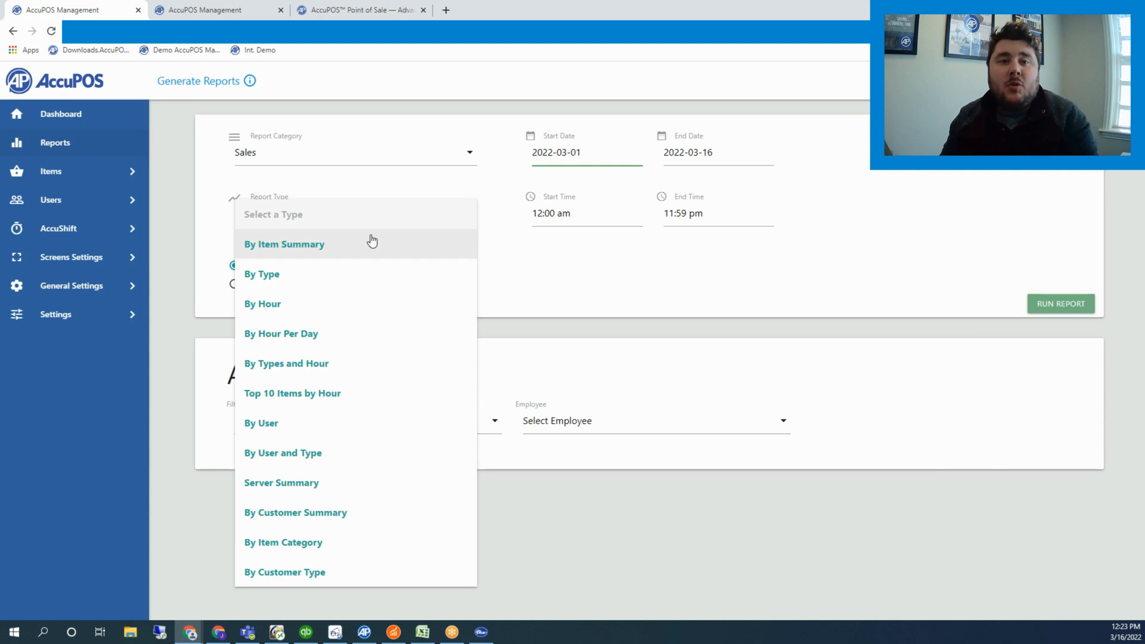
mouse_move(379, 242)
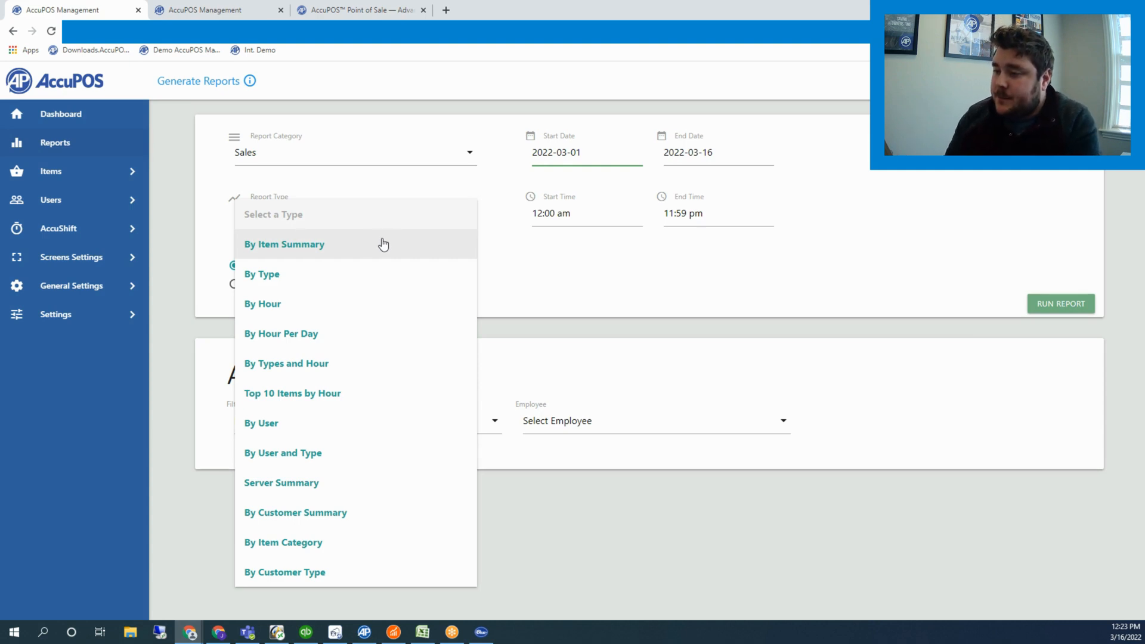
Step: Try the List category, then settle on Inventory as the report category
click(355, 152)
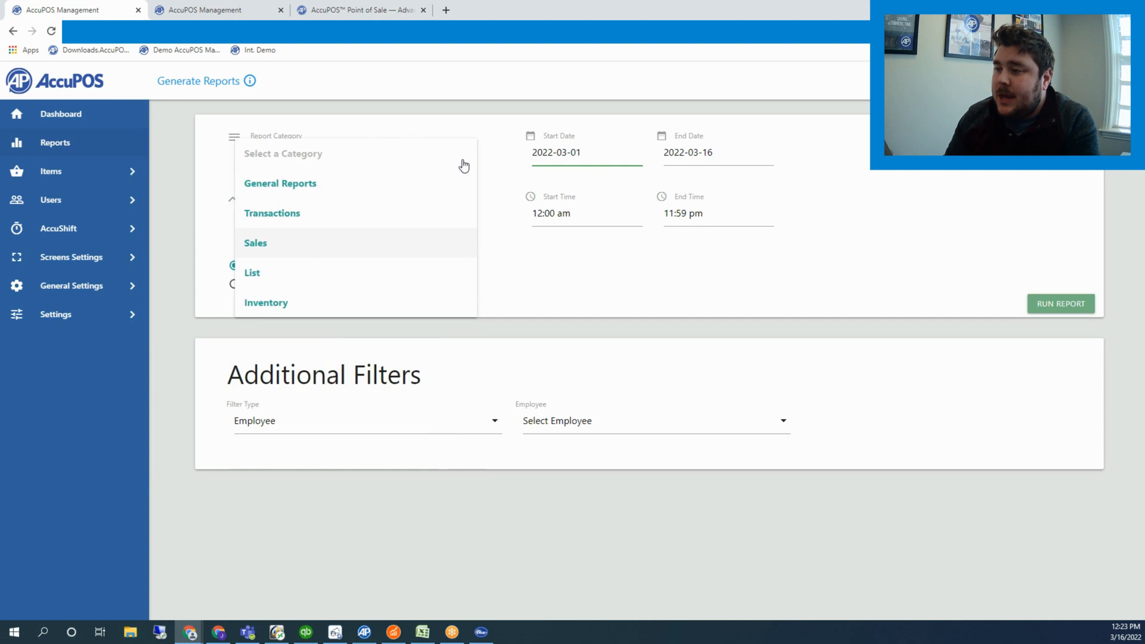
click(252, 272)
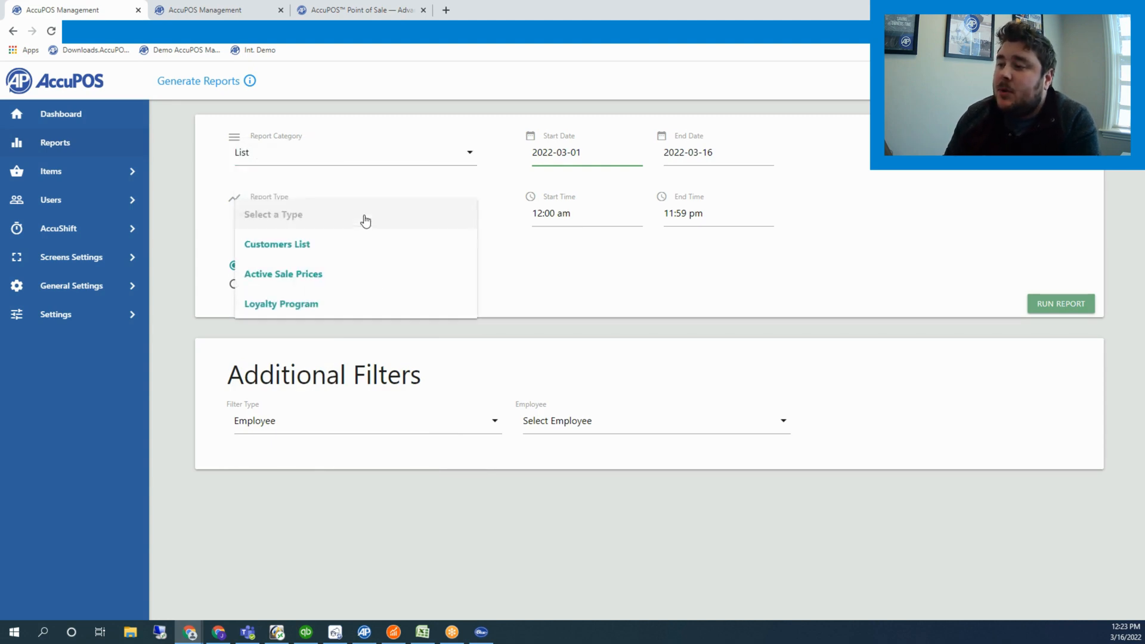
click(354, 153)
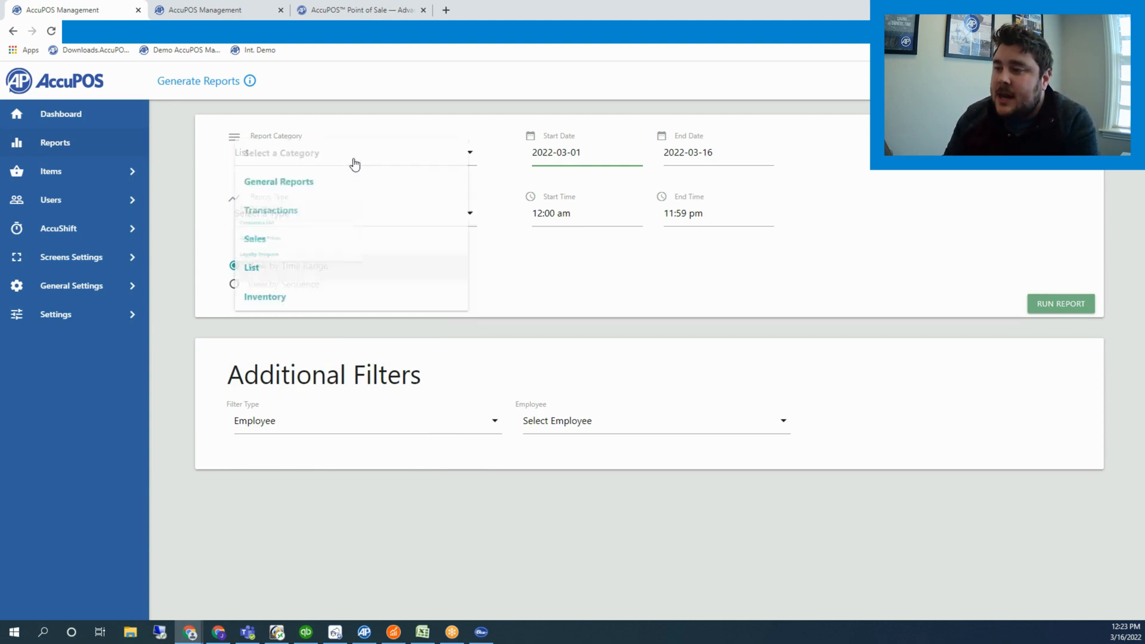
click(265, 297)
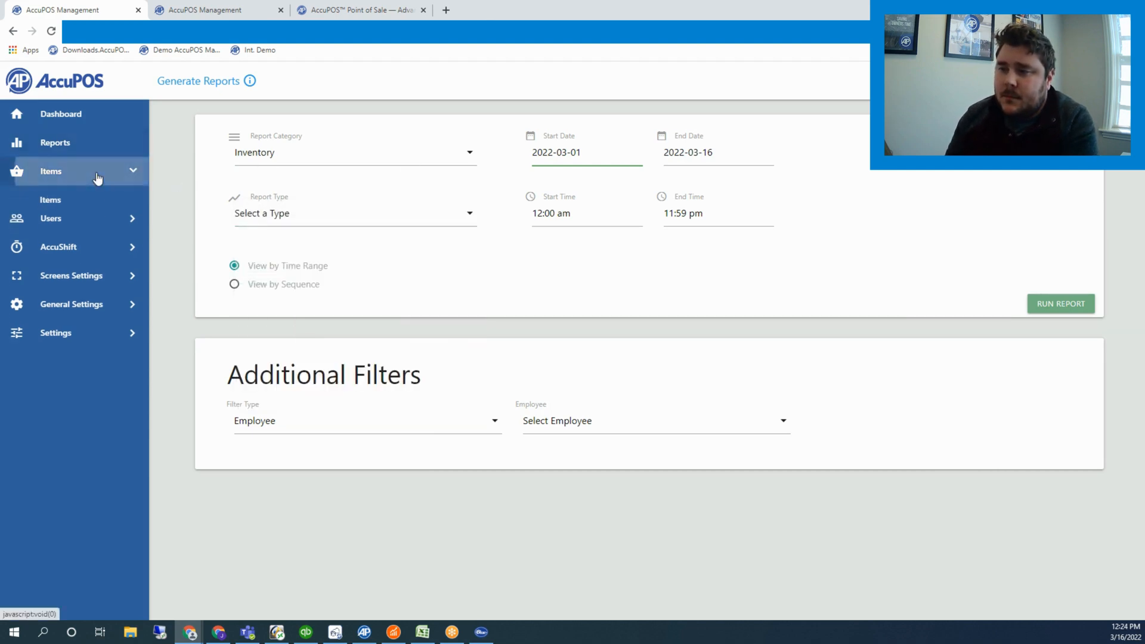
Step: Preview the new-item form with Advanced Item Setup ticked, then discard it unsaved
click(50, 171)
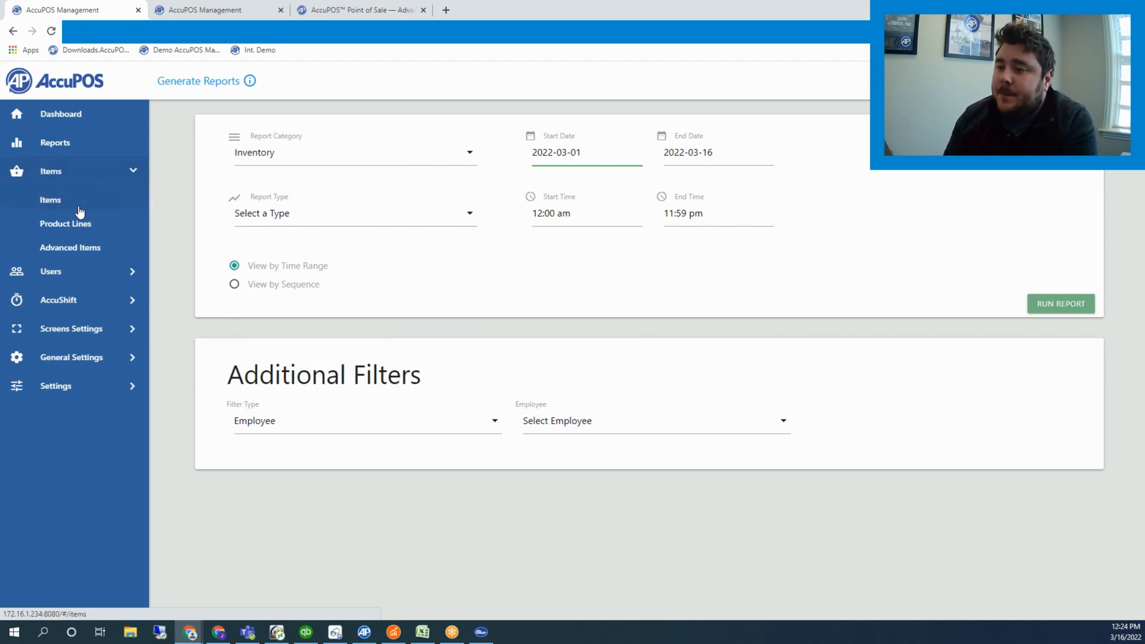
click(50, 199)
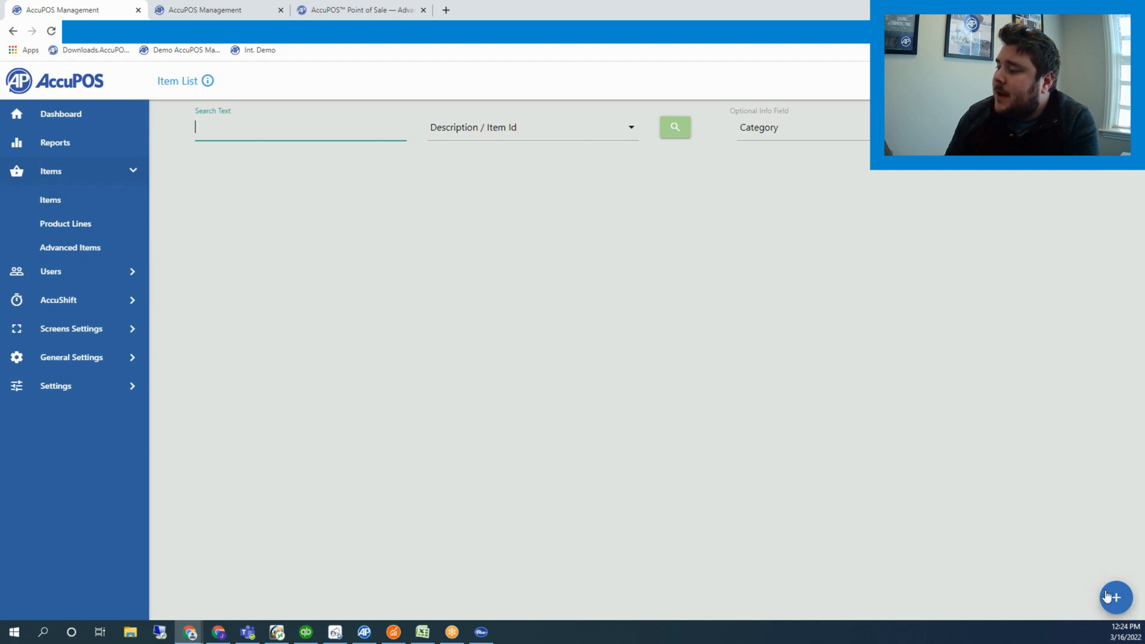
click(1116, 598)
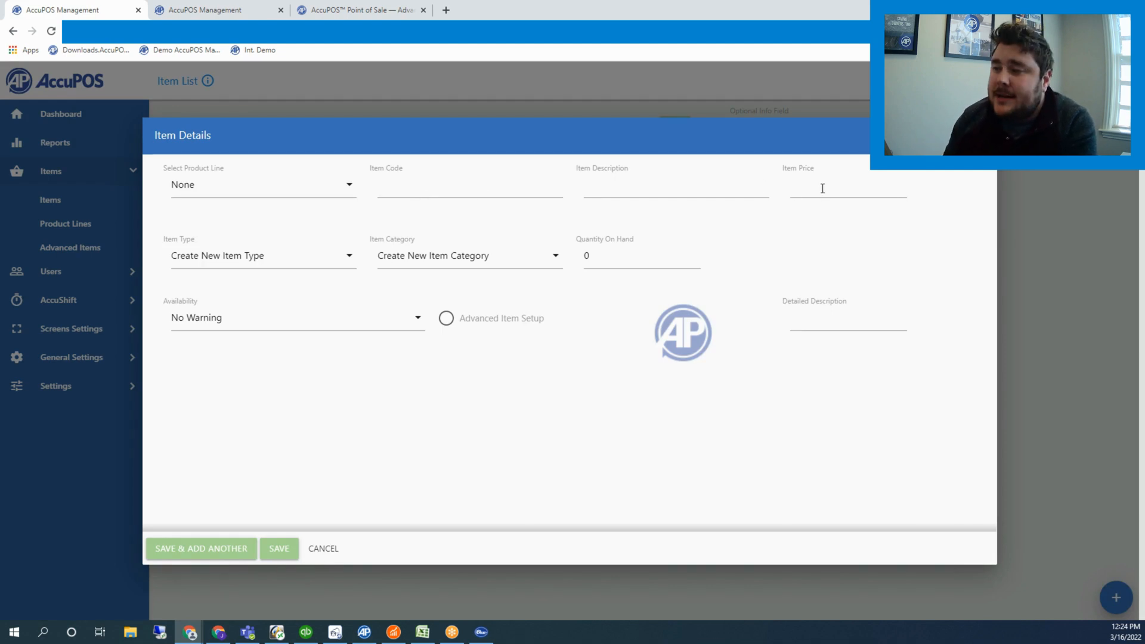
mouse_move(358, 314)
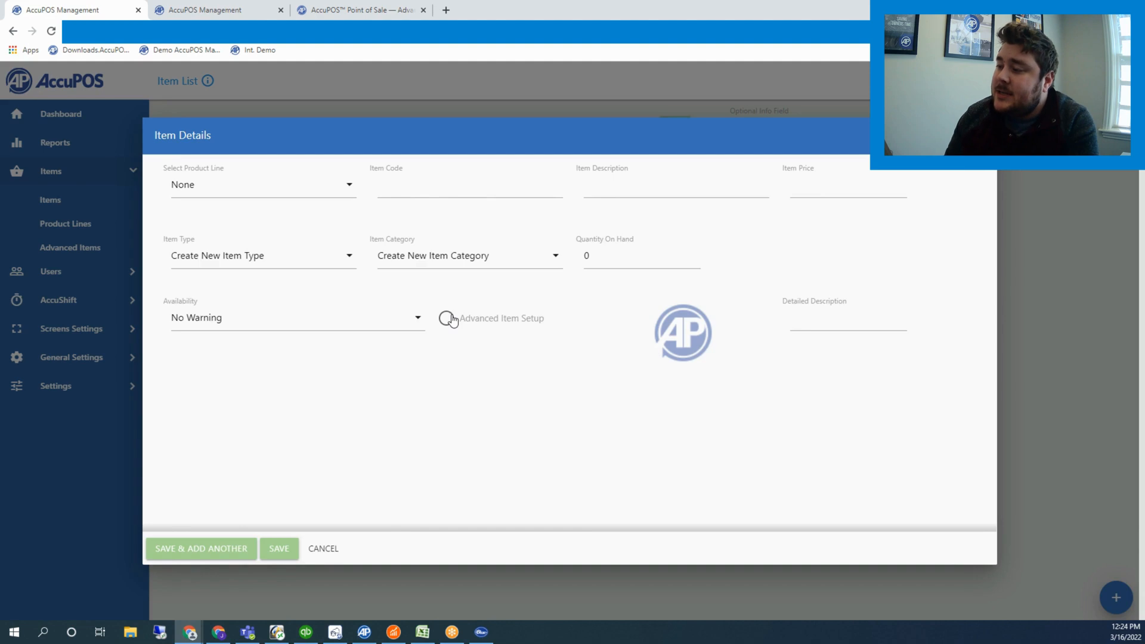
click(444, 317)
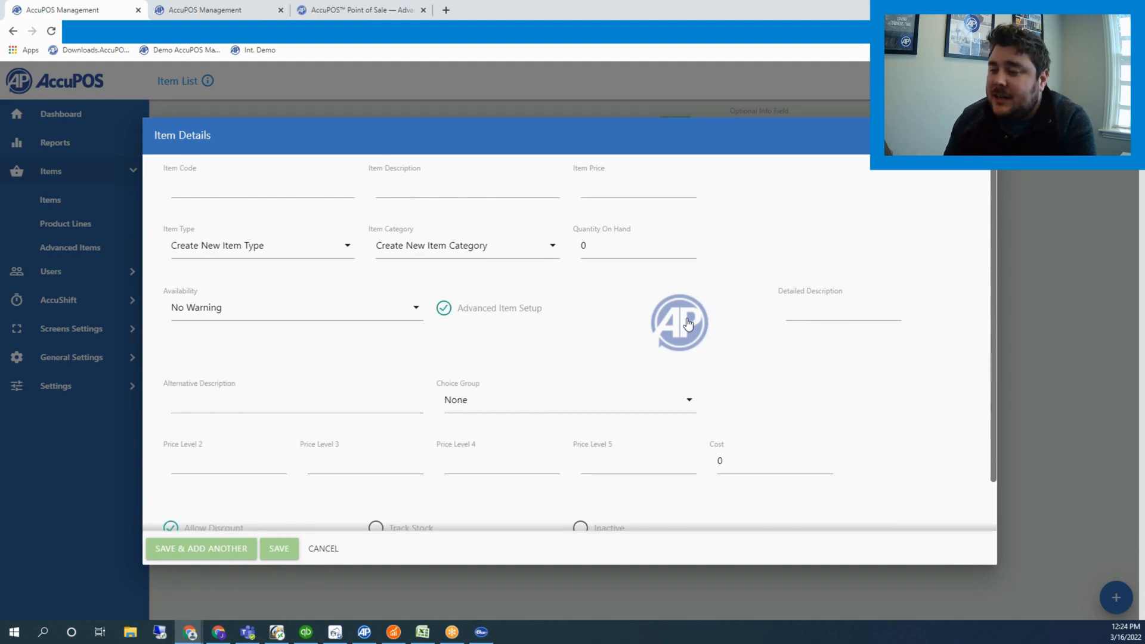
scroll(down, 3)
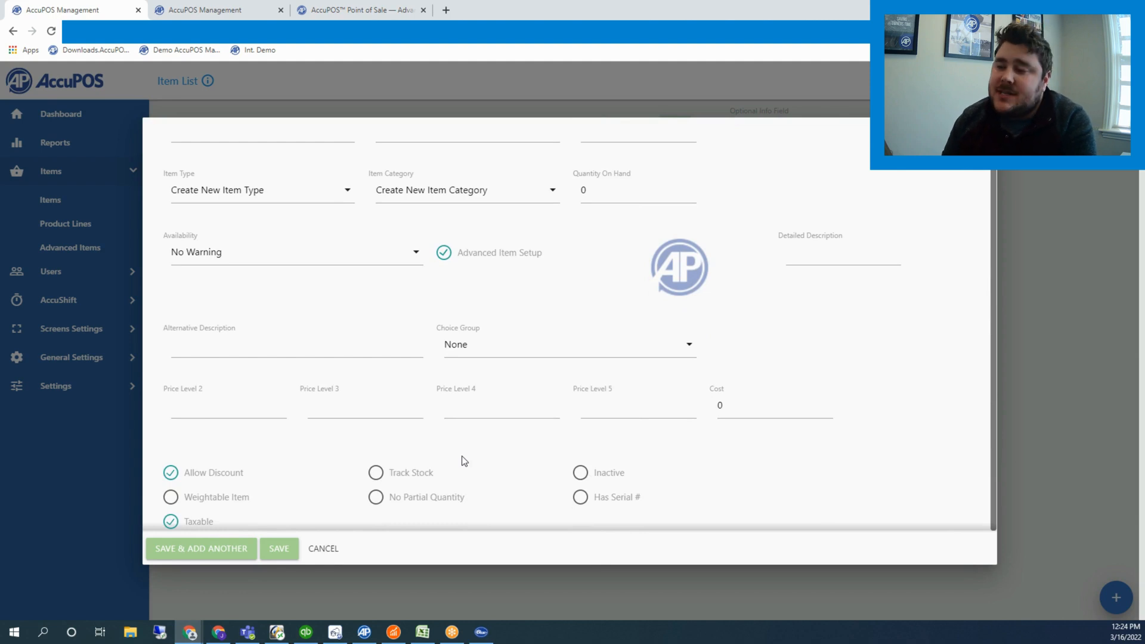
scroll(up, 3)
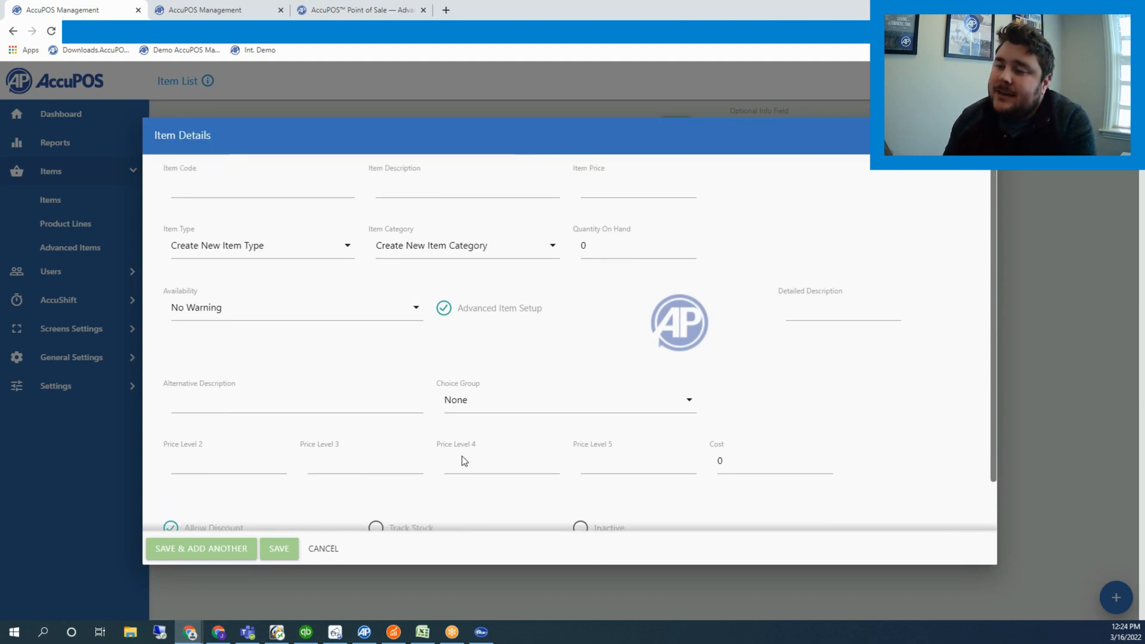
mouse_move(324, 549)
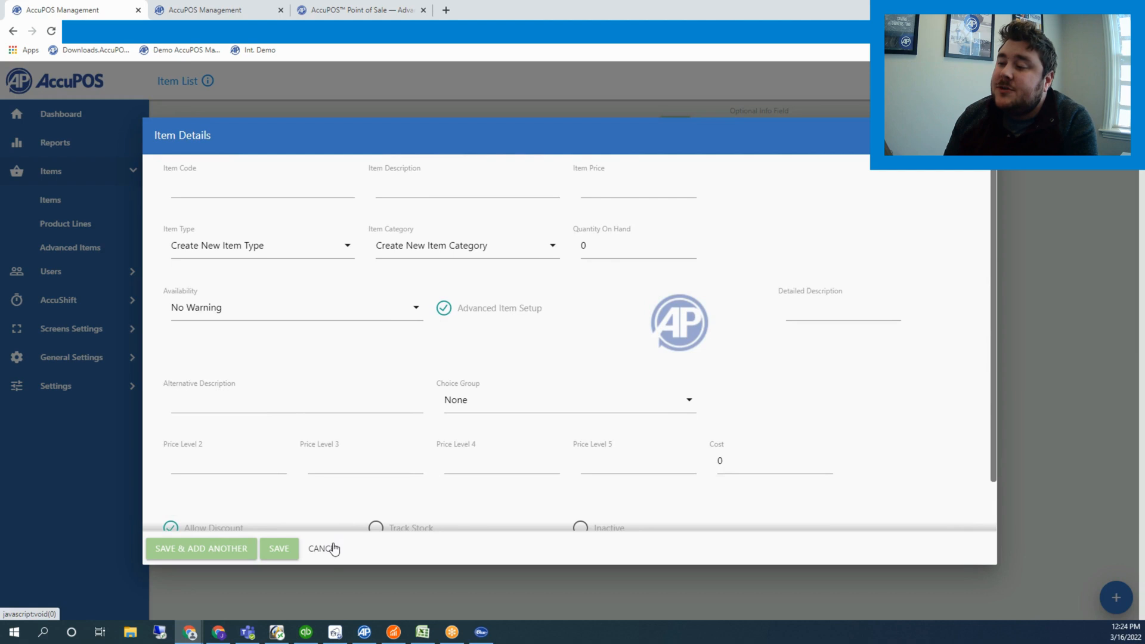
click(321, 549)
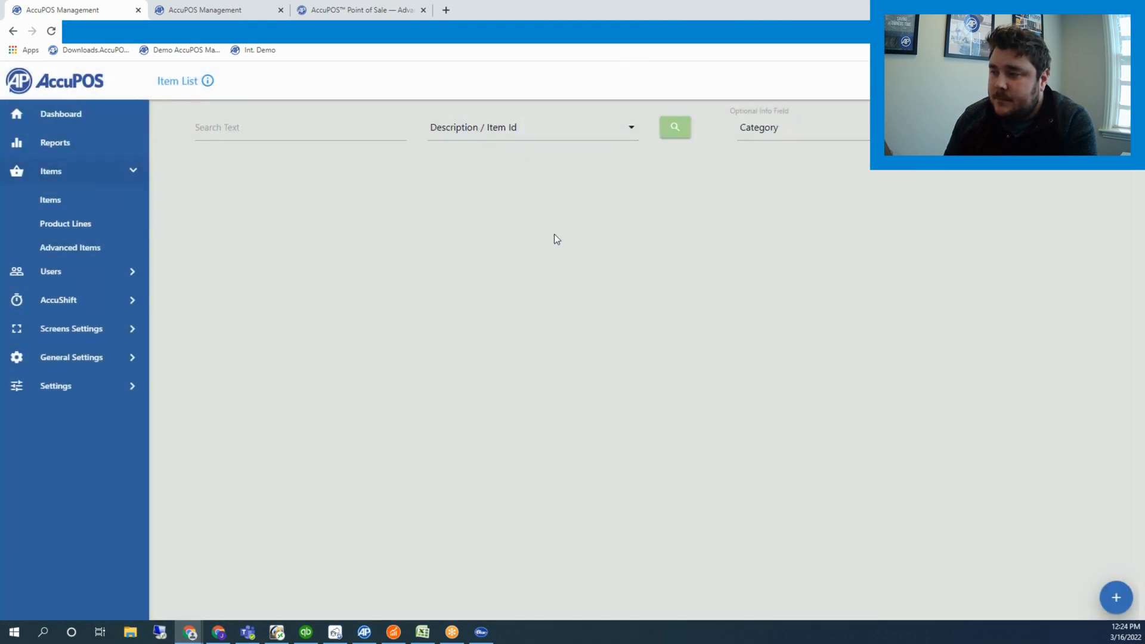
Step: List all items, showing products like Cheesecake and Chicken Wings
click(674, 127)
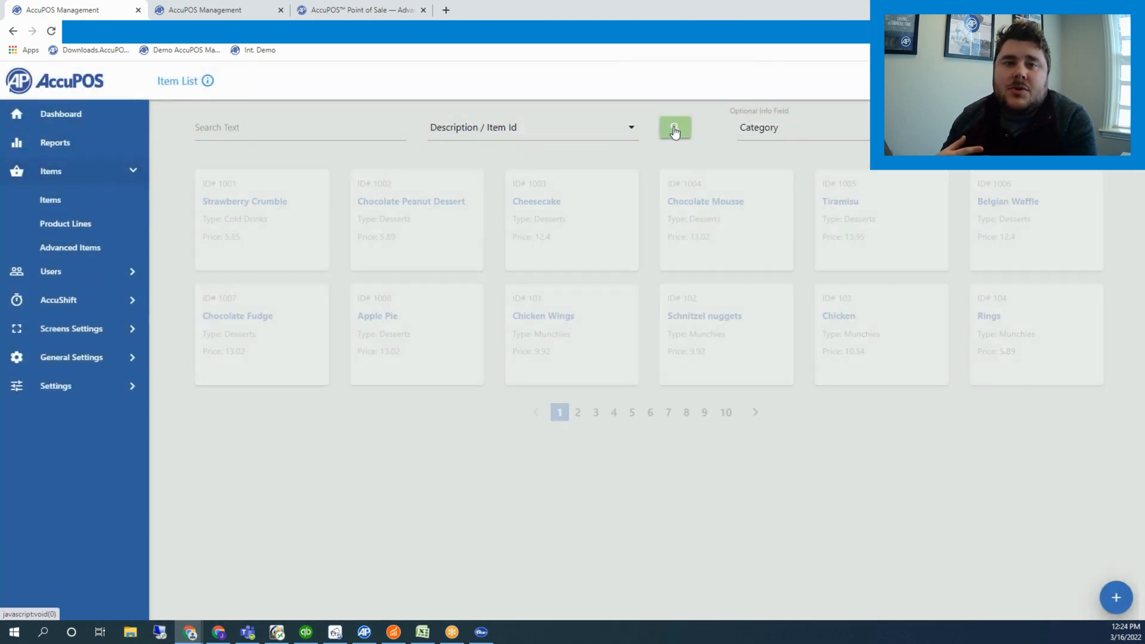
click(674, 128)
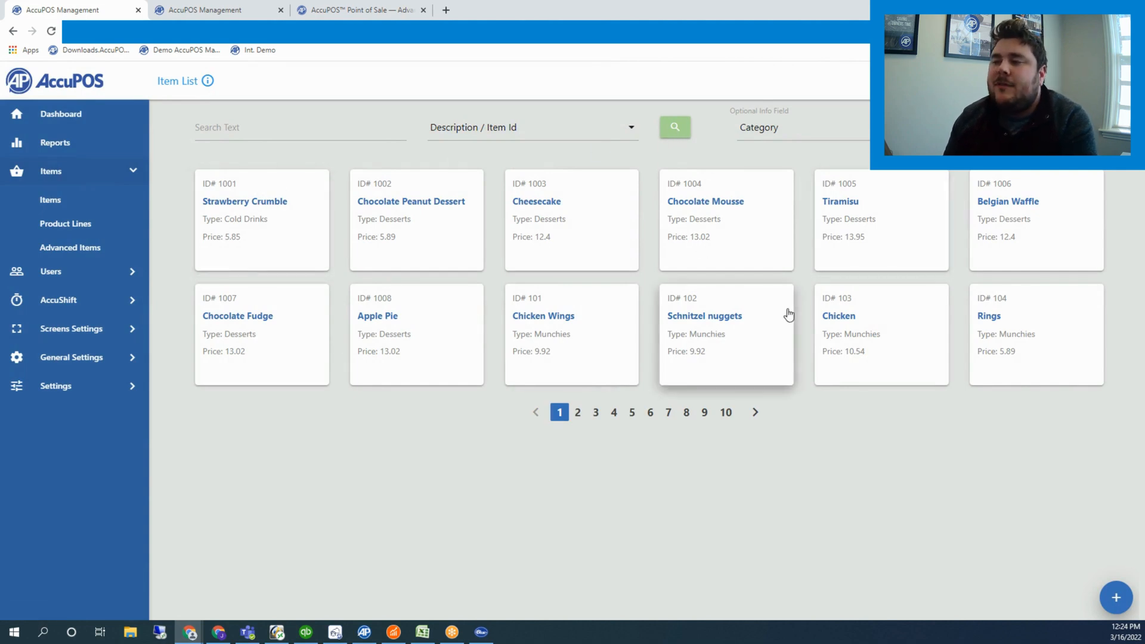
mouse_move(730, 155)
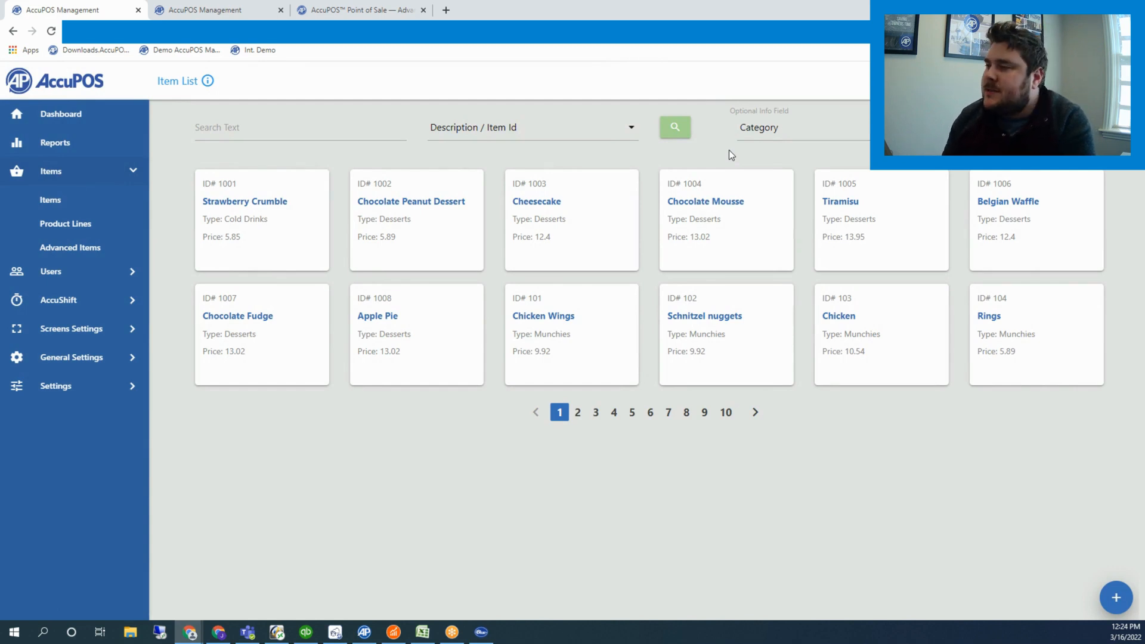
mouse_move(70, 249)
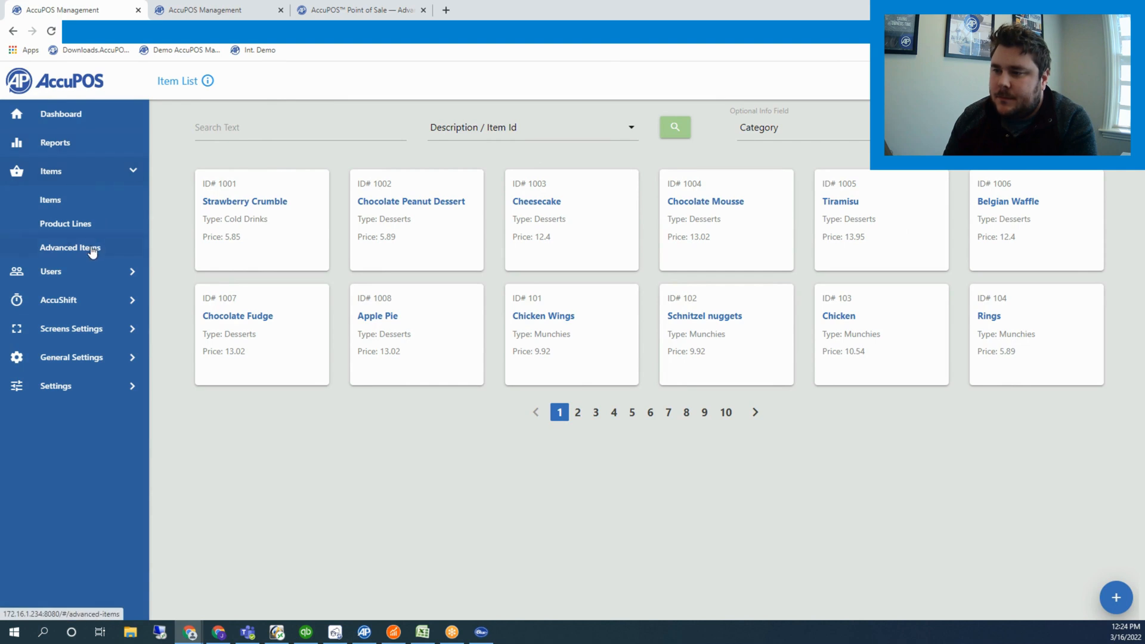
Step: Reach Sales & Promotions via Advanced Items, listing Clothing, Men's Dress Shirt and Pop Socket
click(71, 248)
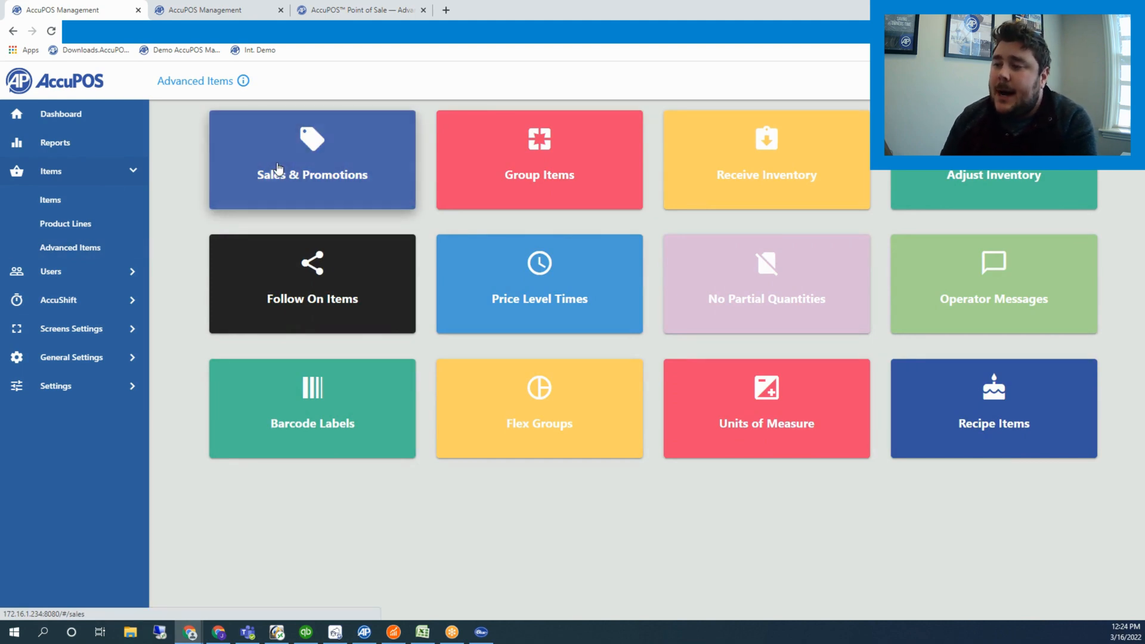
click(312, 159)
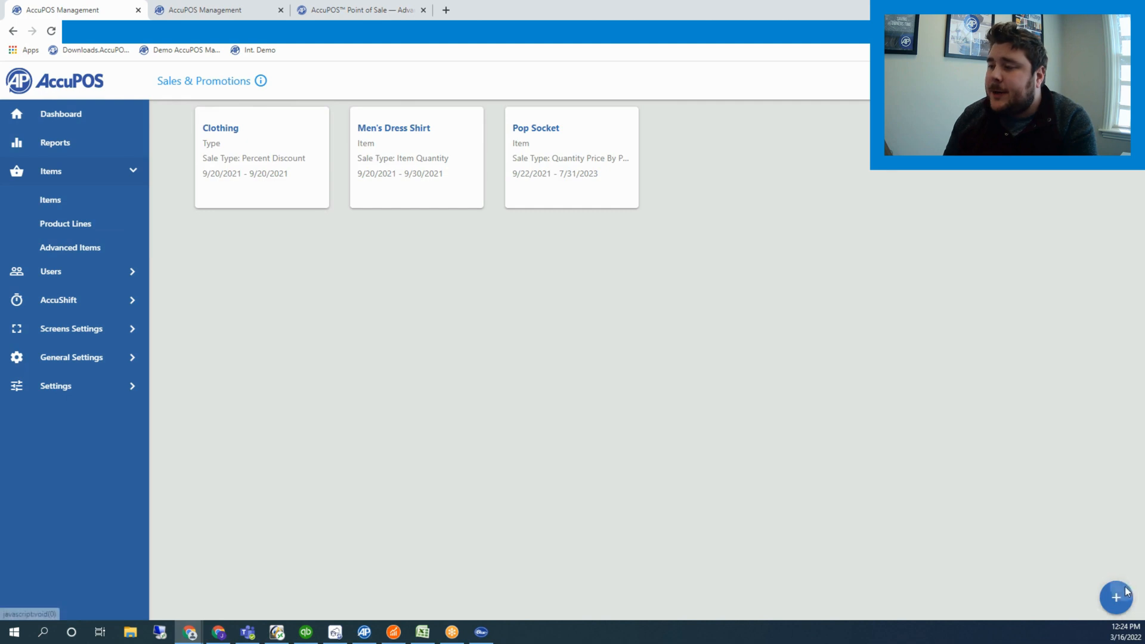
Step: Start a new promotion of sale type Item Quantity, applied By Item Type
click(1115, 598)
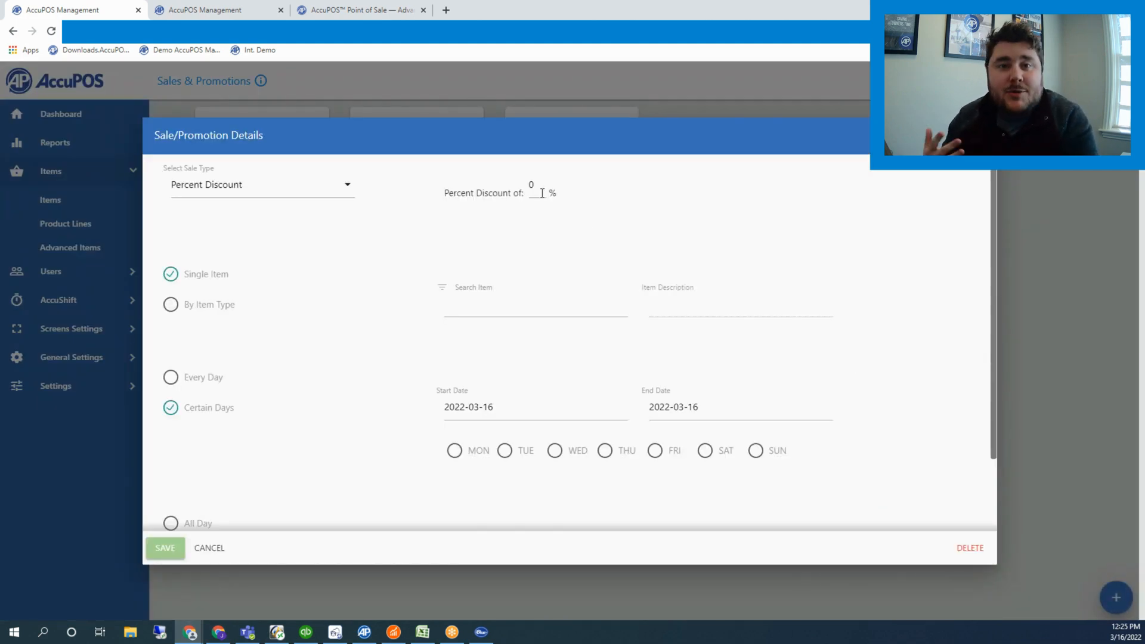
click(347, 184)
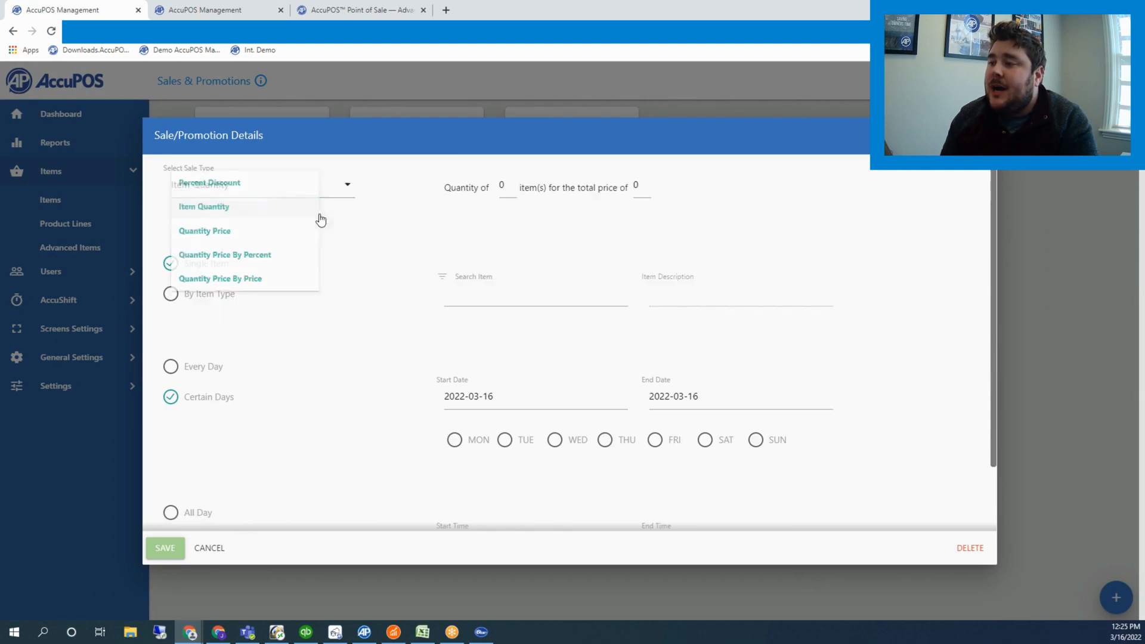
click(204, 206)
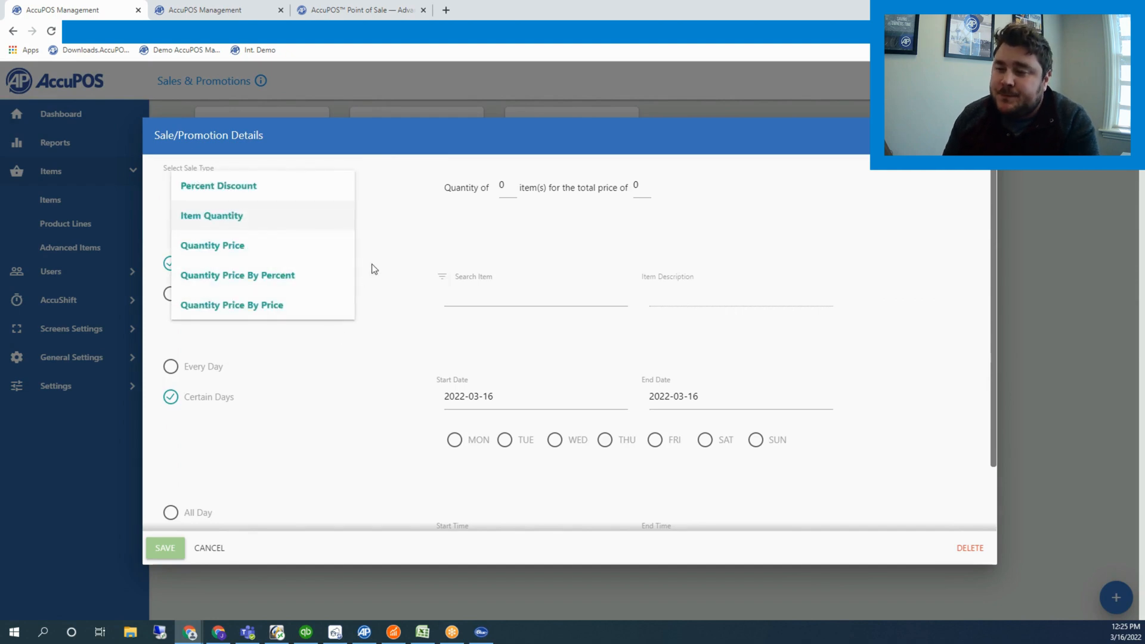
click(212, 216)
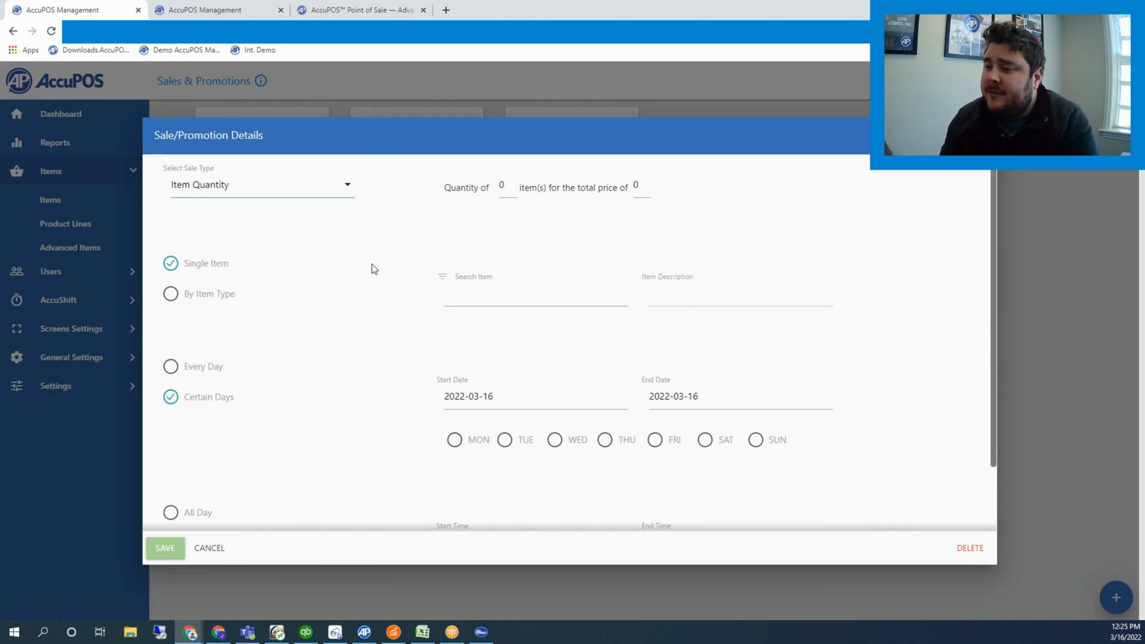
click(171, 294)
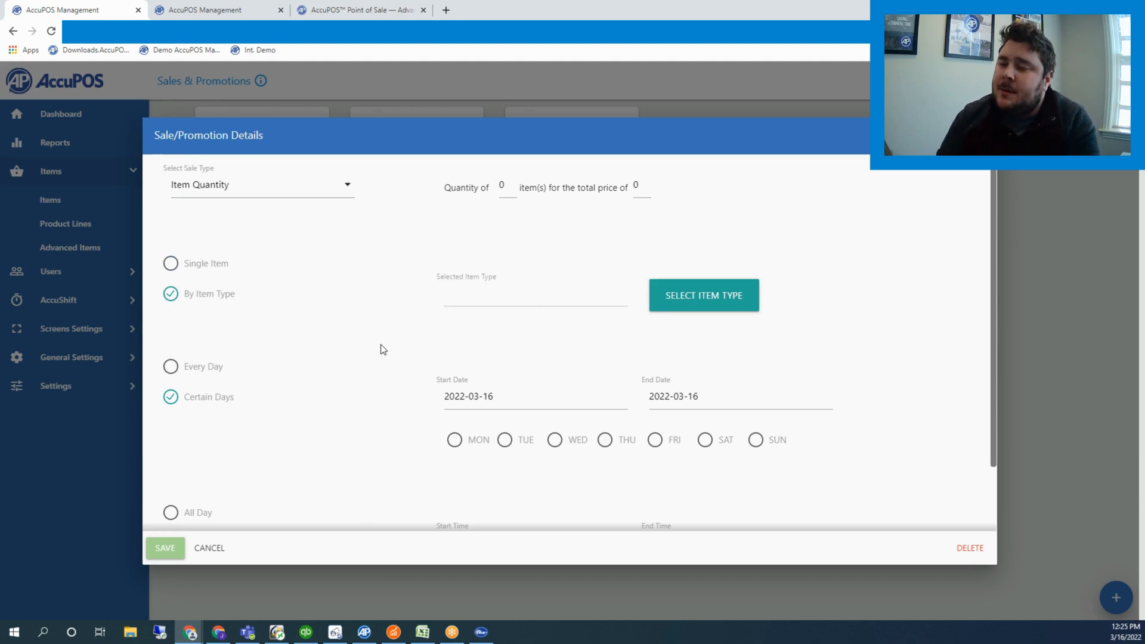
scroll(down, 3)
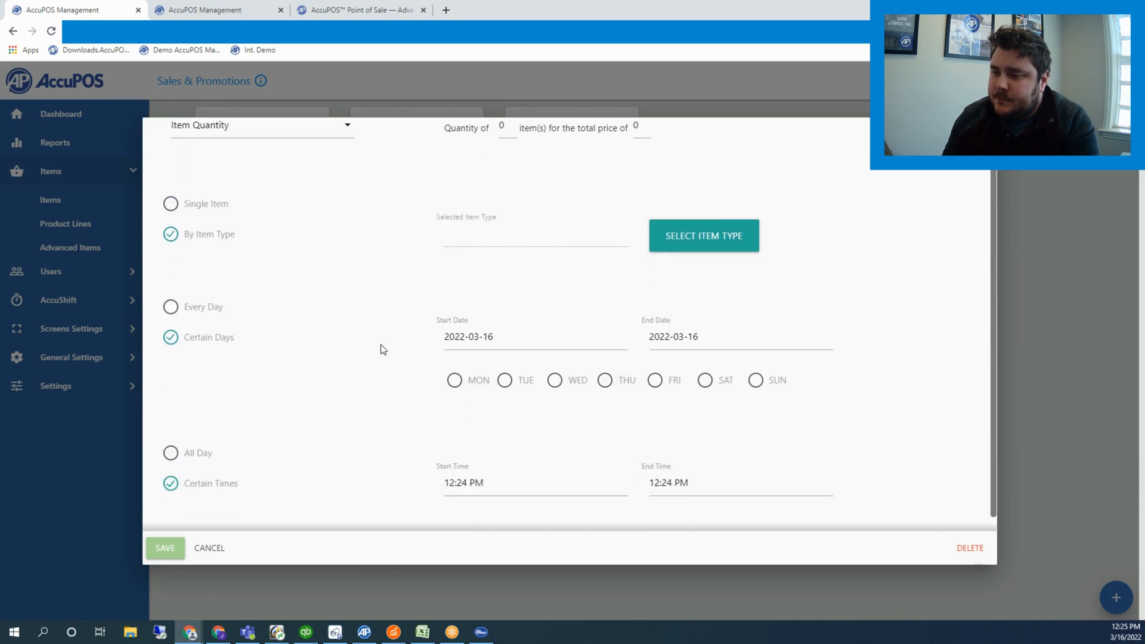
Step: Browse the start-date calendar forward through the months without picking a date
click(493, 336)
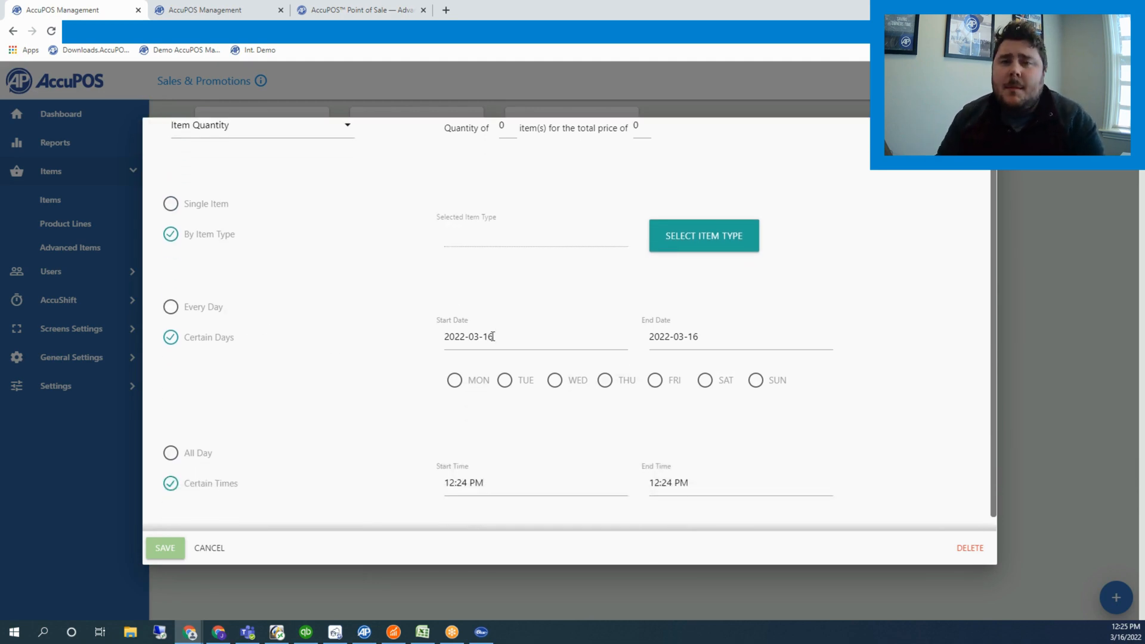
click(468, 337)
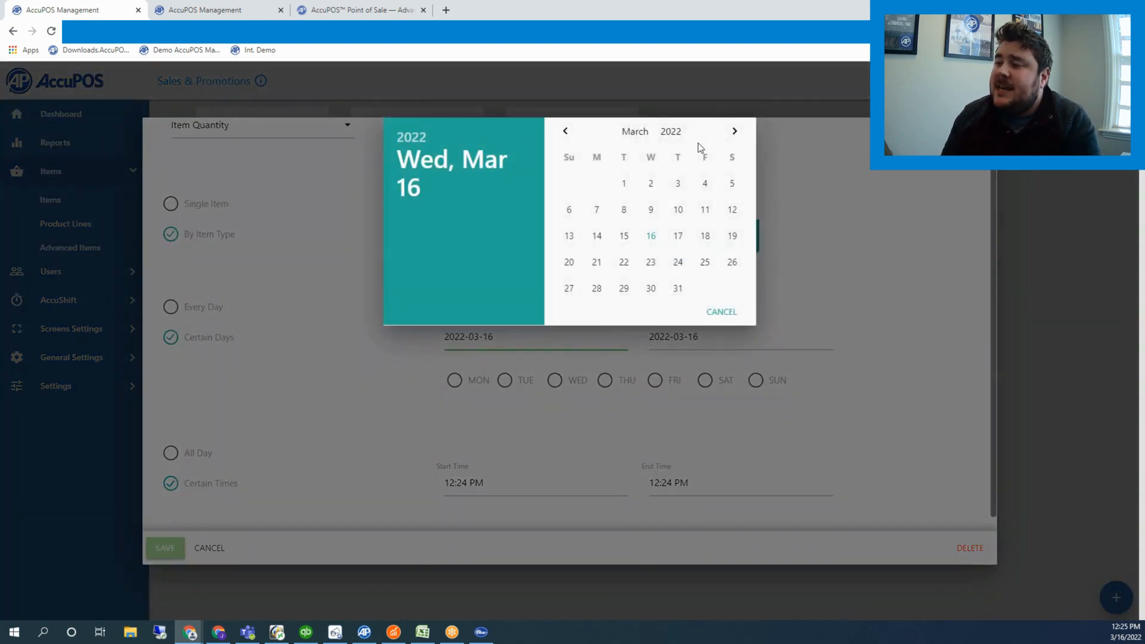
click(735, 131)
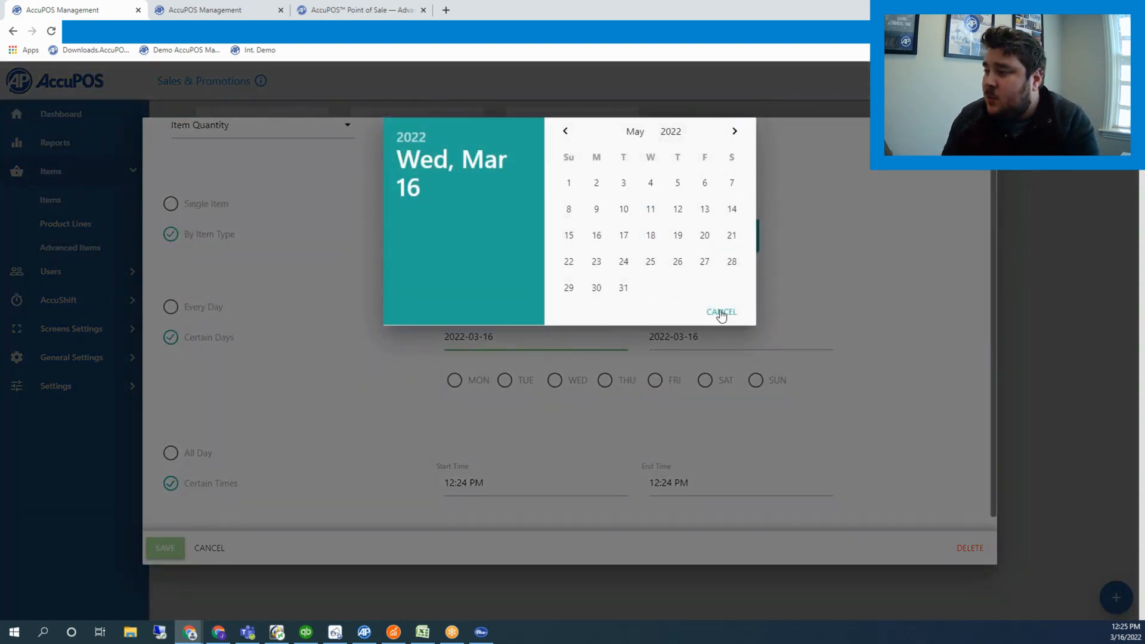
click(721, 312)
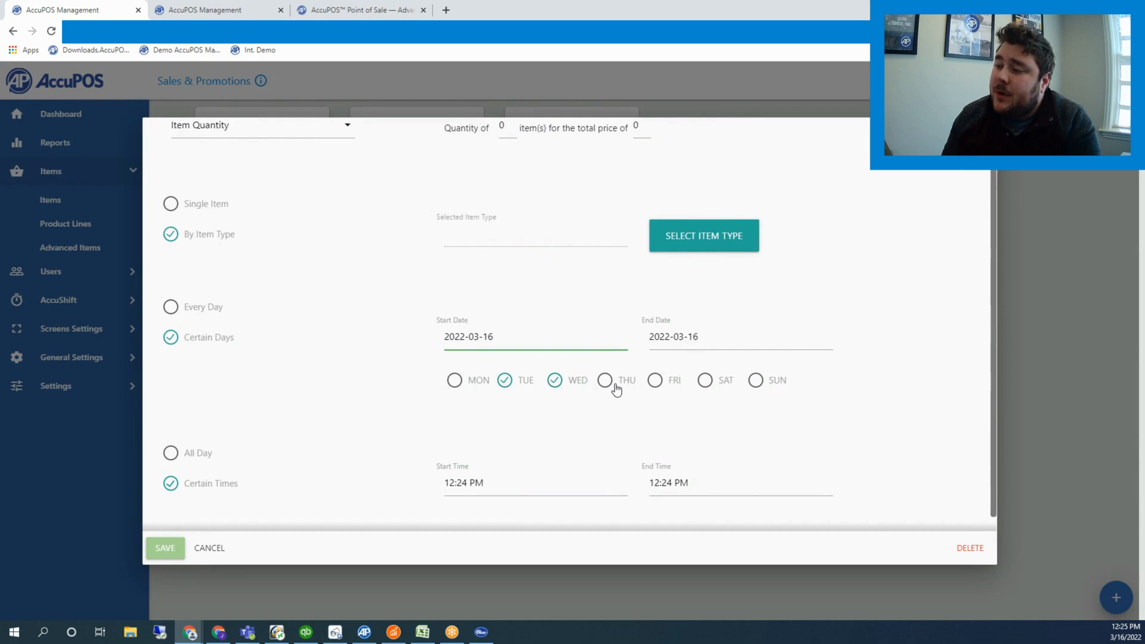
Step: Include Thursday in the promotion's days, touch the start time, then cancel the draft
click(604, 379)
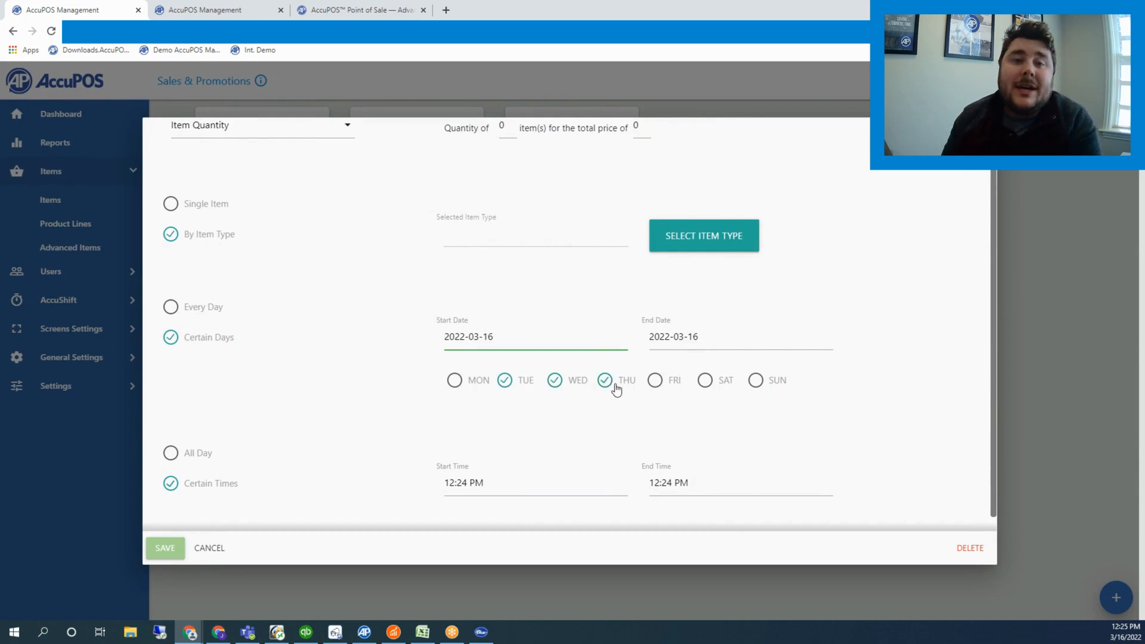
scroll(down, 3)
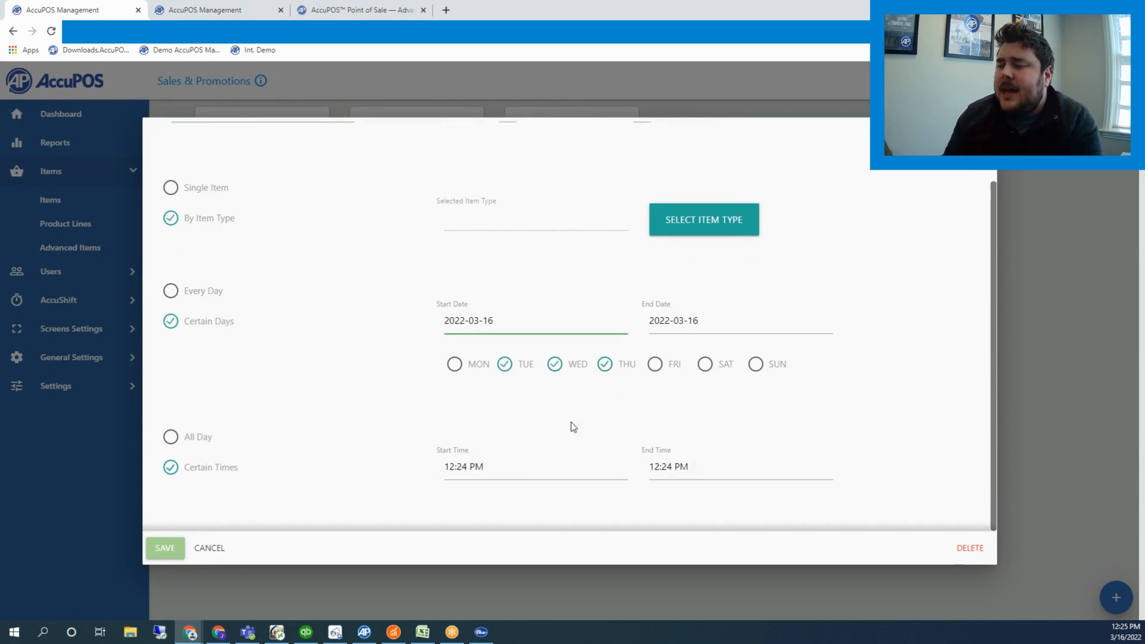
click(463, 467)
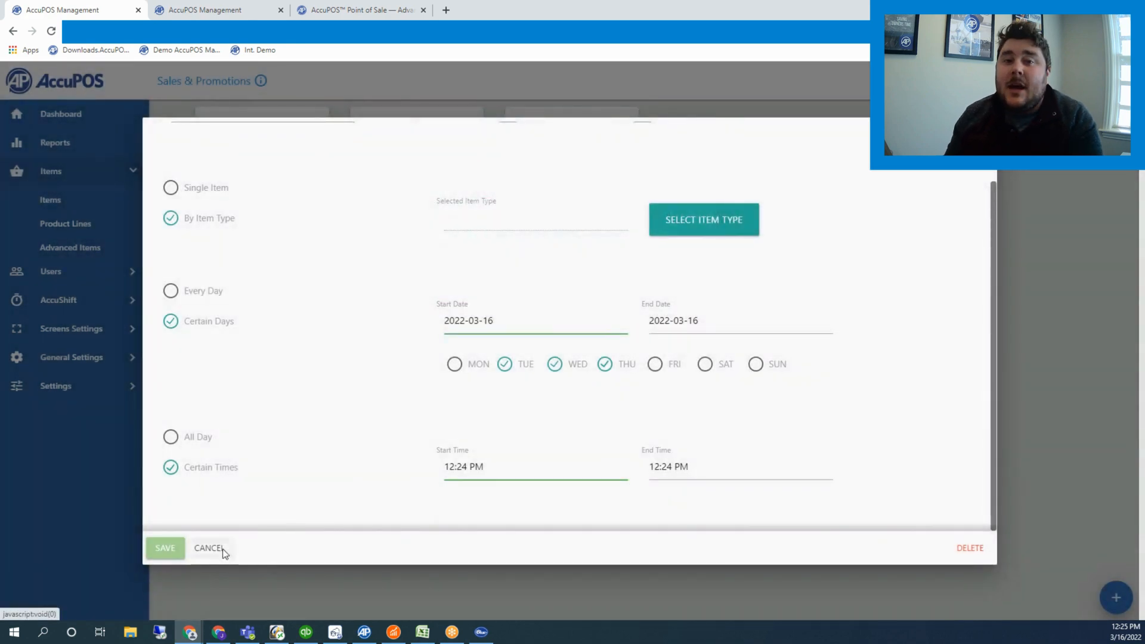
click(207, 548)
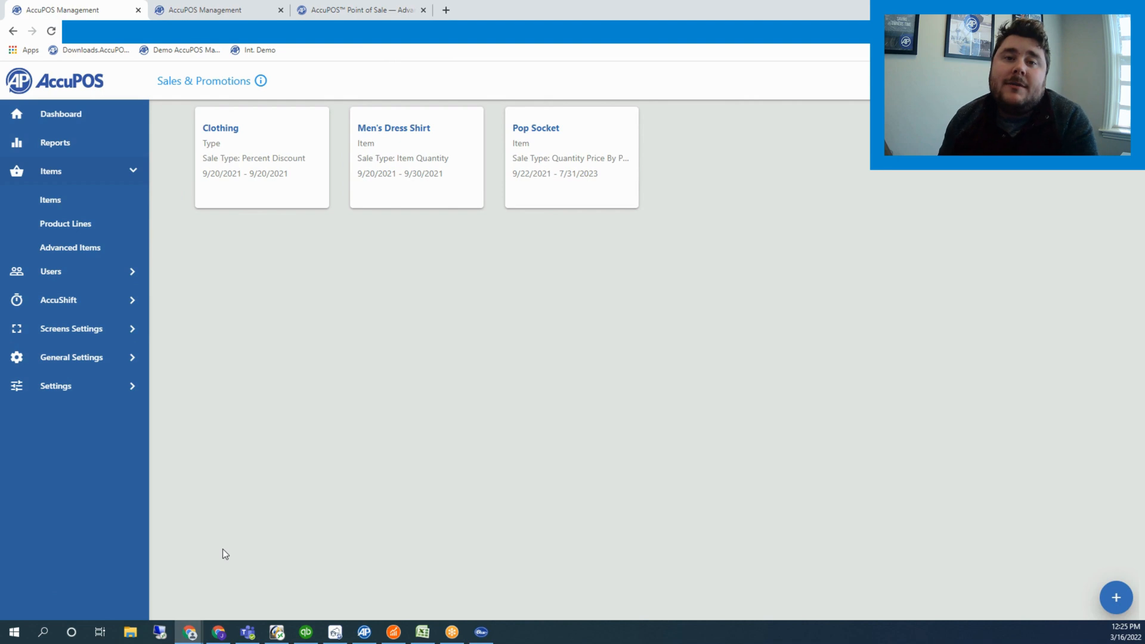
mouse_move(113, 199)
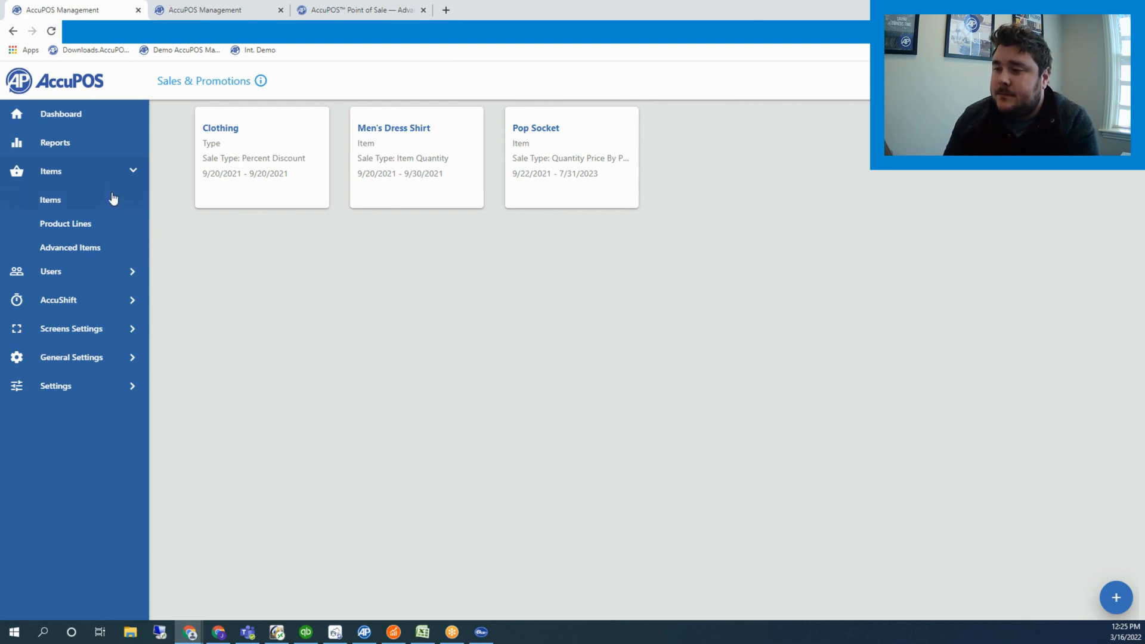
Step: Reach POS User Groups under Users, loading the ADMIN group's permission categories
click(50, 171)
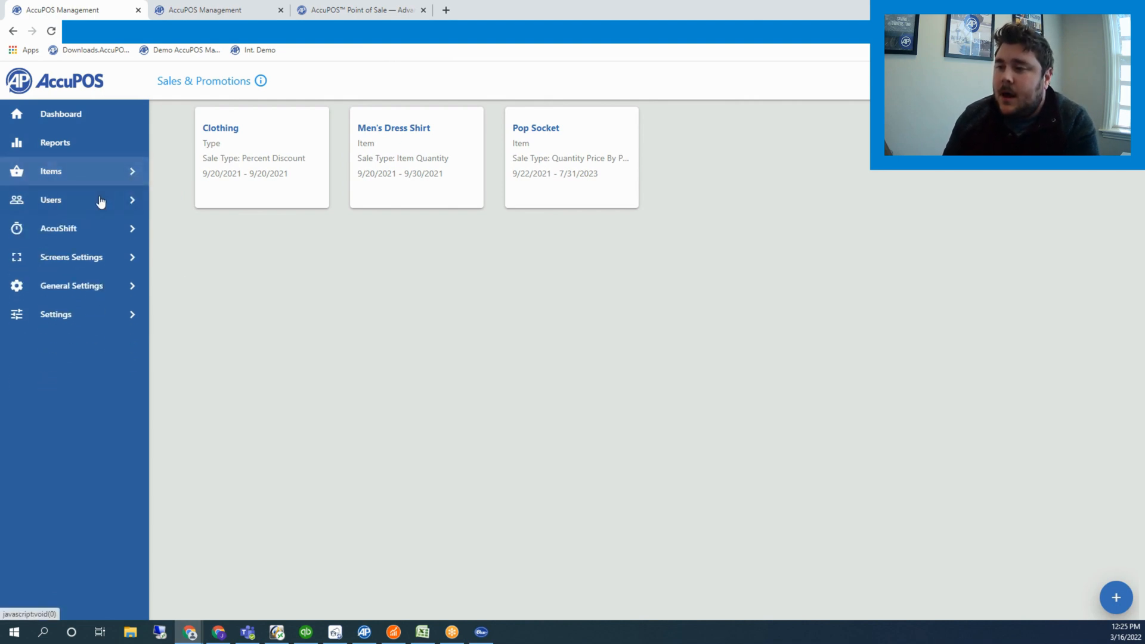
click(50, 200)
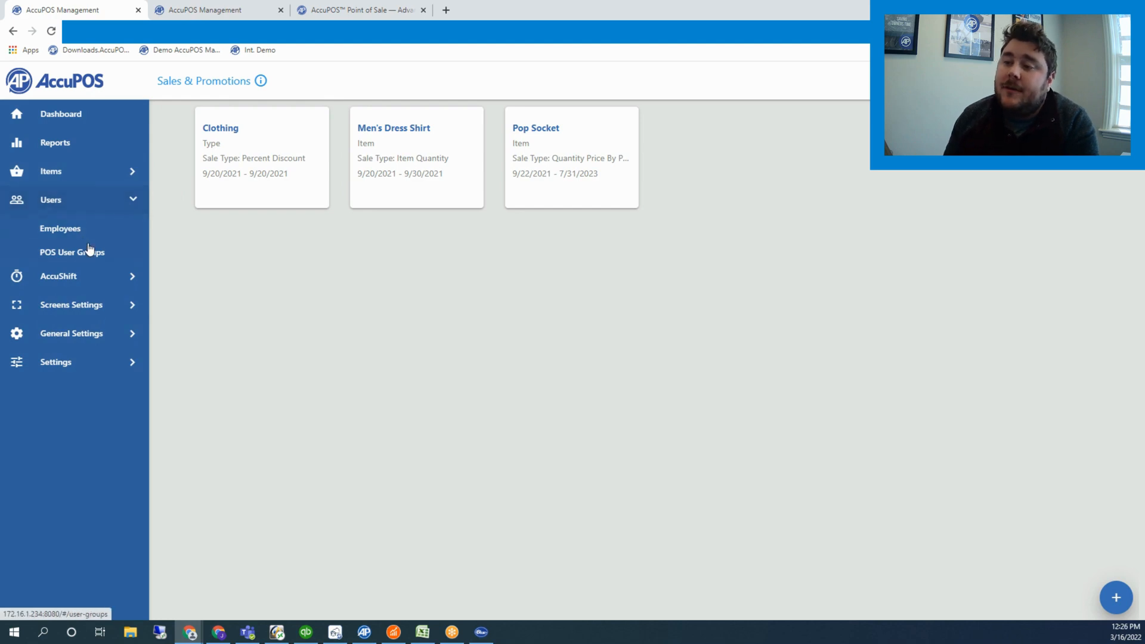
mouse_move(120, 278)
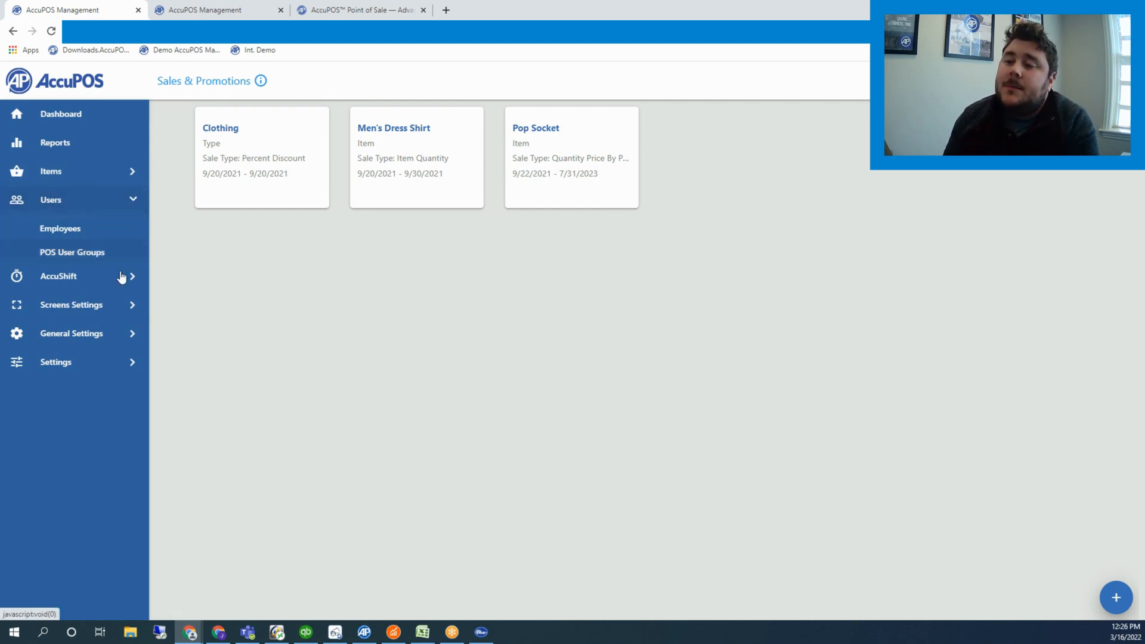
click(73, 252)
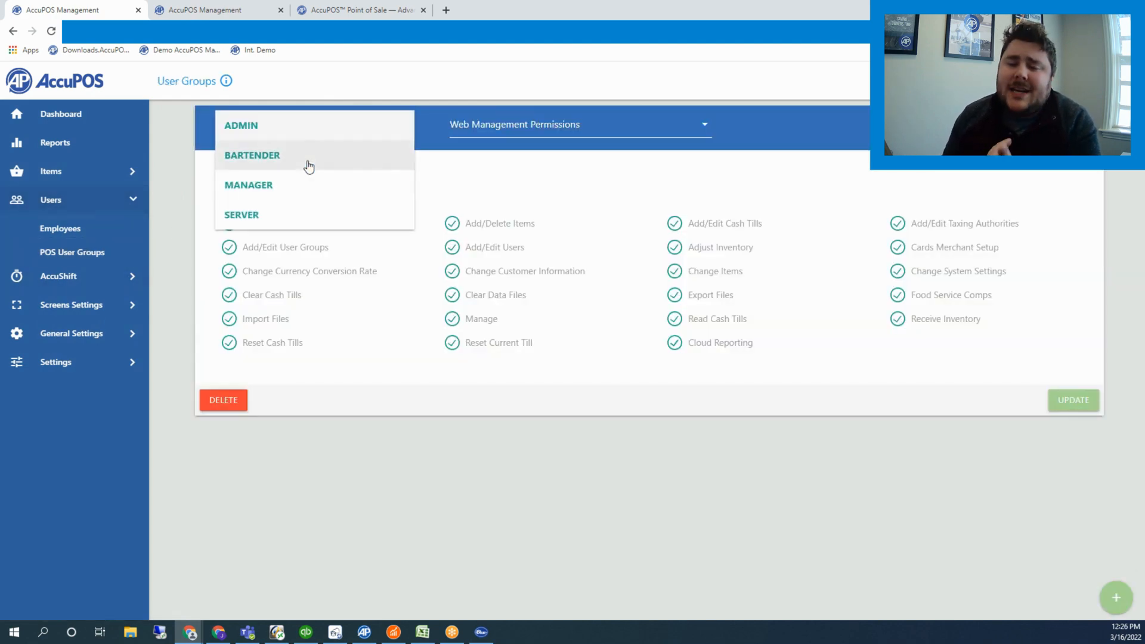
mouse_move(303, 193)
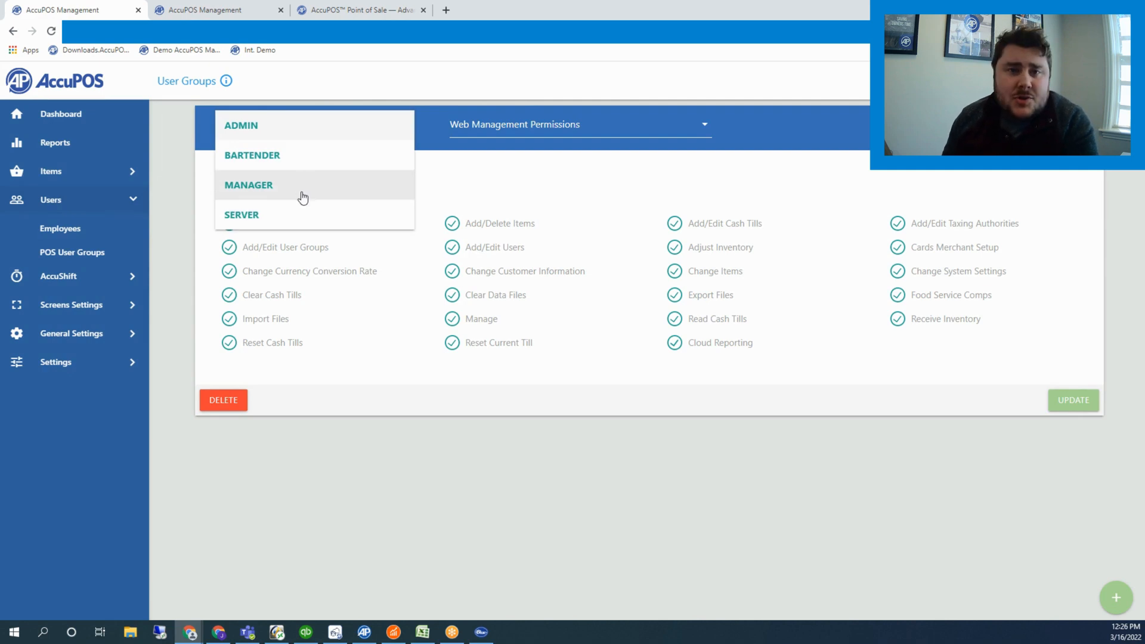
mouse_move(340, 199)
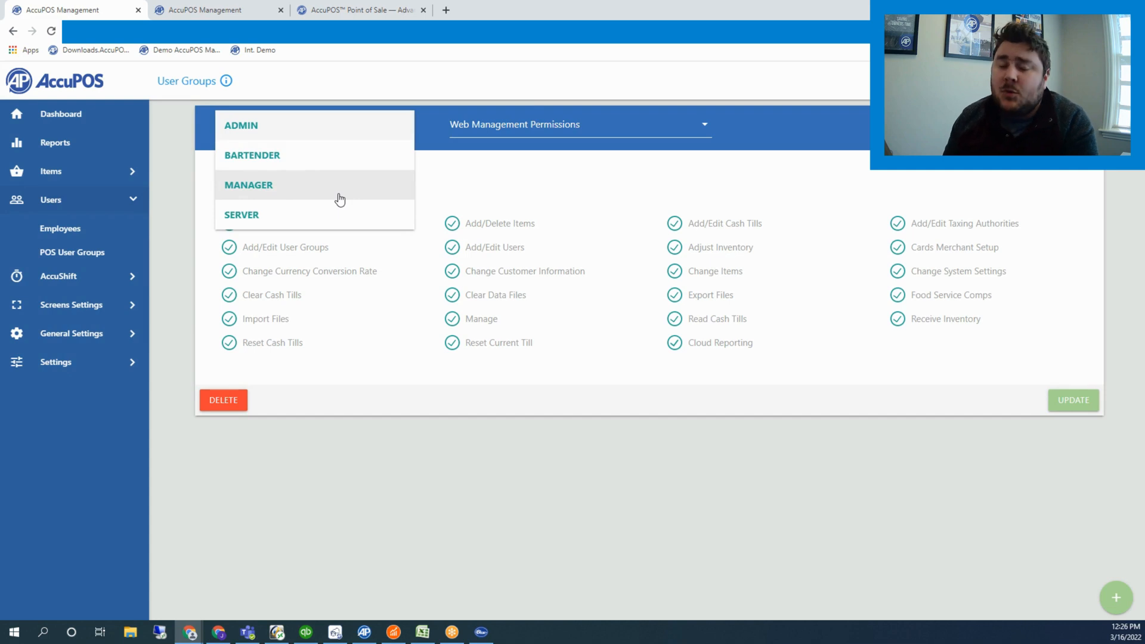
mouse_move(447, 129)
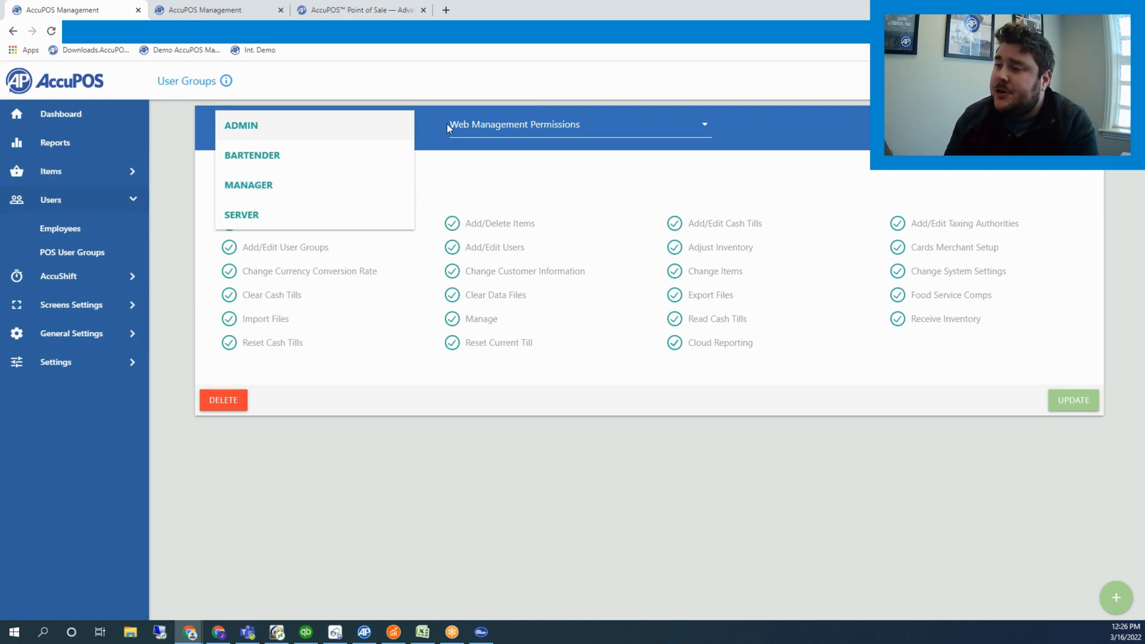
click(241, 125)
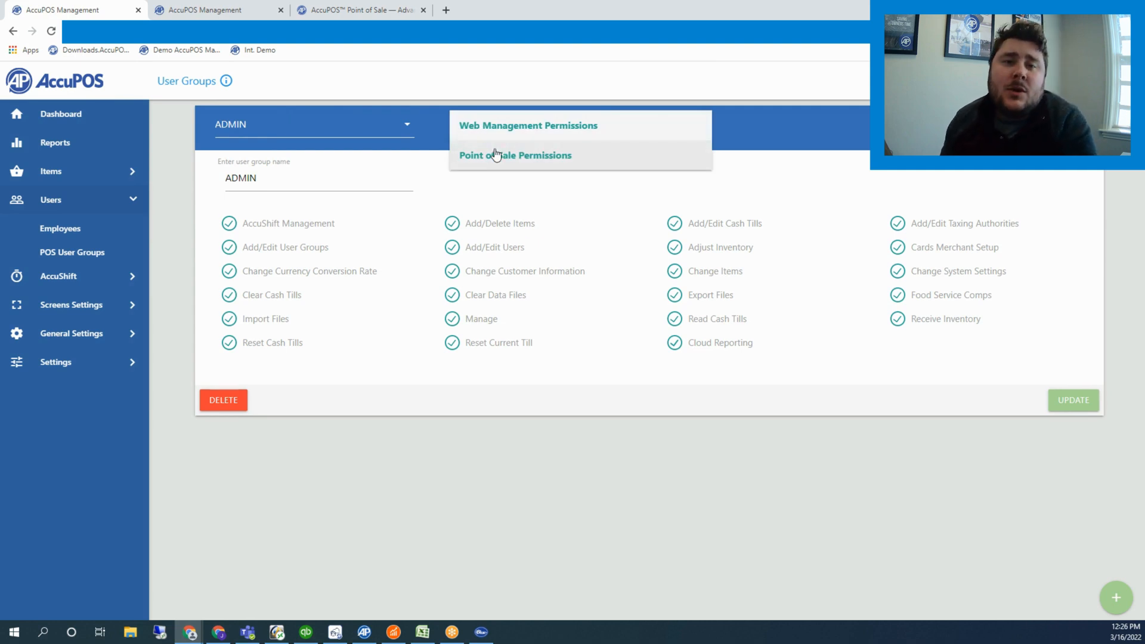
Step: Review ADMIN's Point of Sale Permissions, return to Web Management Permissions, and expand Screens Settings
click(515, 155)
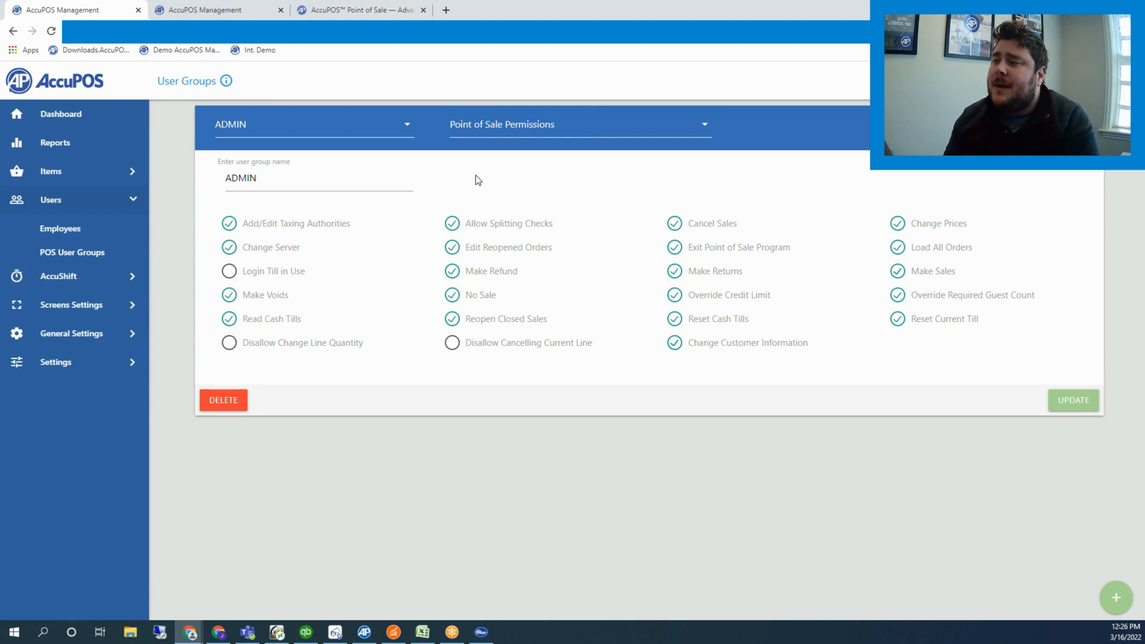
click(578, 124)
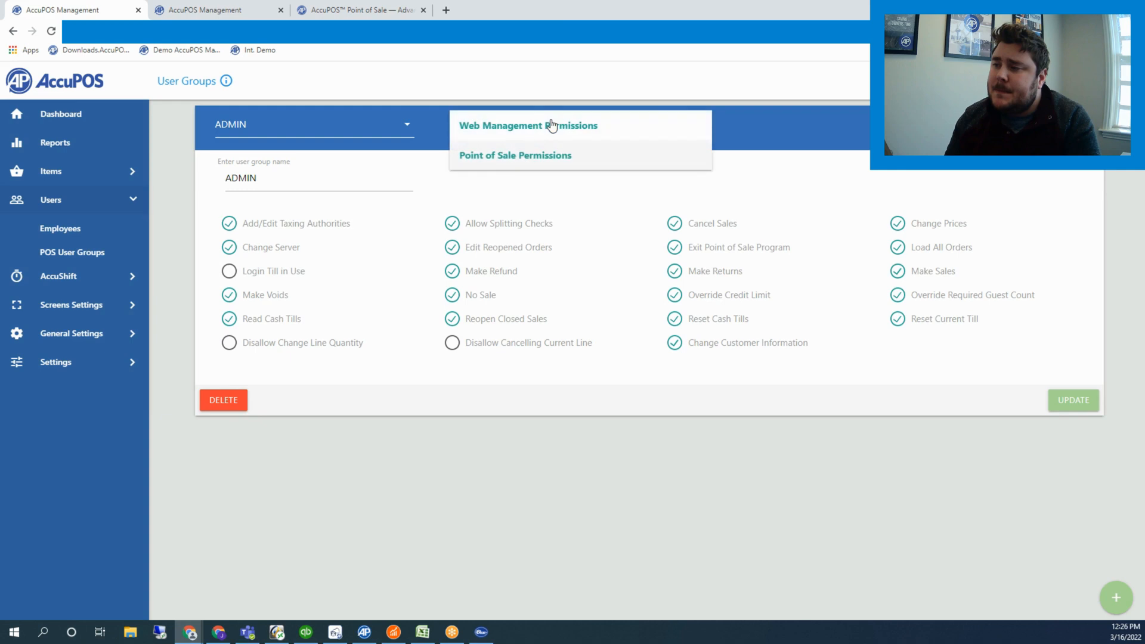
click(526, 125)
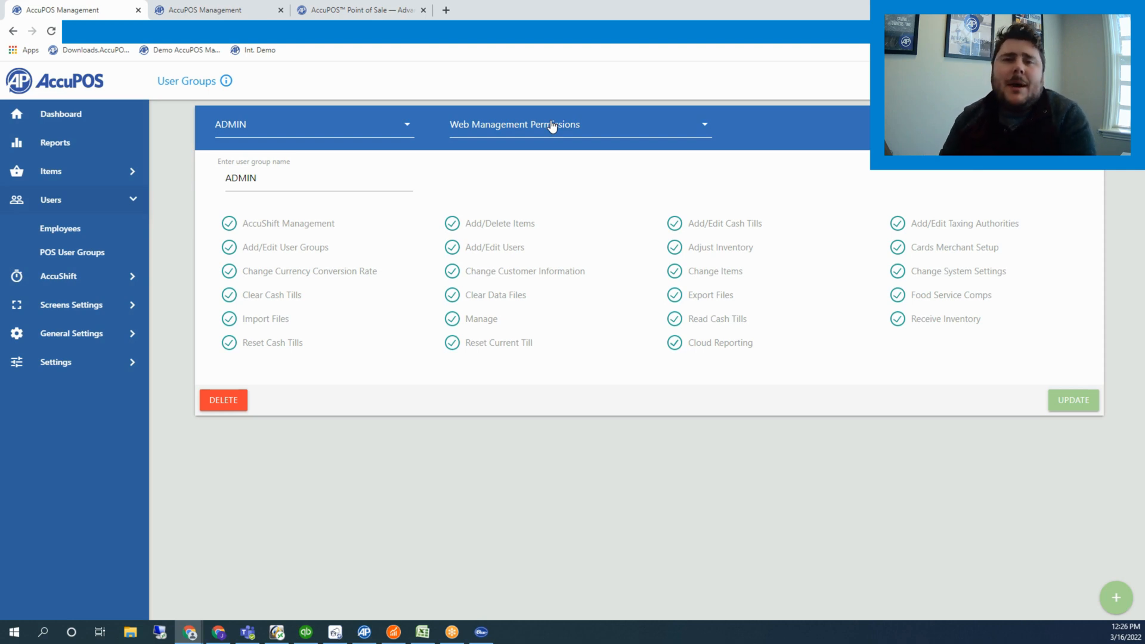
mouse_move(453, 204)
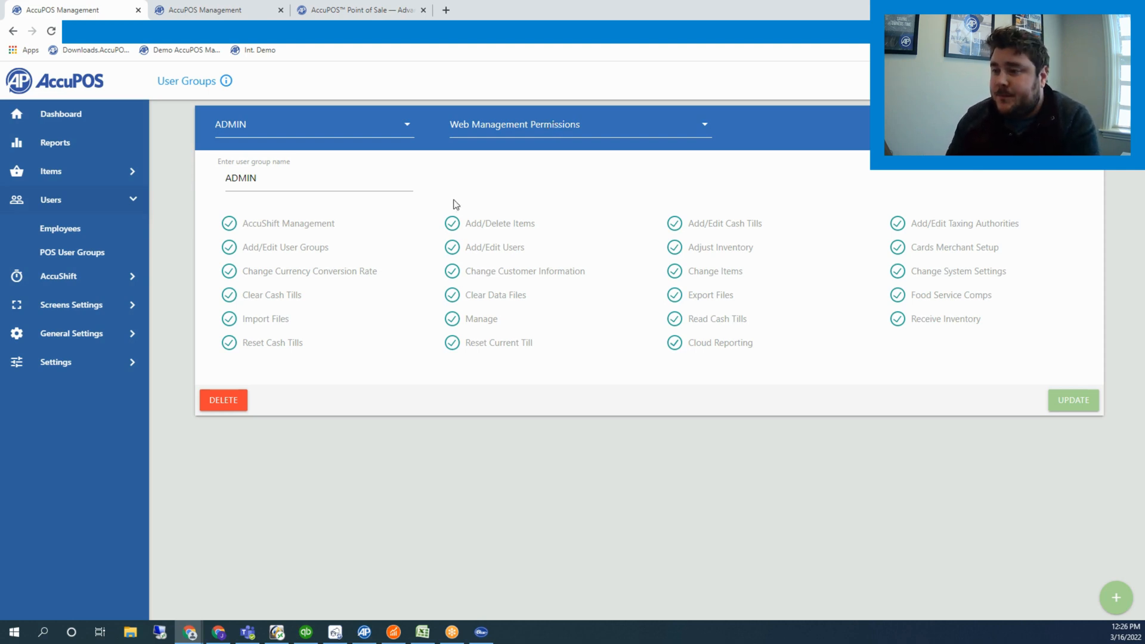
click(70, 305)
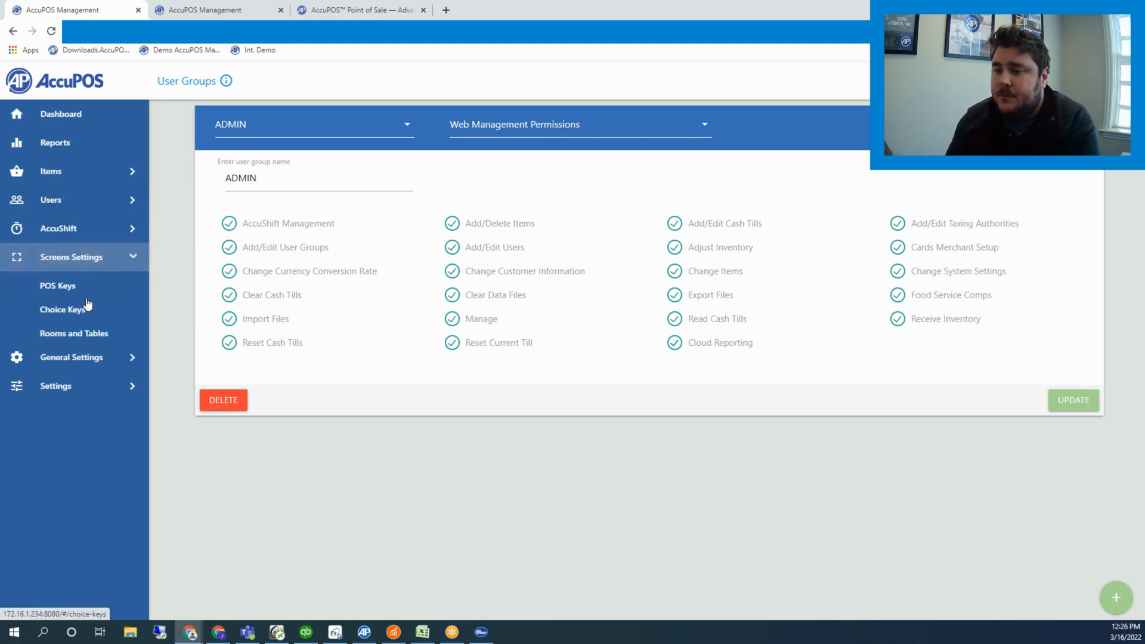
mouse_move(164, 288)
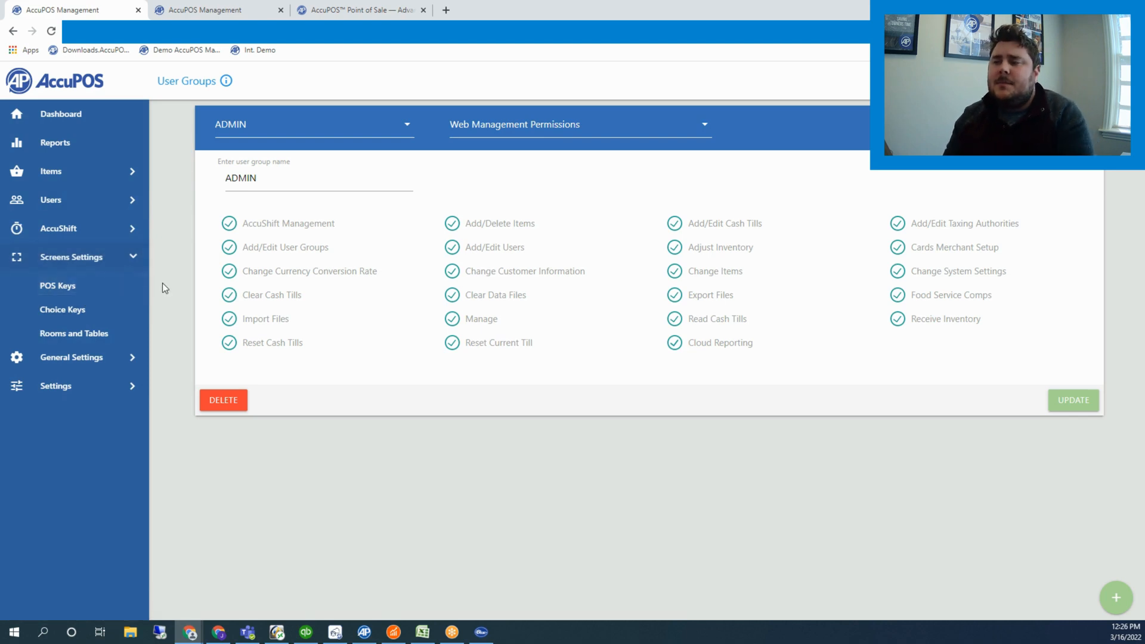
Step: View the POS Keys layout switched from the MAIN key set to Thrift
click(58, 285)
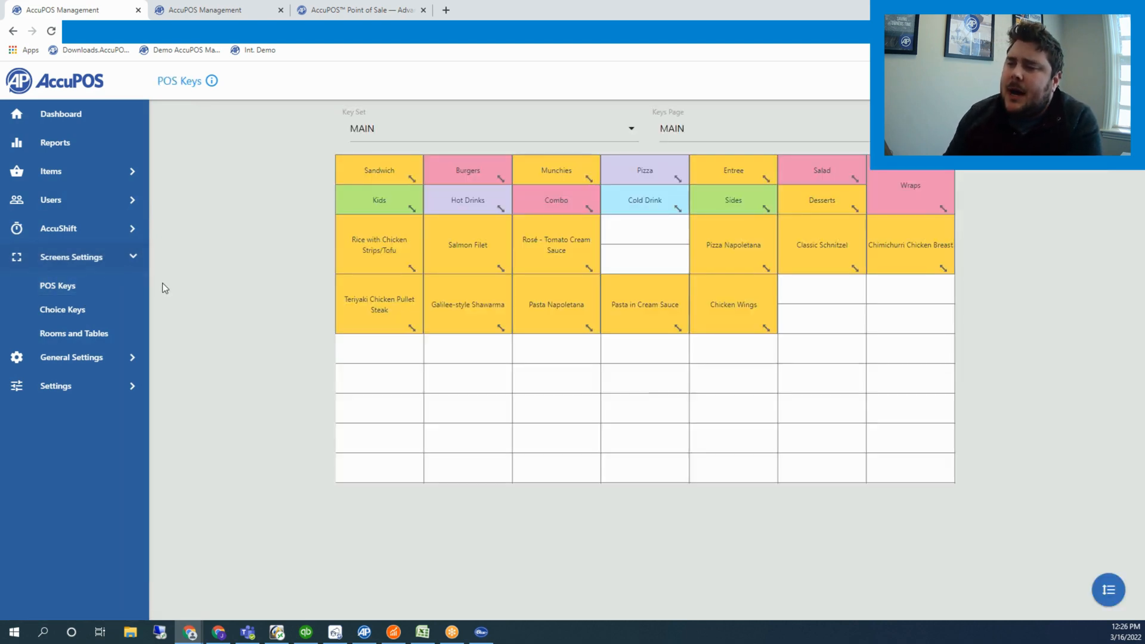
click(489, 129)
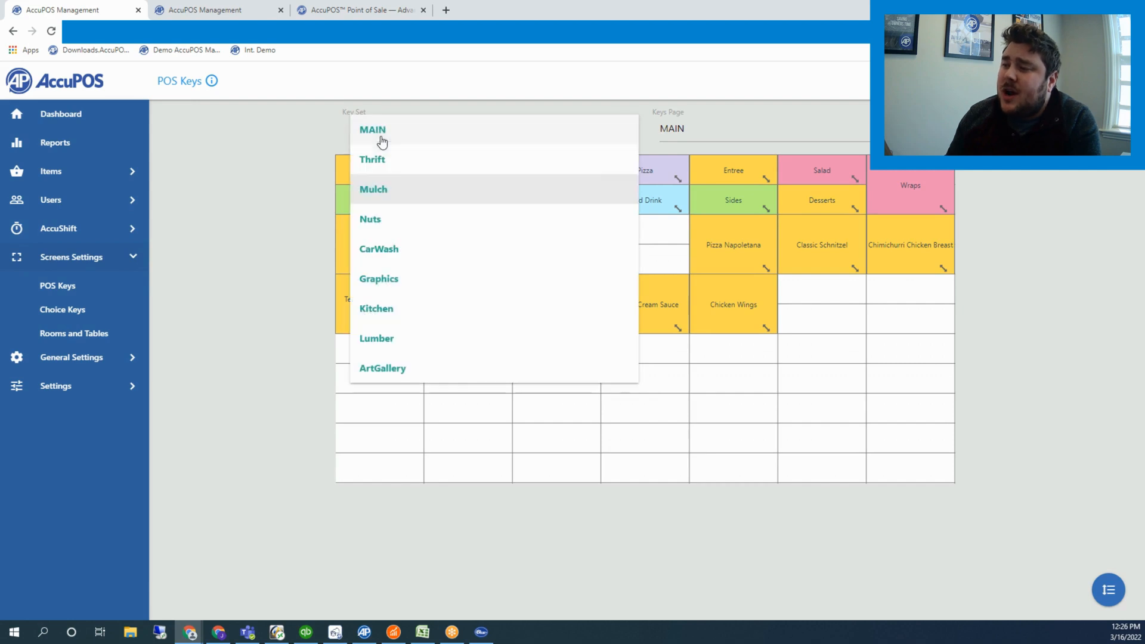
click(372, 159)
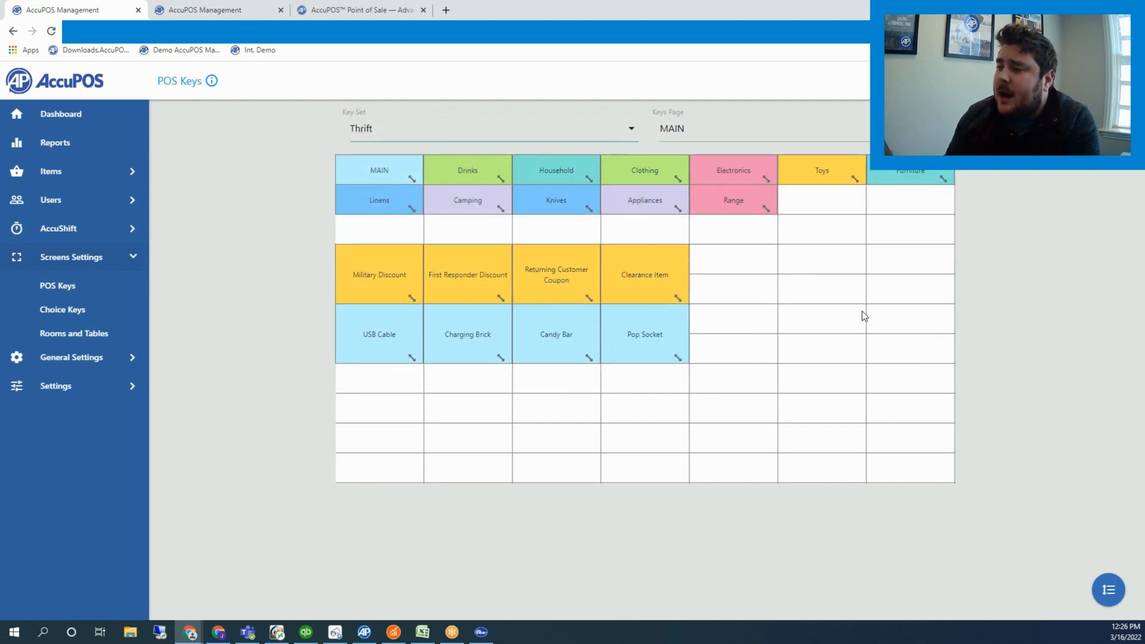
mouse_move(709, 210)
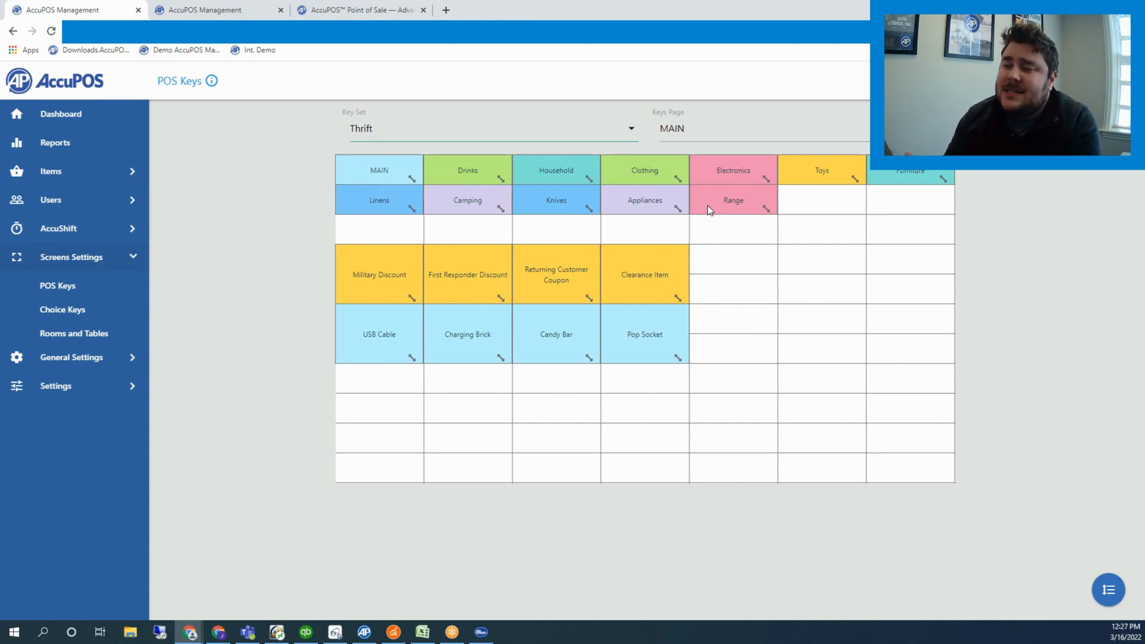
mouse_move(655, 241)
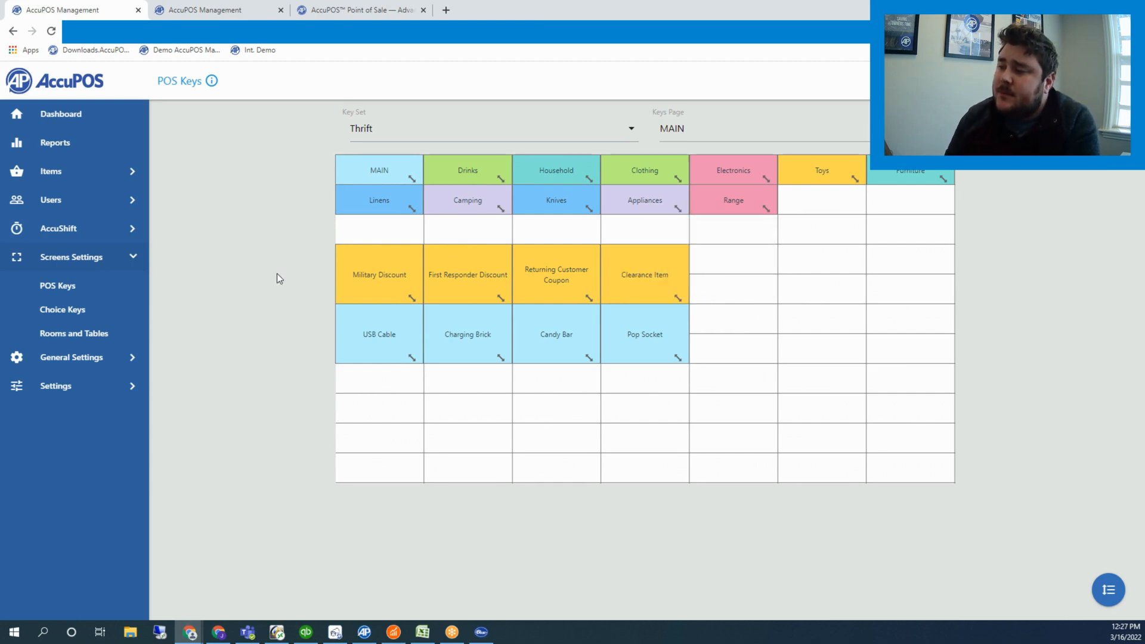
Step: Return to the dashboard showing today's $50.00 sales revenue
click(61, 113)
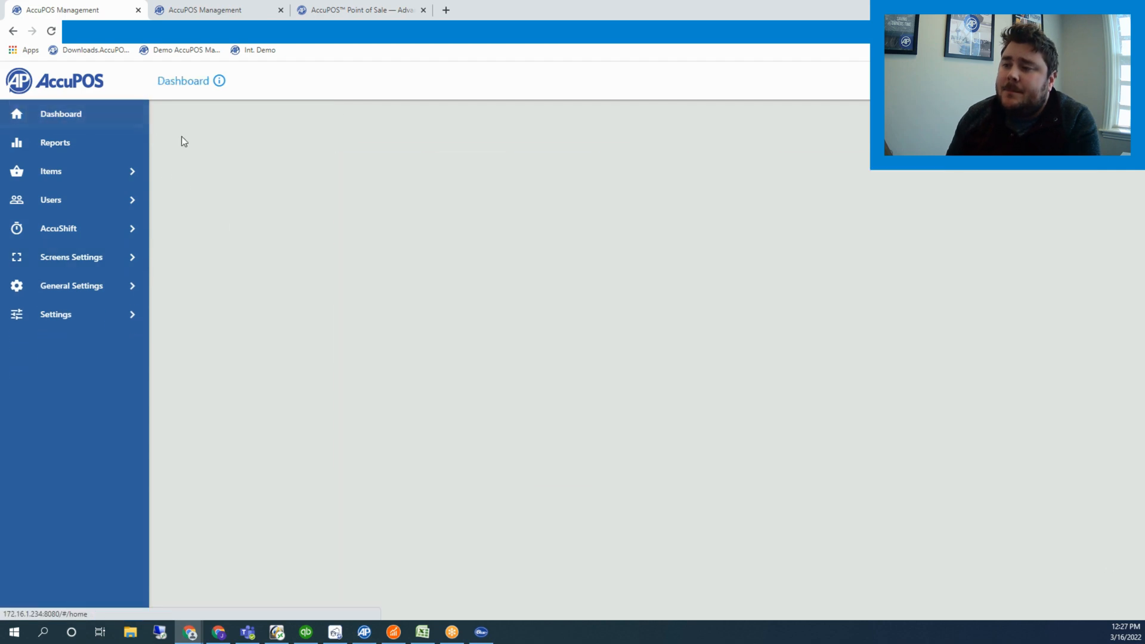
click(61, 114)
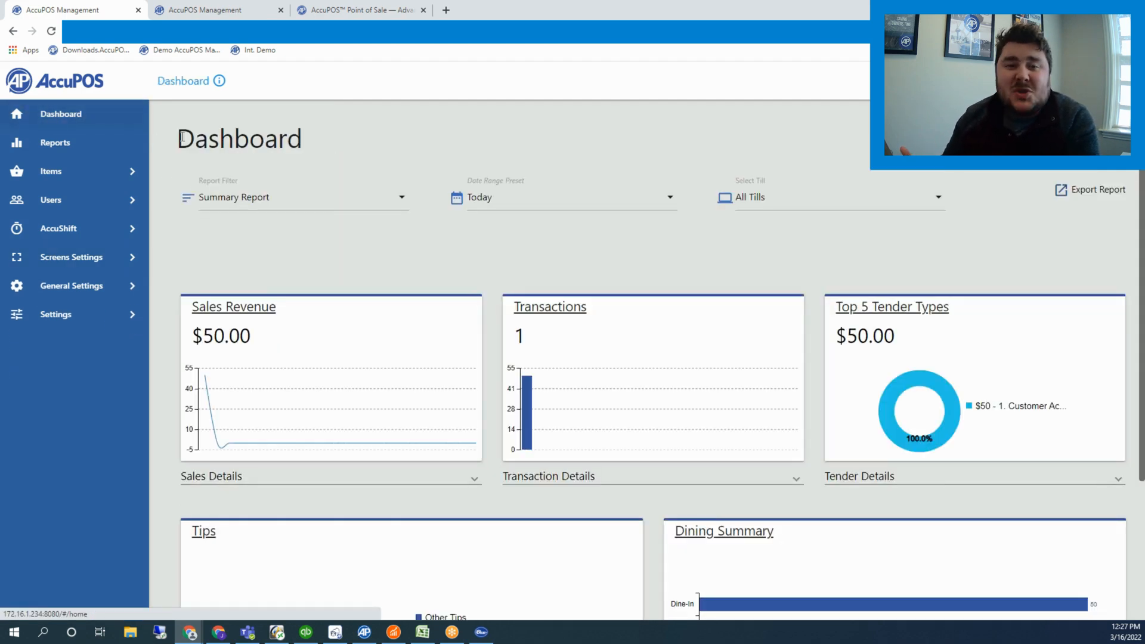